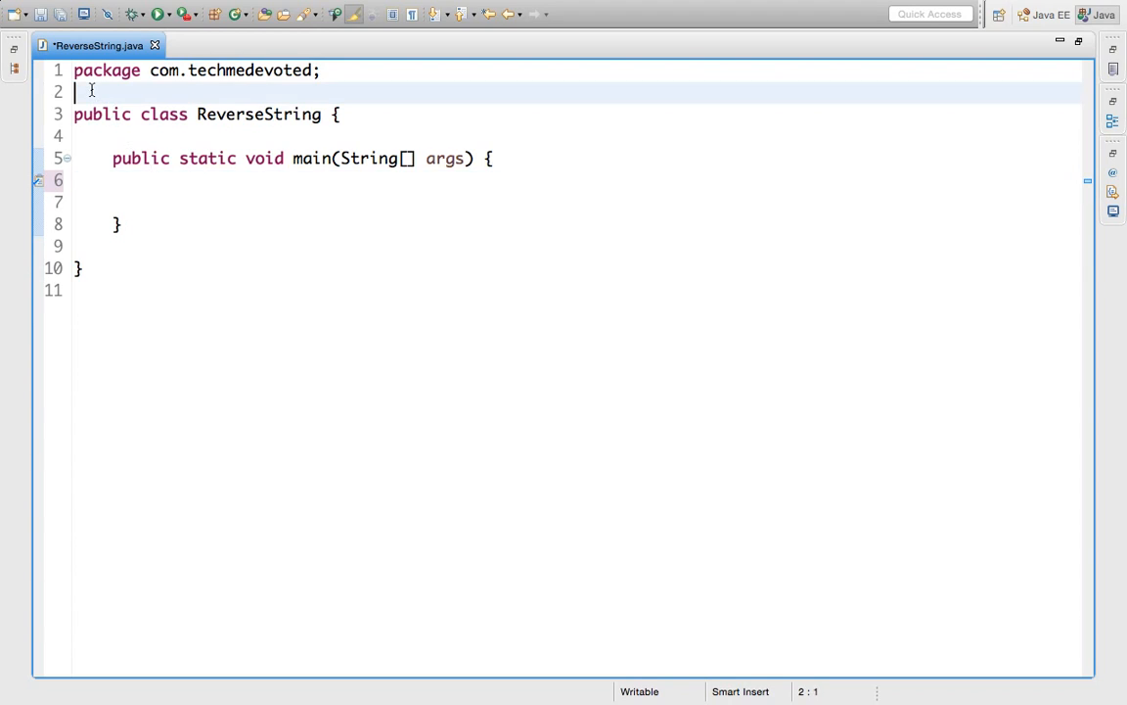
- Add comment lines '// abcd' and '//dcba' above the ReverseString class
{"action": "type", "text": "// abcd"}
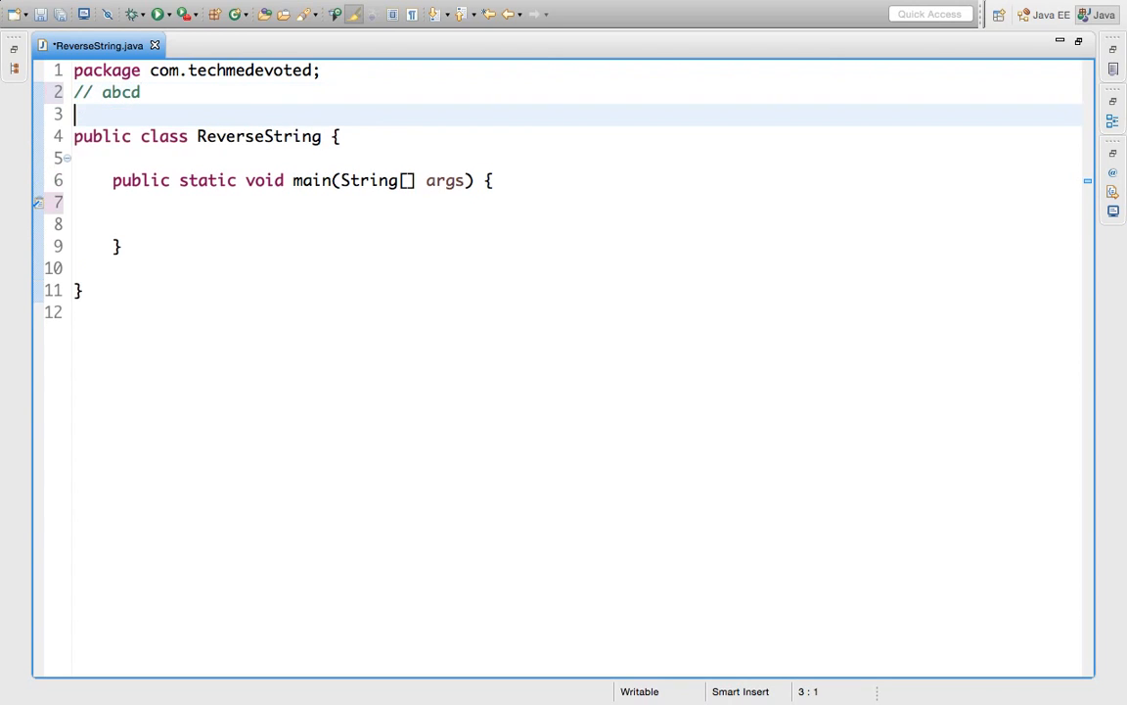
{"action": "type", "text": "//"}
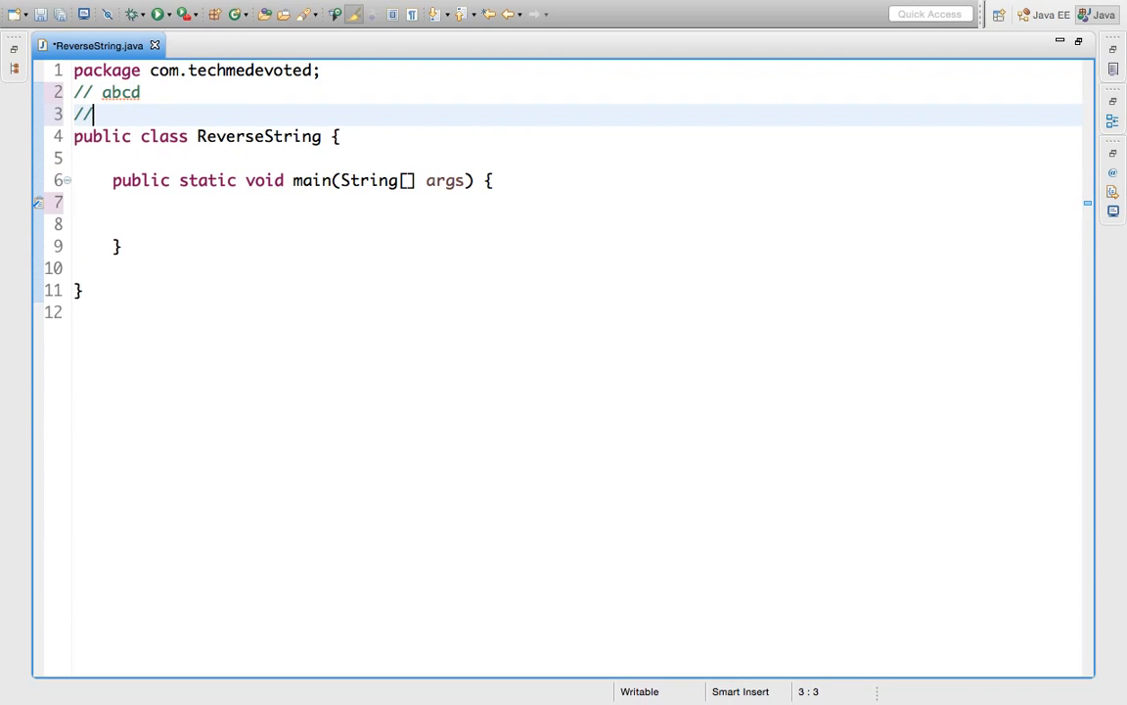
{"action": "type", "text": "dc"}
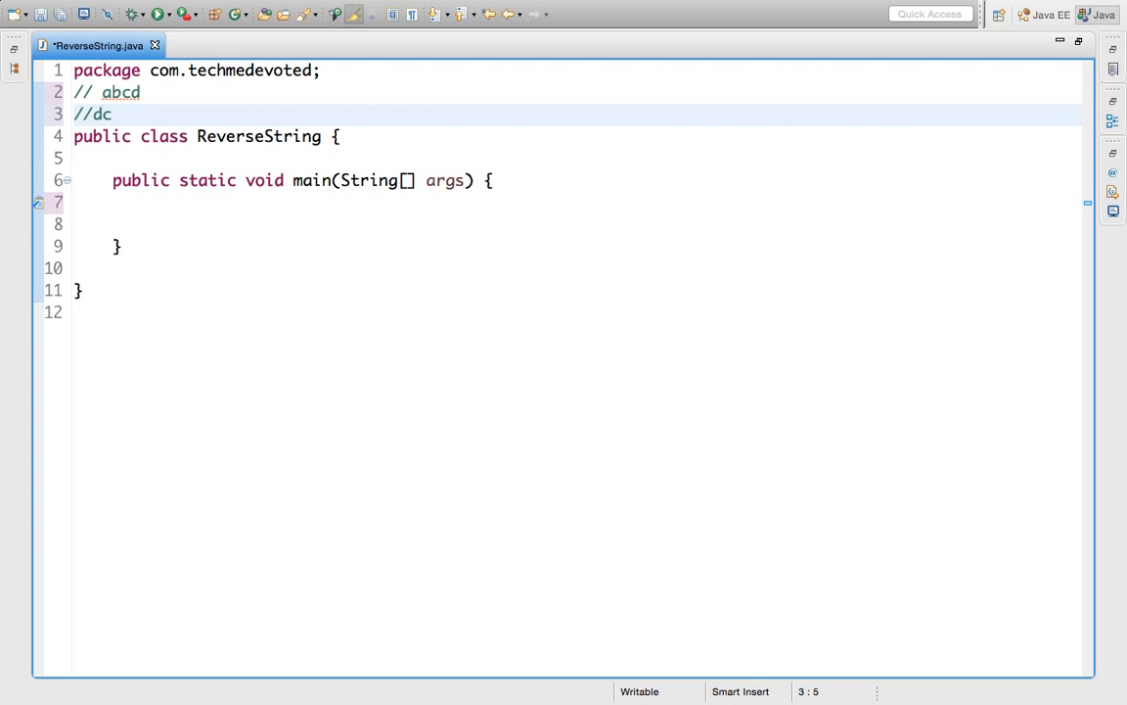
{"action": "type", "text": "ba"}
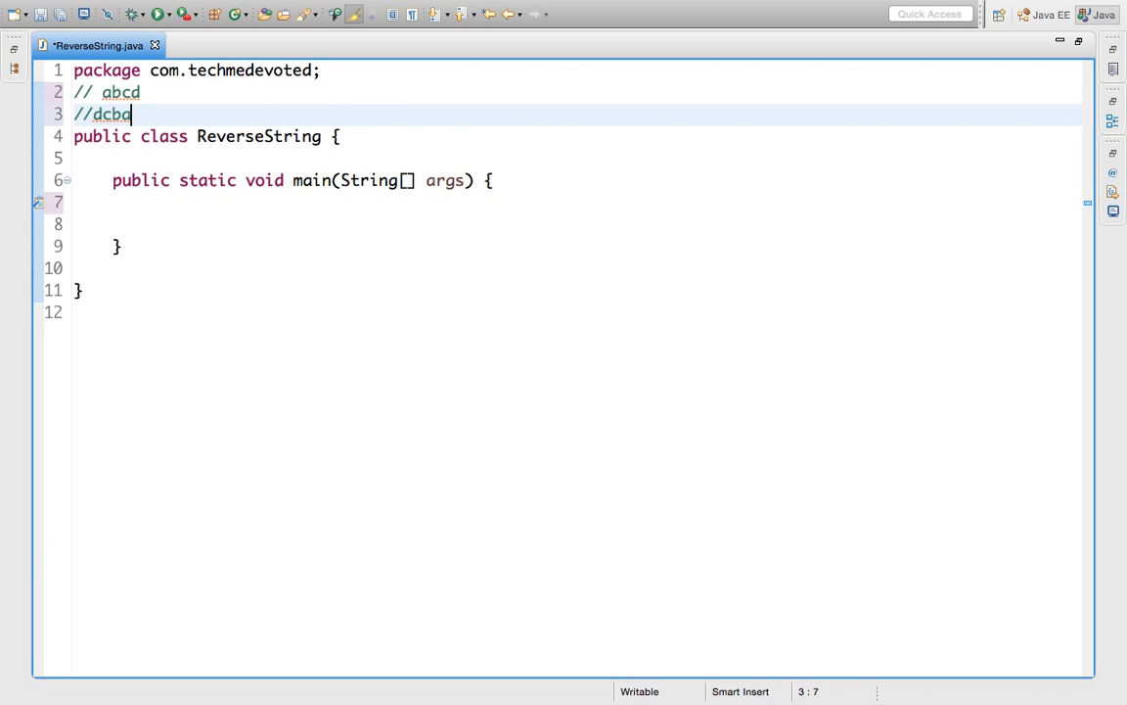
{"action": "left_click", "coordinate": [135, 209]}
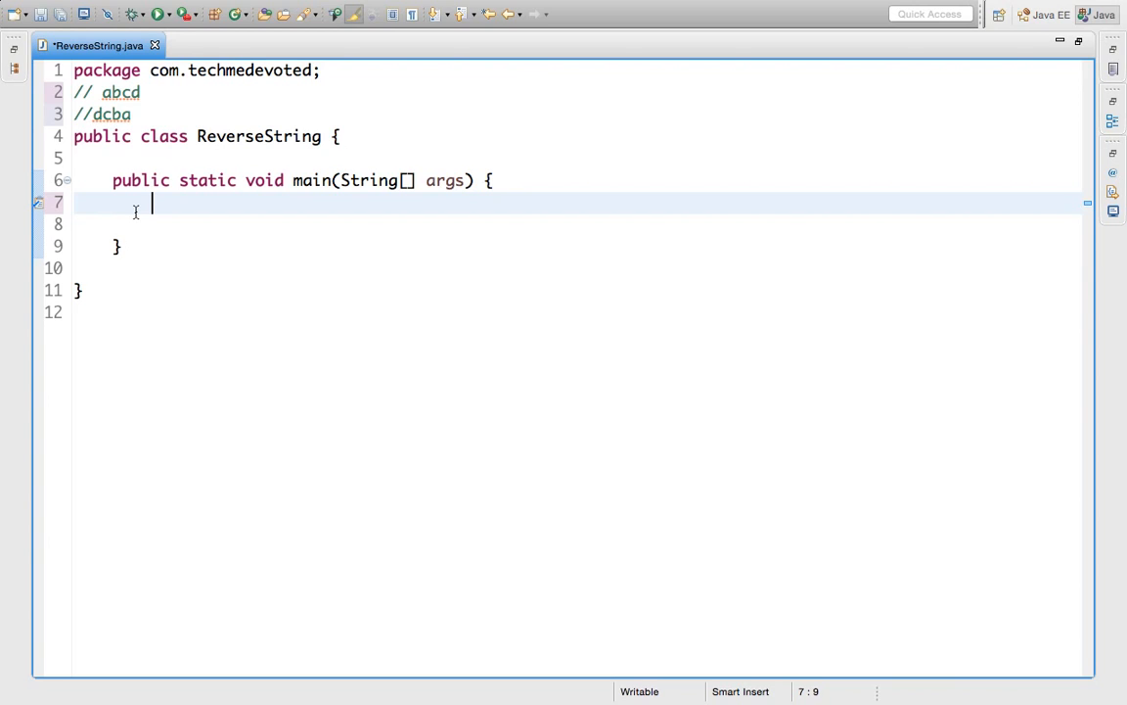
- Declare Scanner inputString = new Scanner(System.in); in main and show its import fixes
{"action": "type", "text": "Scan"}
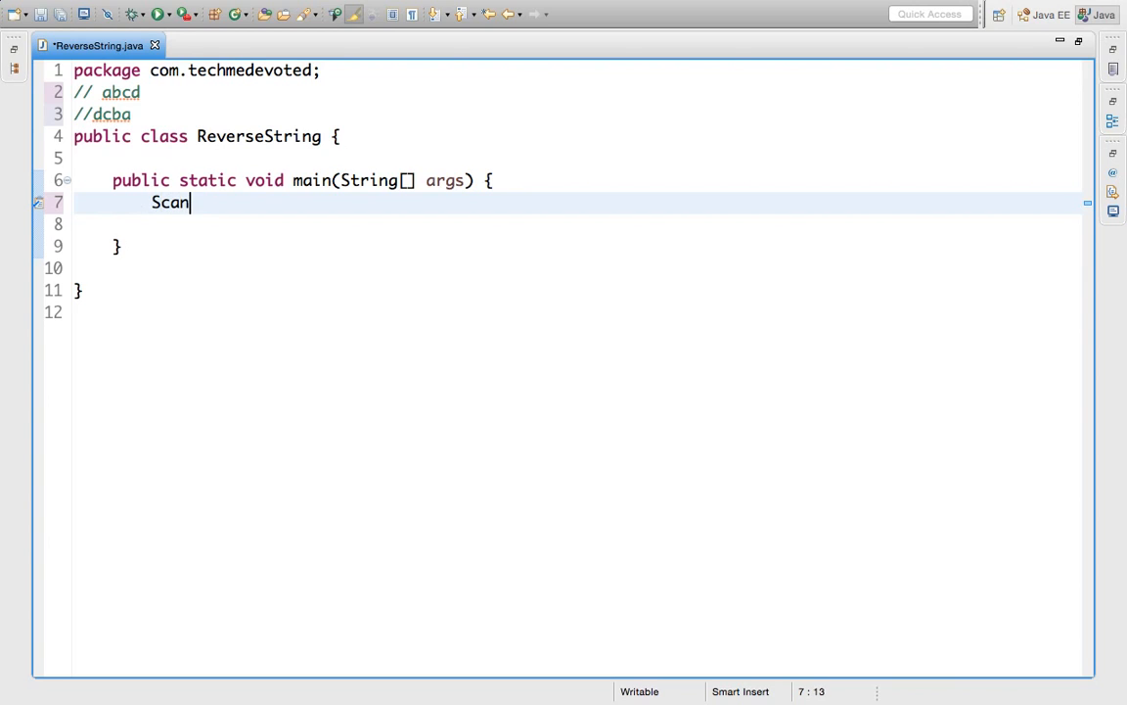
{"action": "type", "text": "ner"}
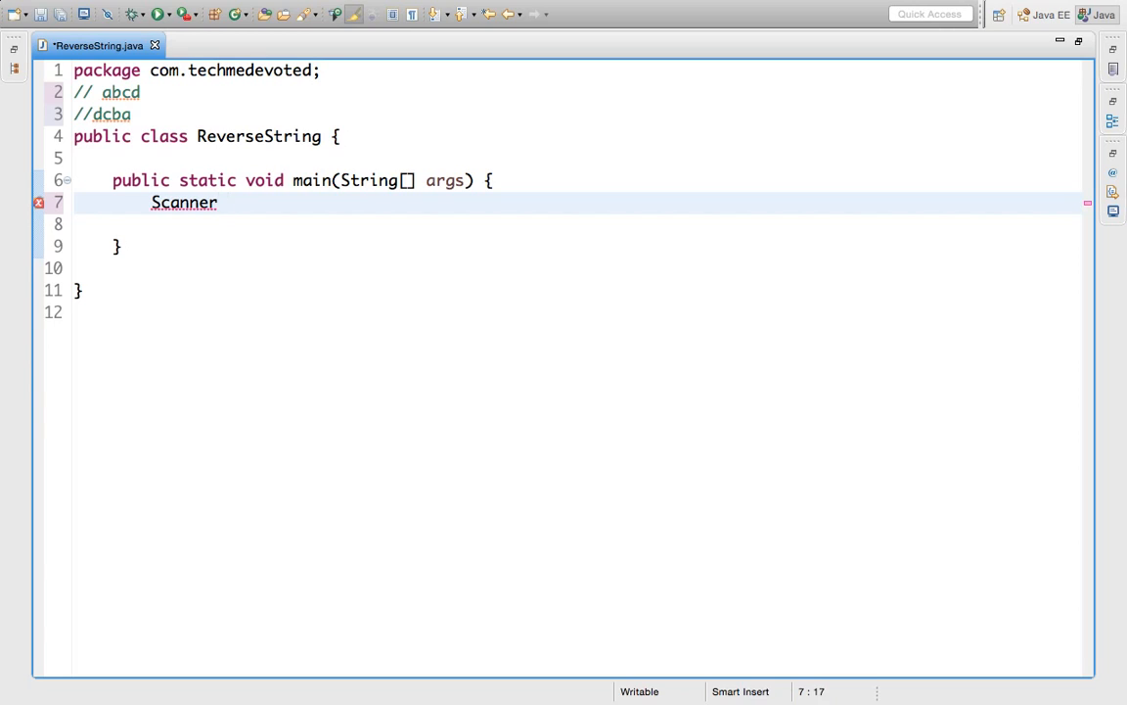
{"action": "type", "text": "inp"}
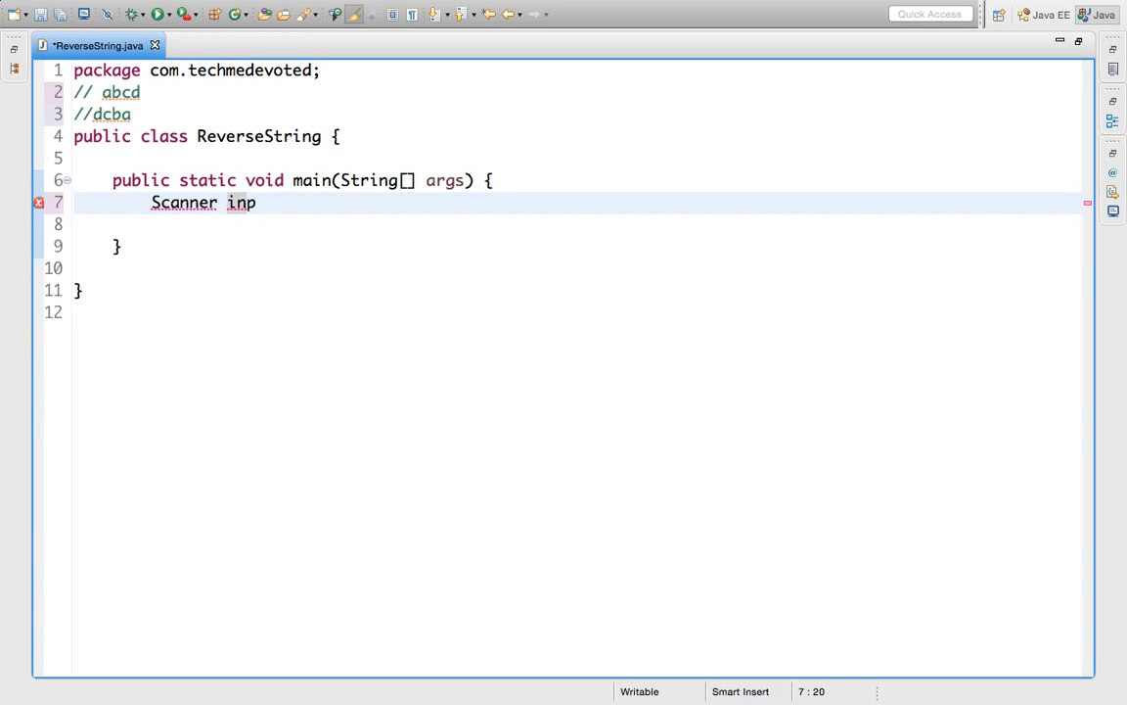
{"action": "type", "text": "utStri"}
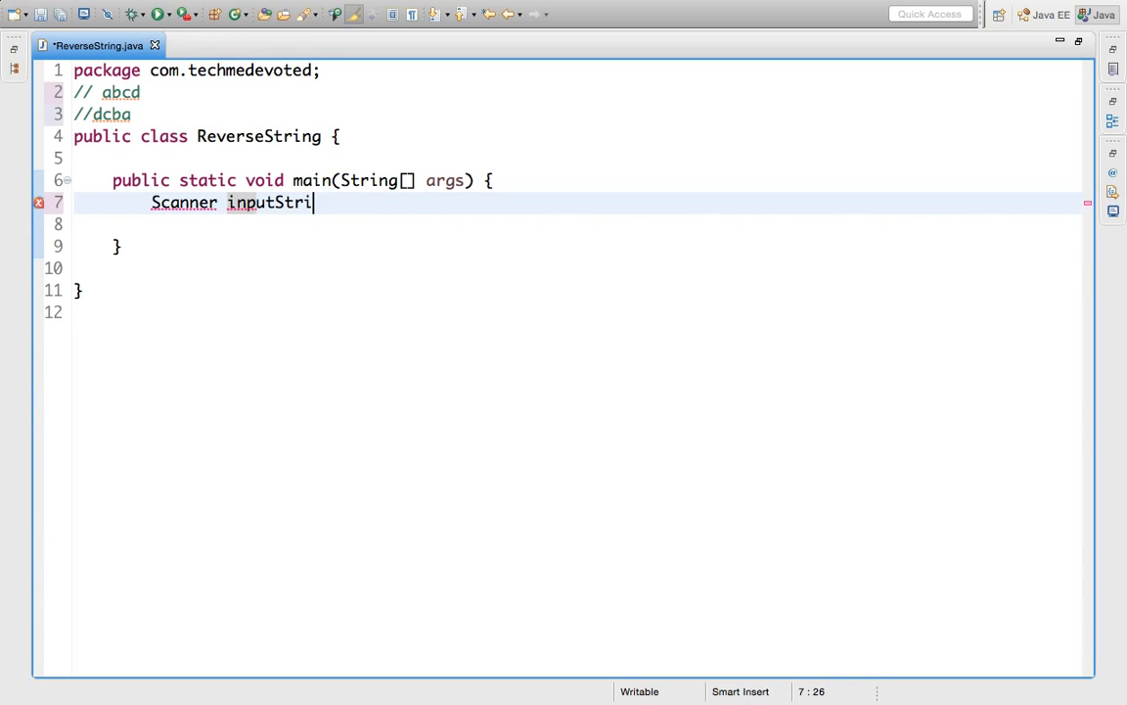
{"action": "type", "text": "ng="}
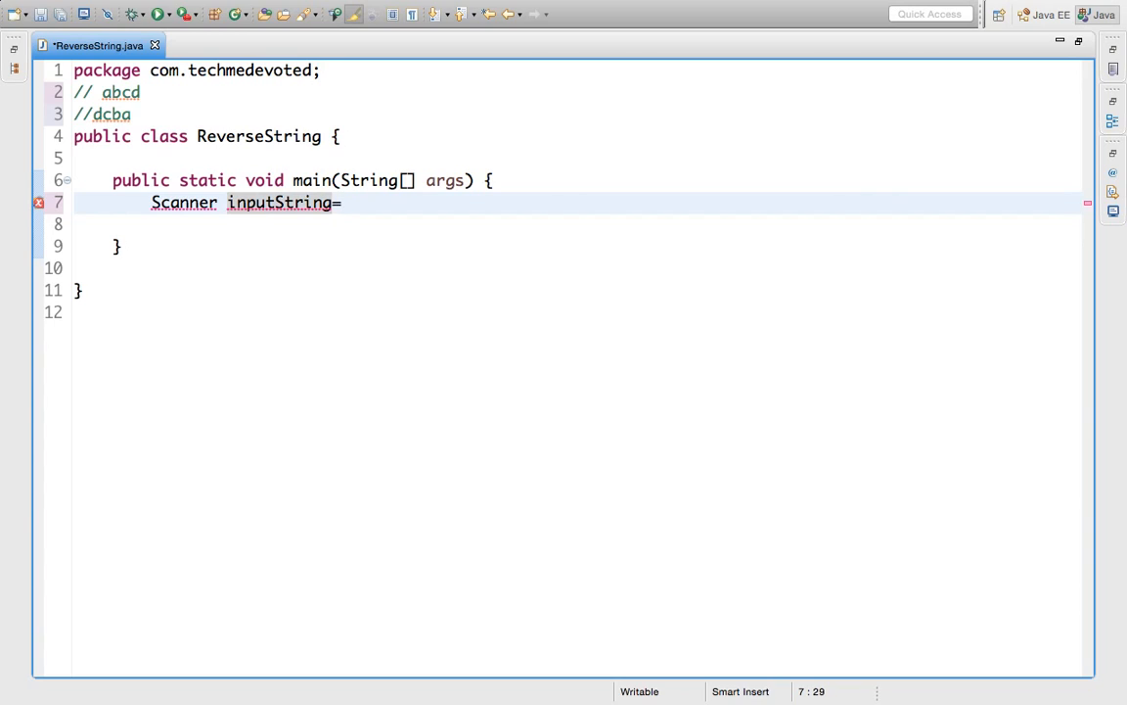
{"action": "type", "text": "new S"}
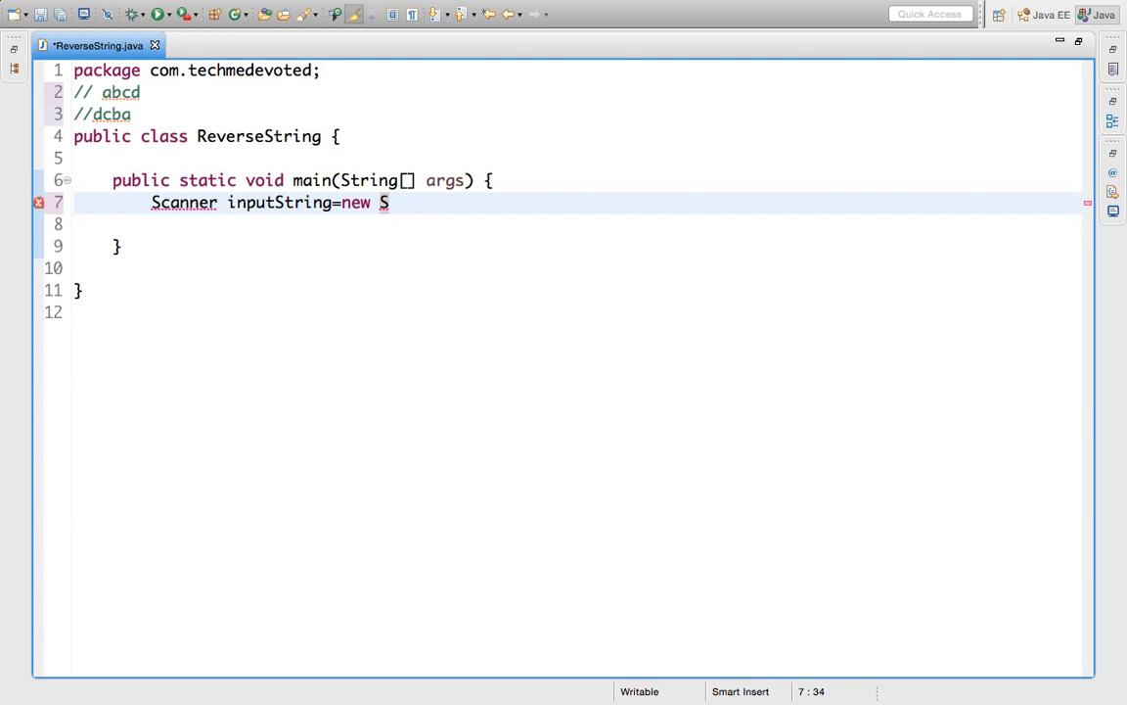
{"action": "type", "text": "canner"}
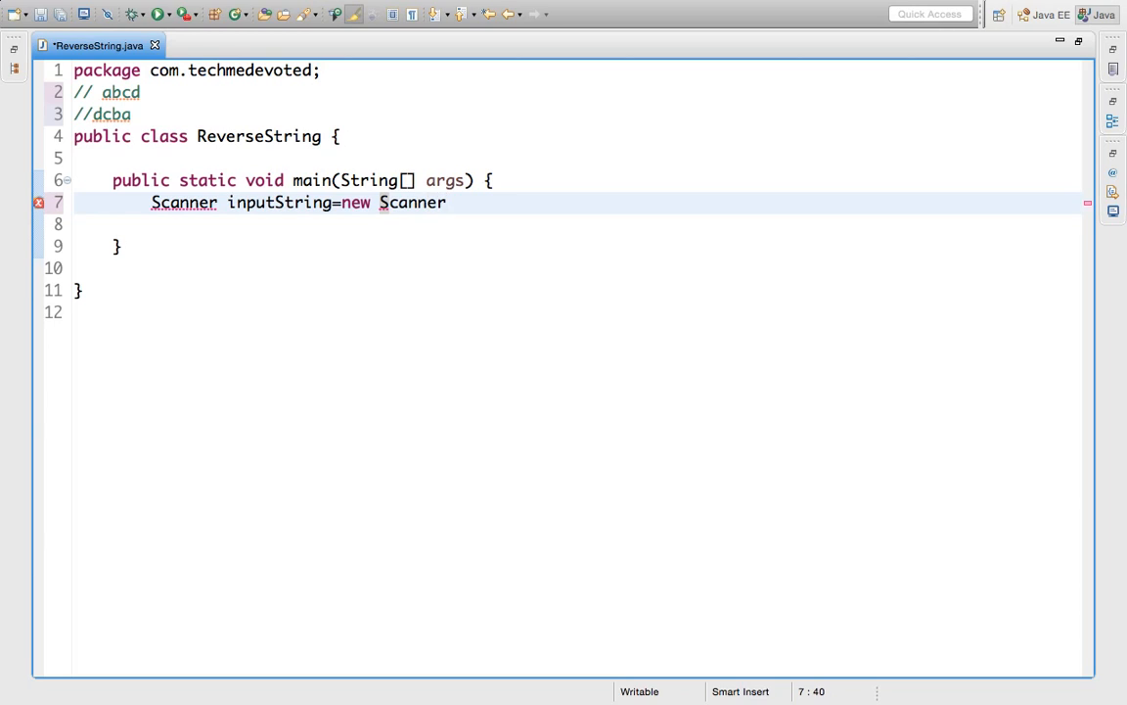
{"action": "type", "text": "(Sys)"}
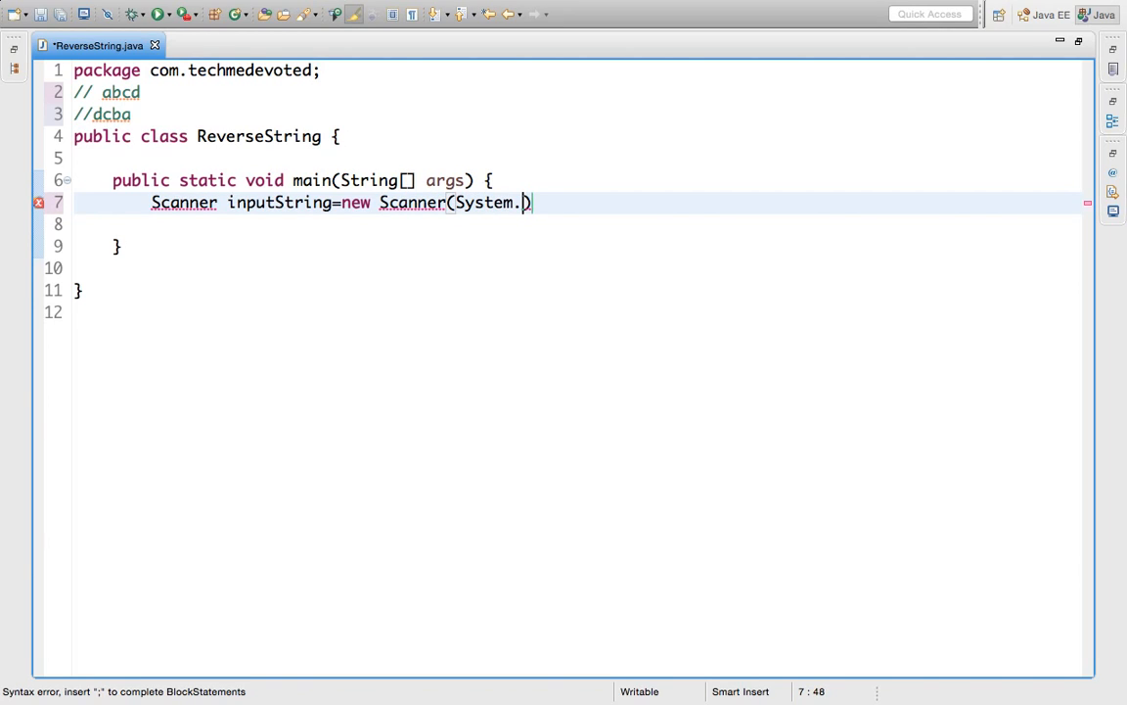
{"action": "mouse_move", "coordinate": [601, 234]}
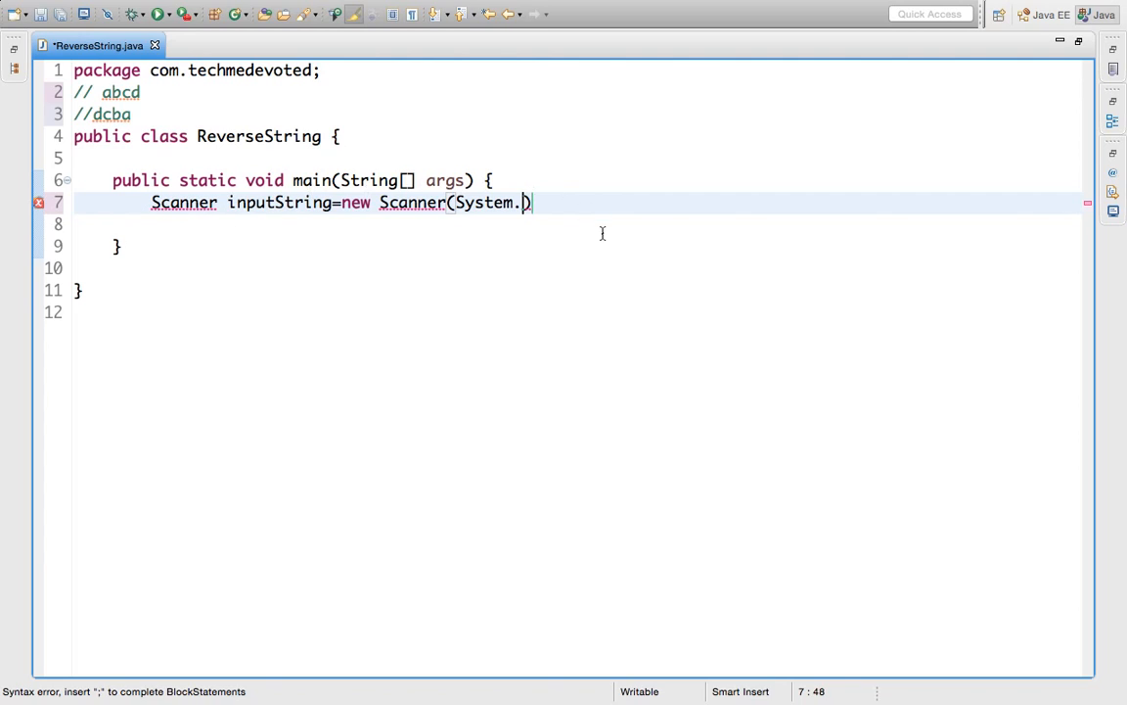
{"action": "type", "text": "in"}
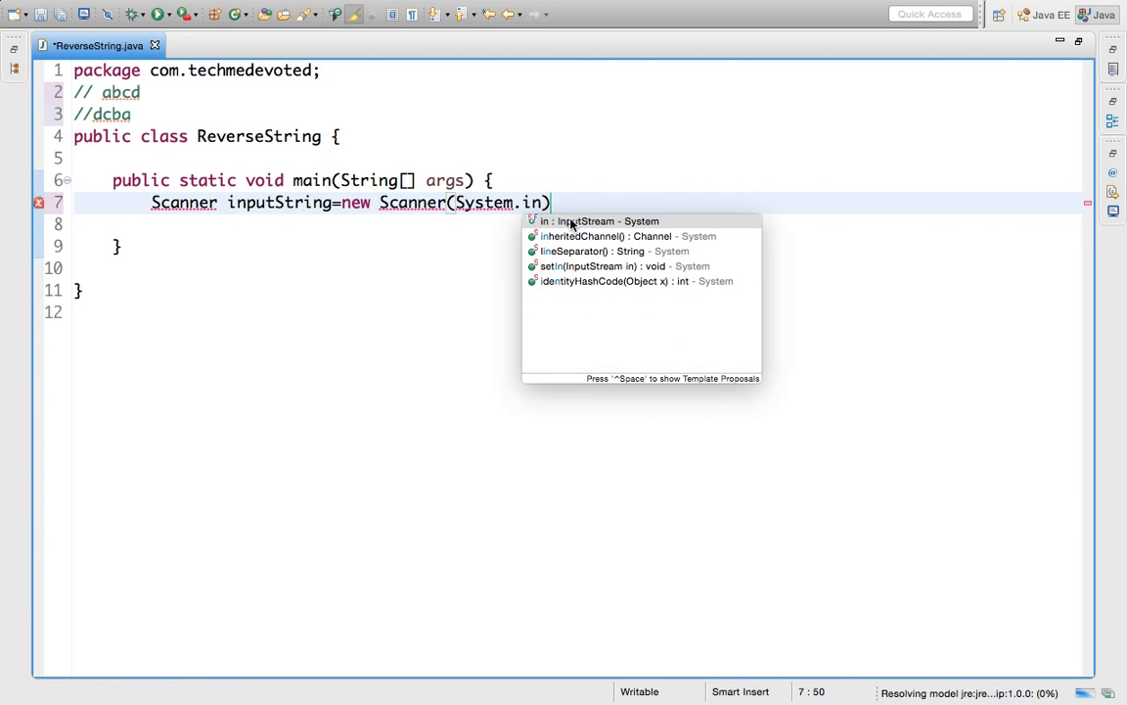
{"action": "key", "text": "Escape"}
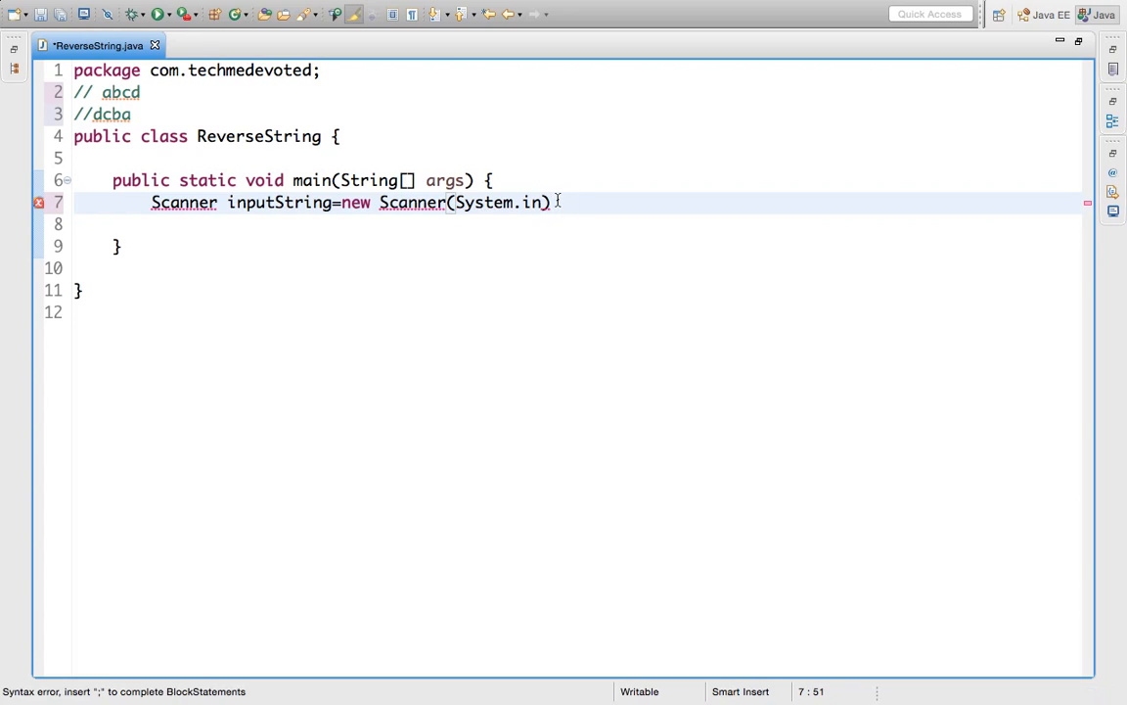
{"action": "type", "text": ";"}
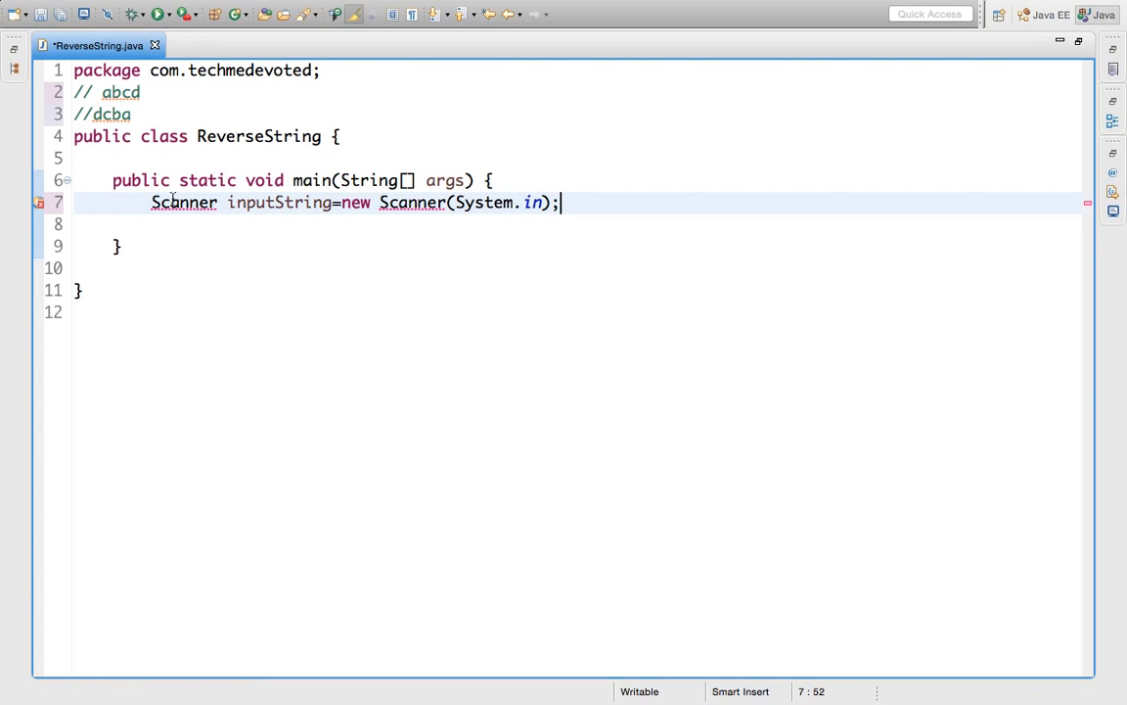
{"action": "left_click", "coordinate": [183, 202]}
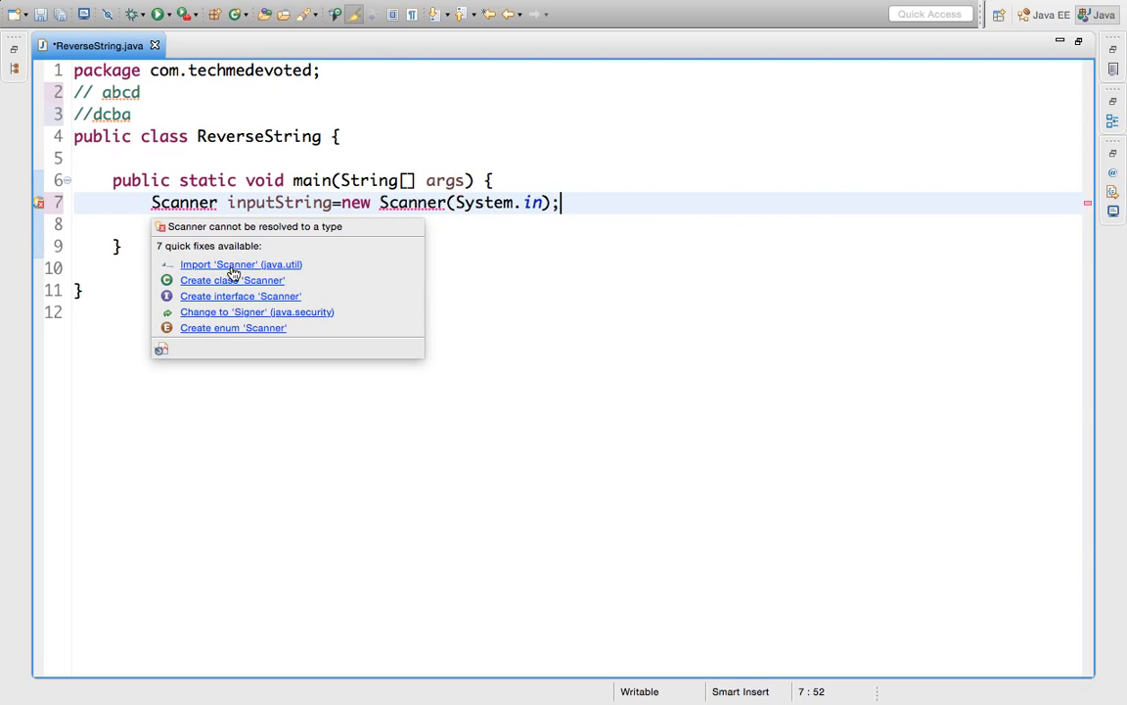
- Import java.util.Scanner and print the prompt "enter a string" with syso
{"action": "left_click", "coordinate": [241, 264]}
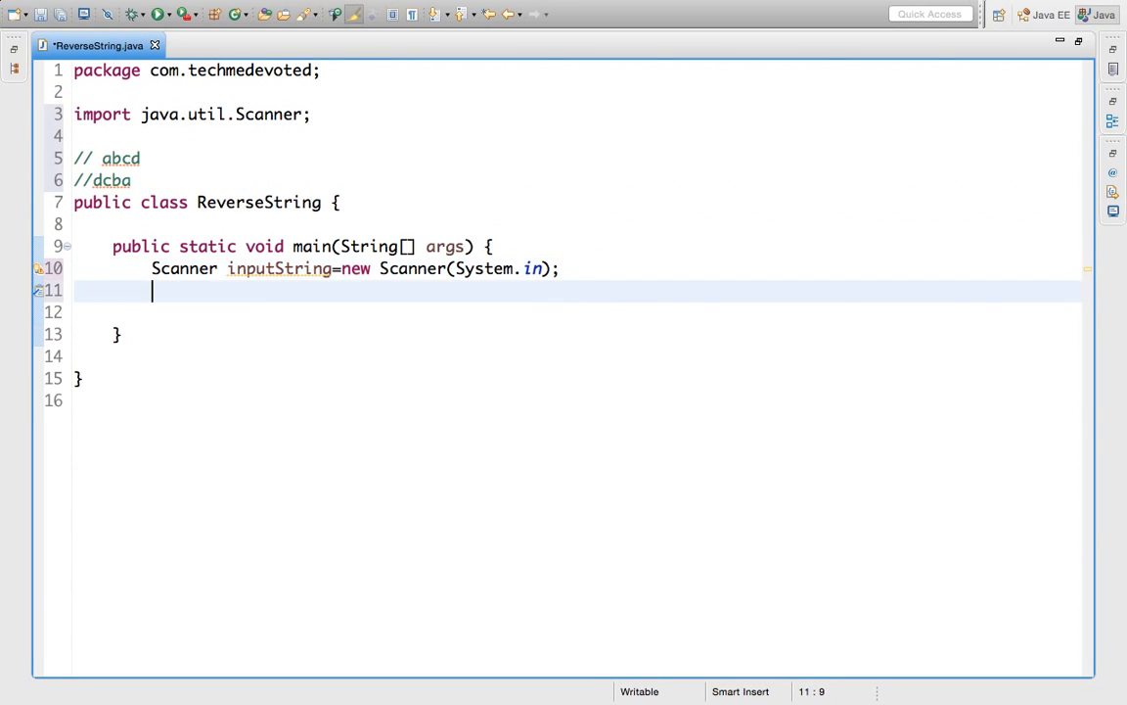
{"action": "type", "text": "syso"}
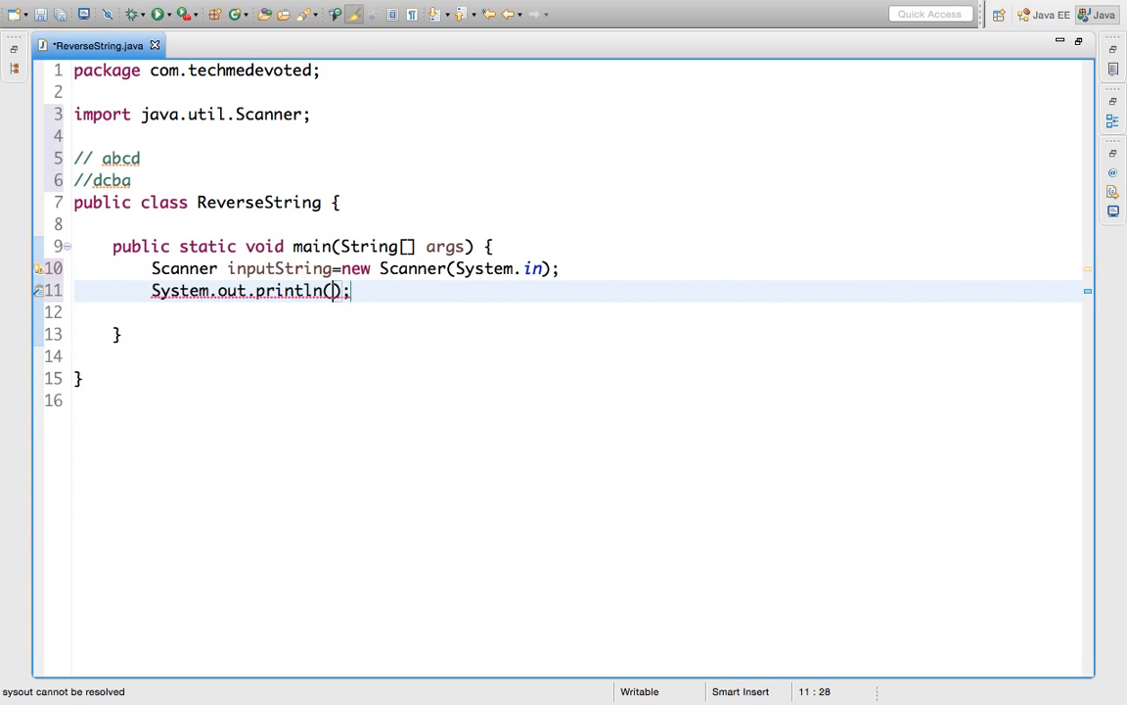
{"action": "type", "text": "\""}
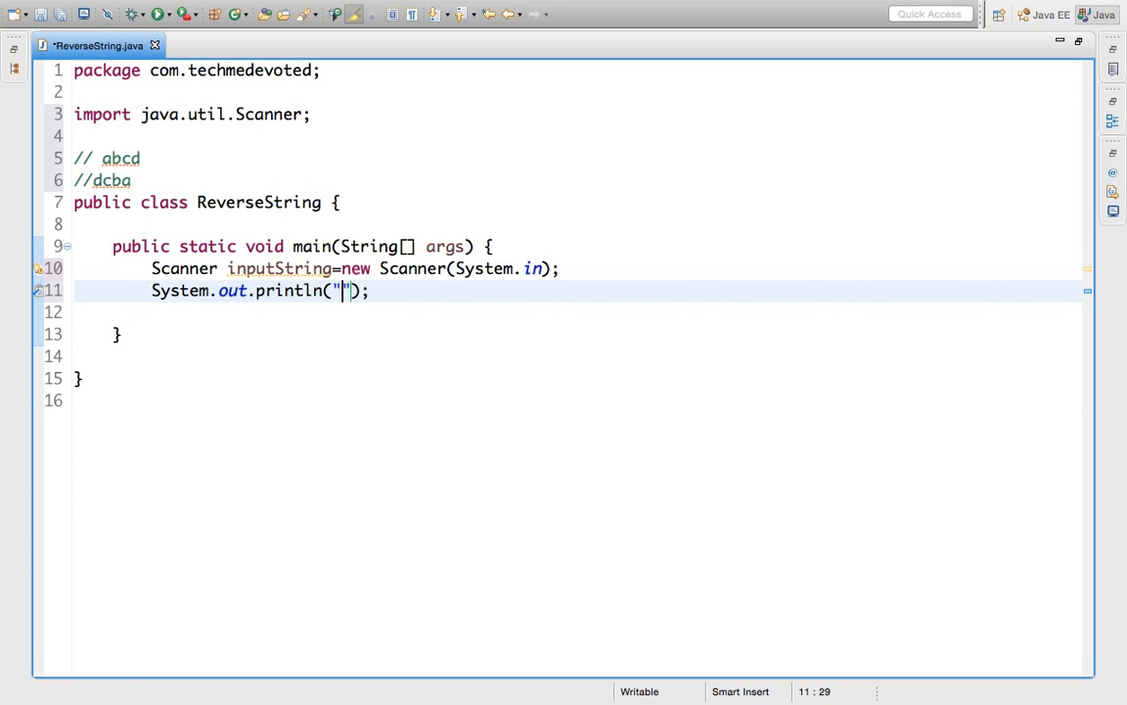
{"action": "type", "text": "enter a st"}
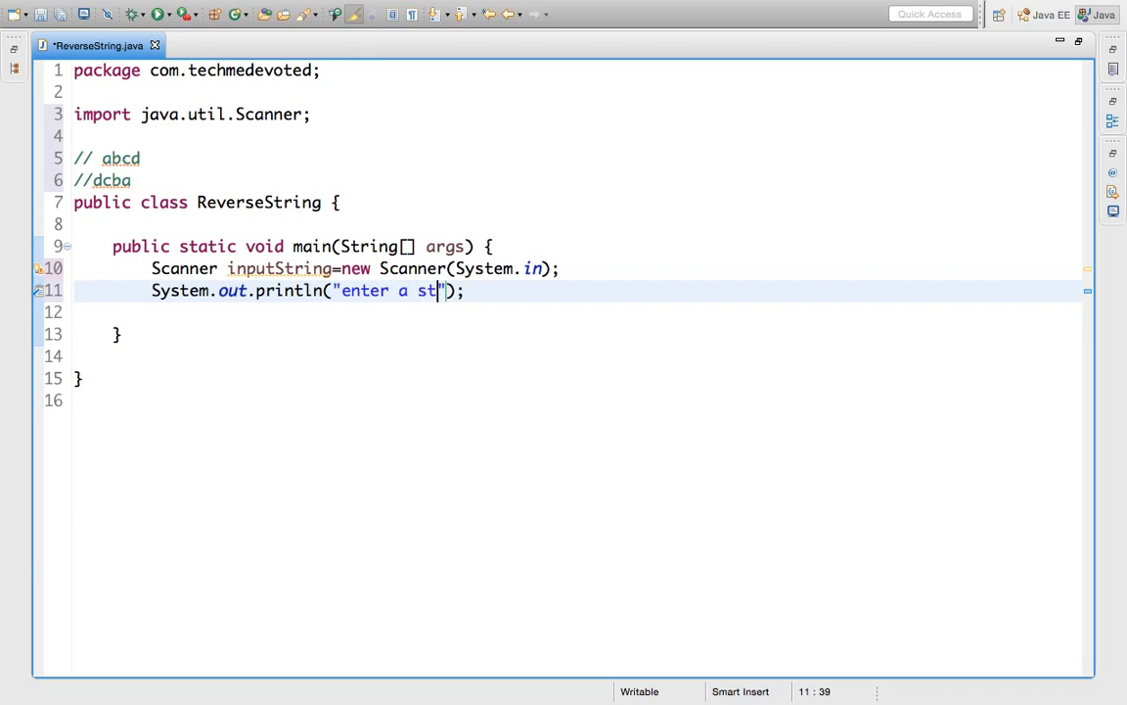
{"action": "type", "text": "ring"}
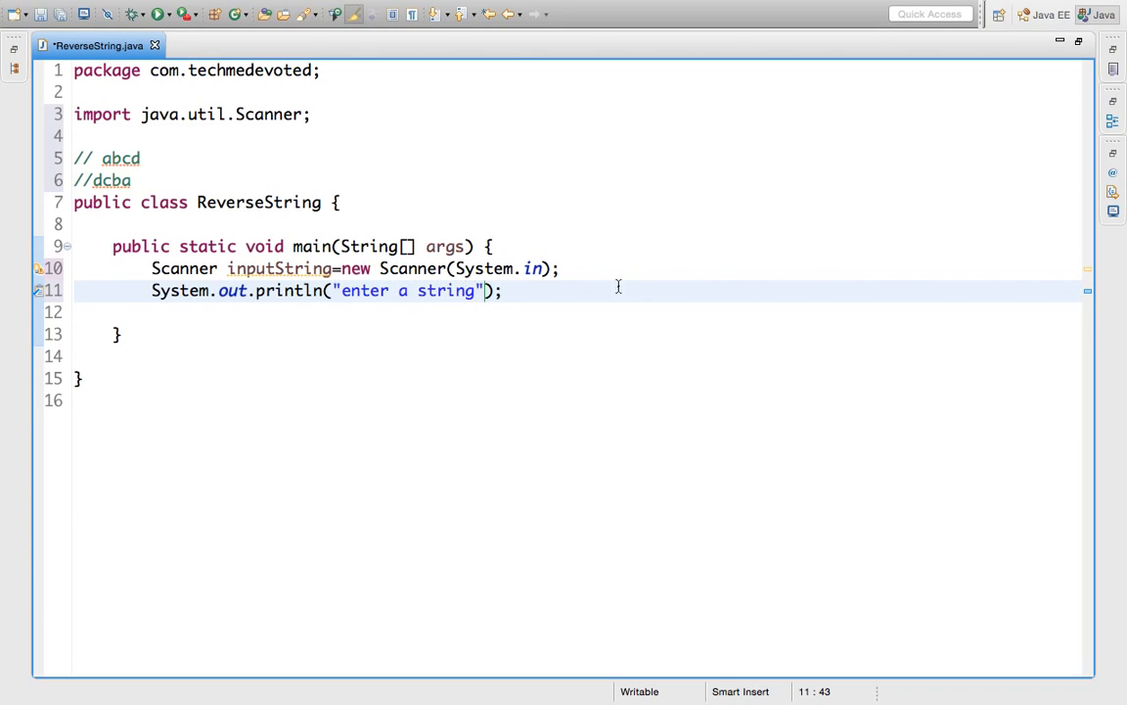
{"action": "left_click", "coordinate": [504, 291]}
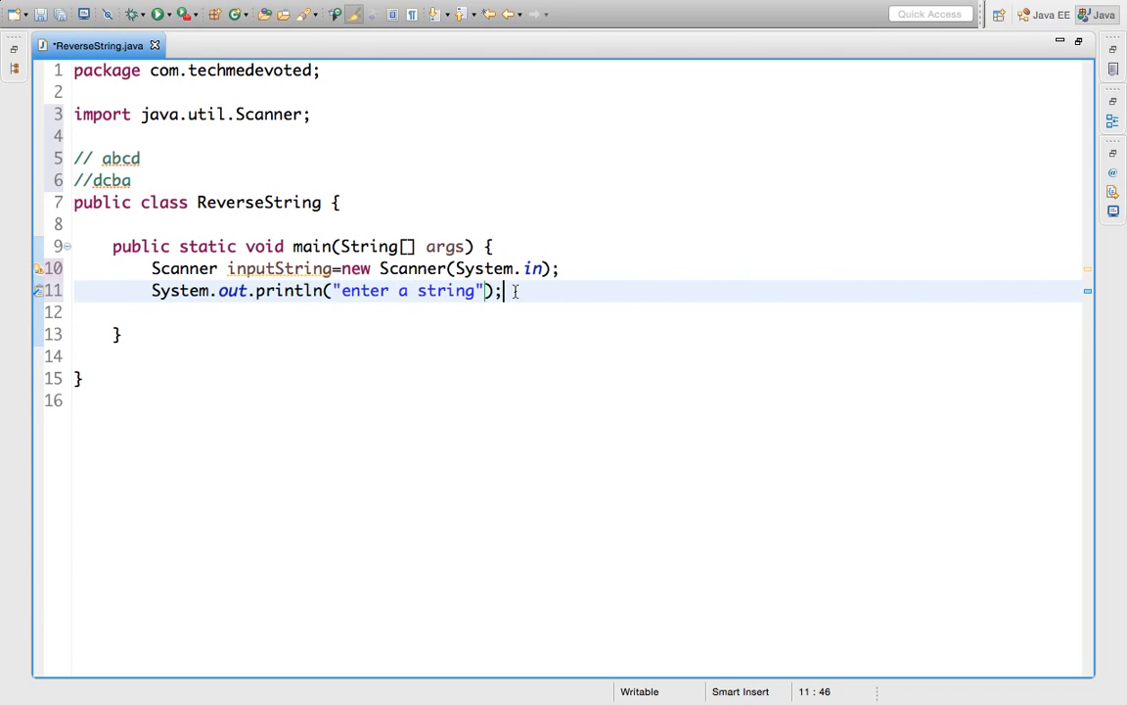
- Read the next word into String str using inputString.next()
{"action": "type", "text": "St"}
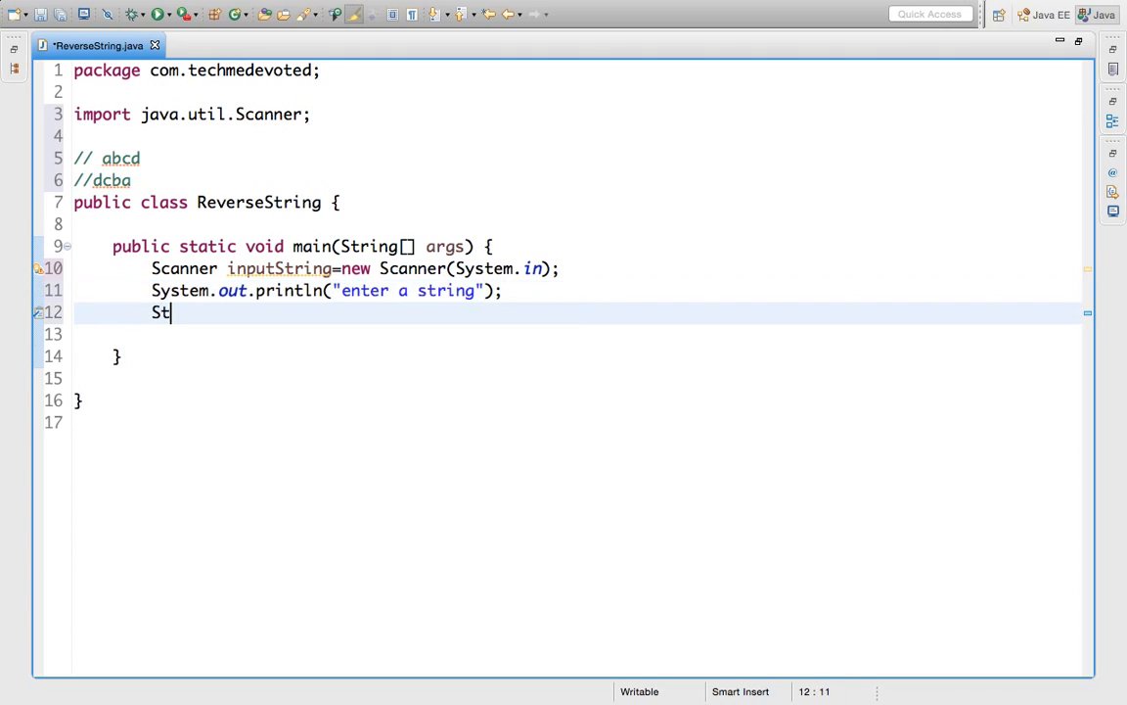
{"action": "type", "text": "ring"}
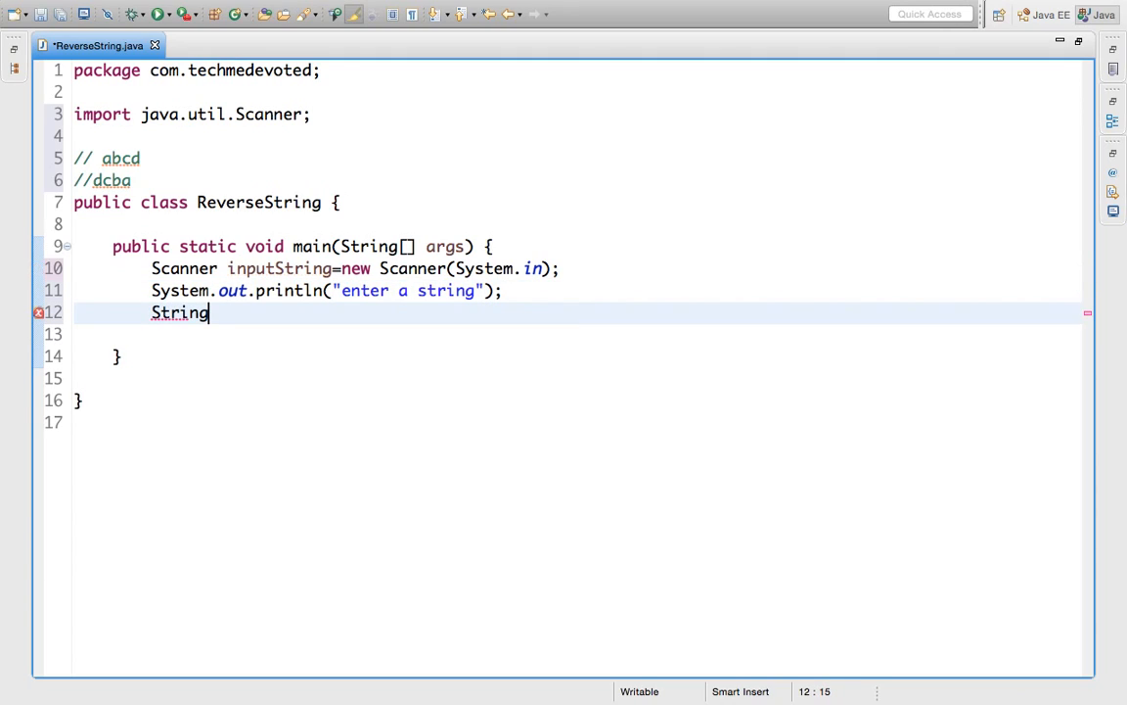
{"action": "type", "text": "str"}
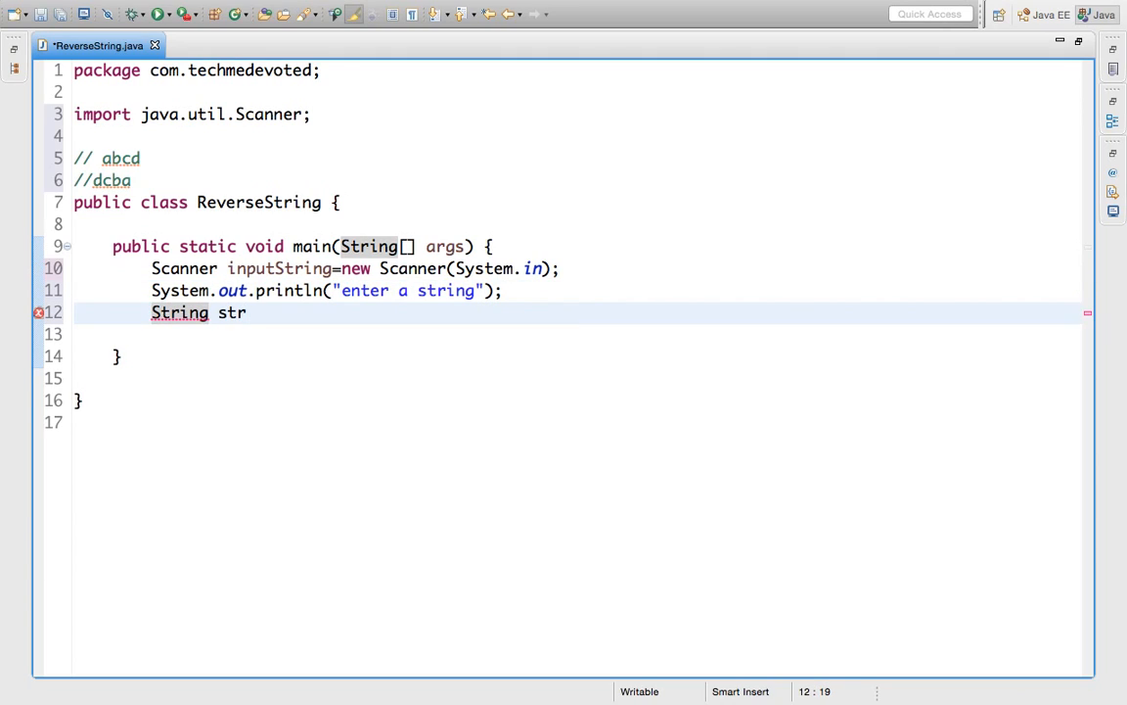
{"action": "type", "text": "=i"}
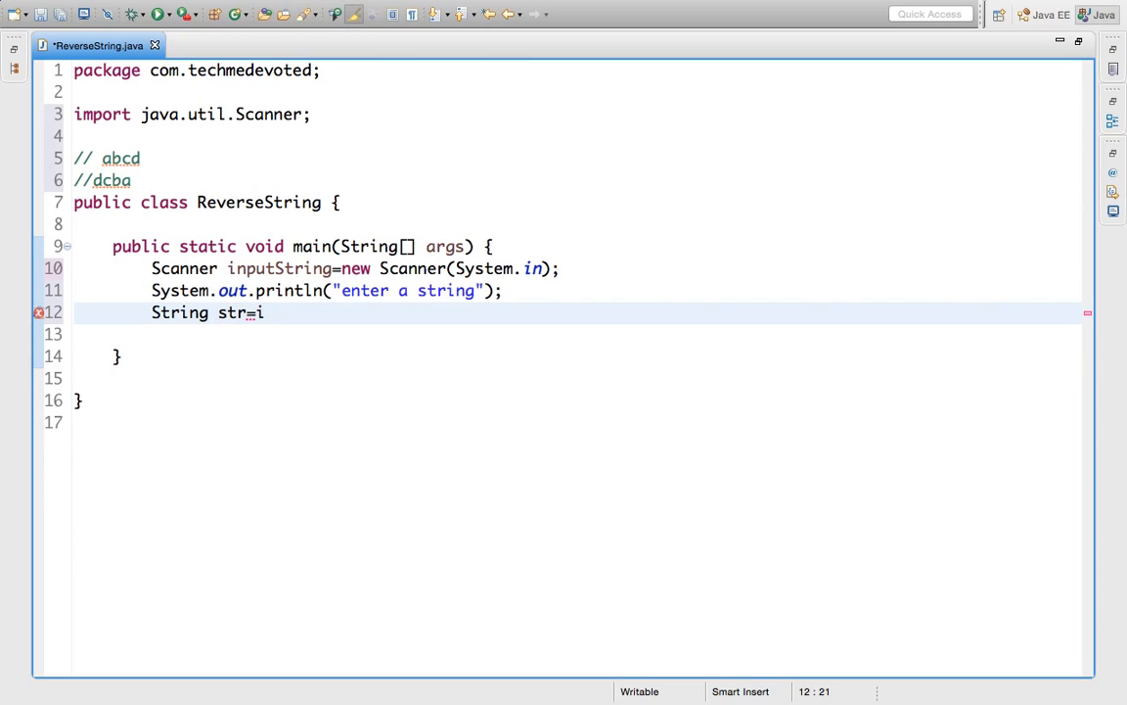
{"action": "type", "text": "nputString."}
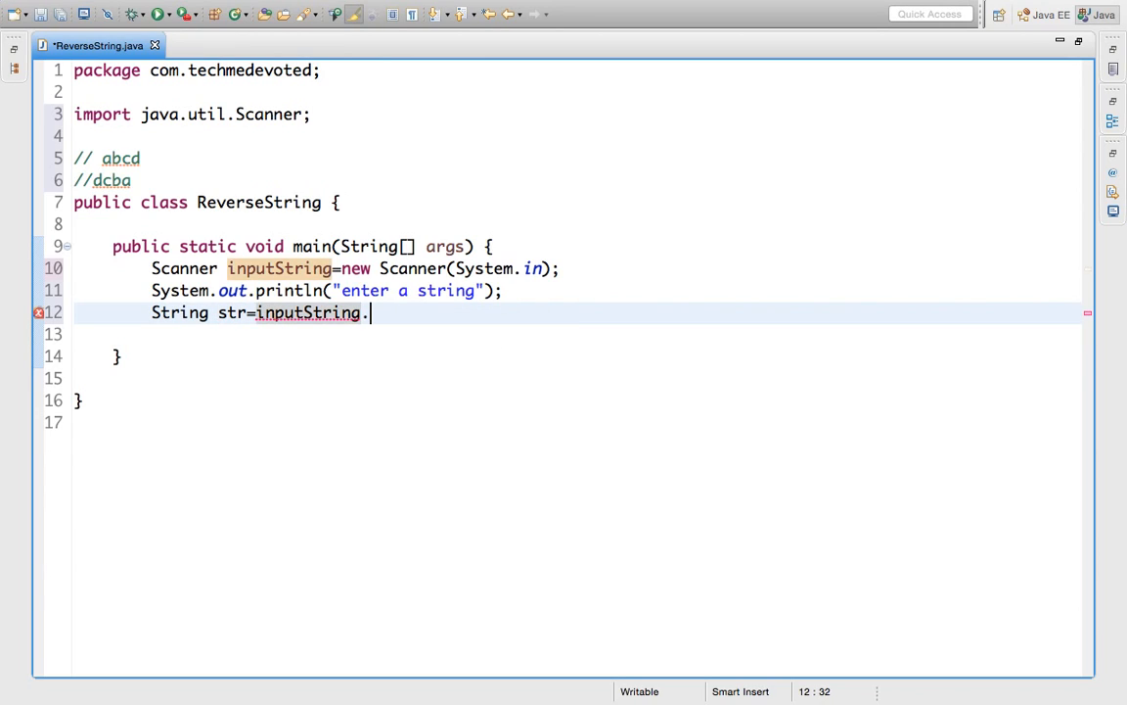
{"action": "type", "text": "next("}
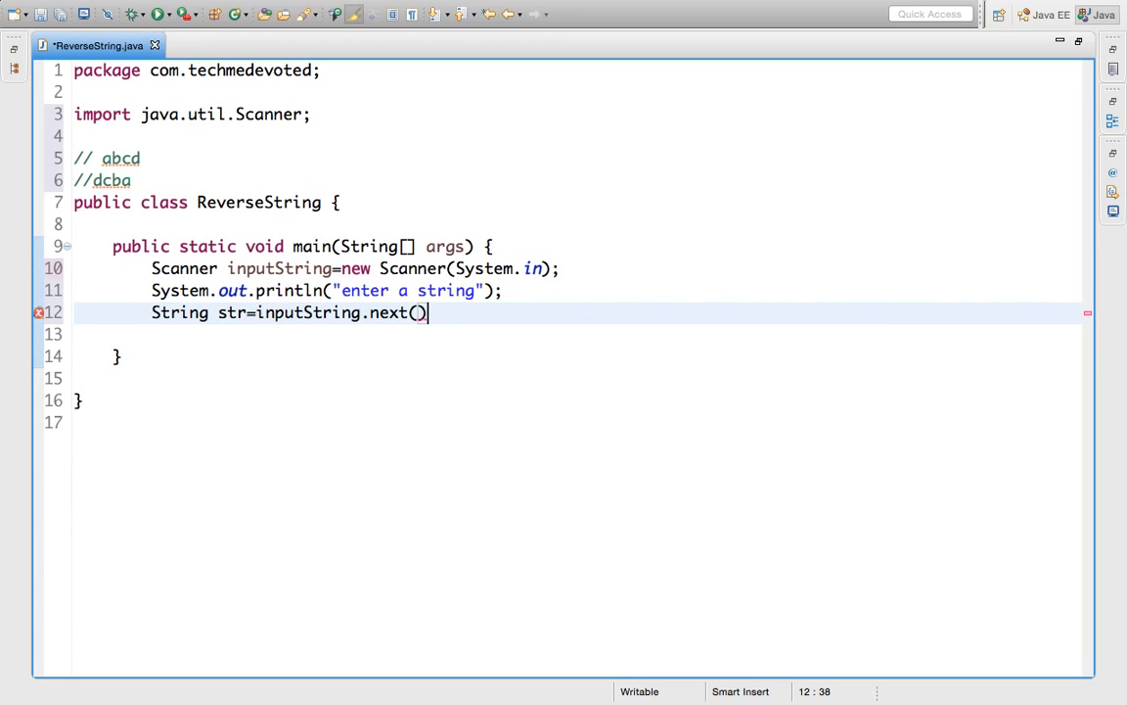
{"action": "type", "text": ";"}
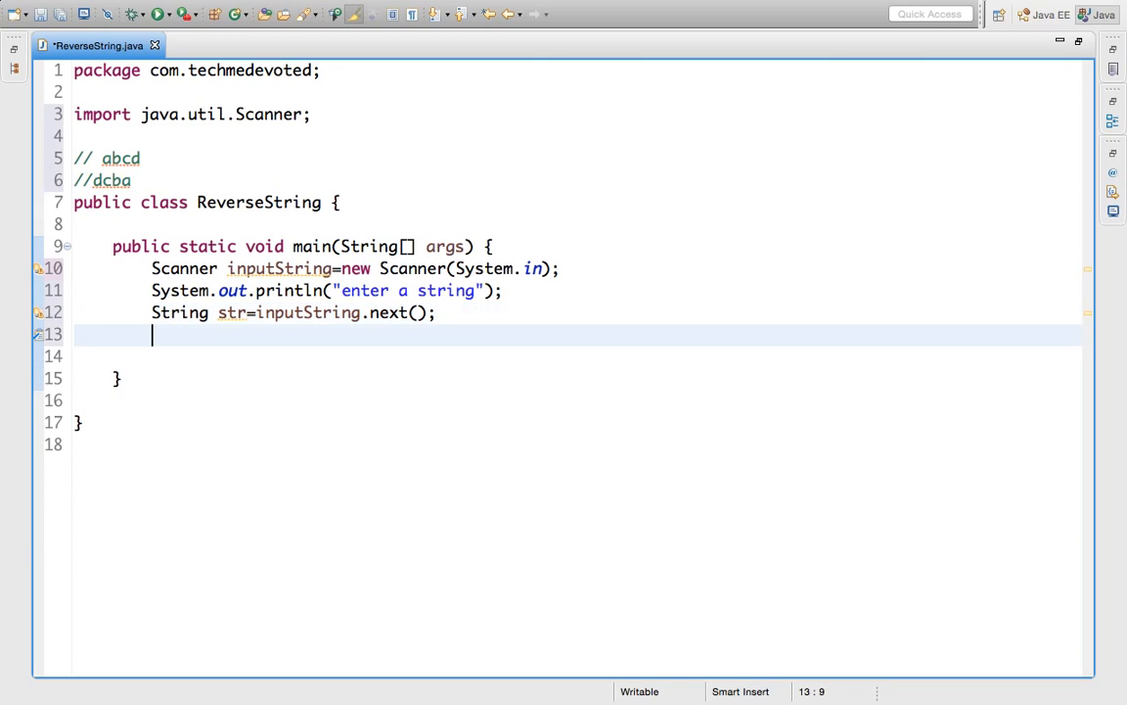
- Close the Scanner with inputString.close(); right after reading str
{"action": "type", "text": "input"}
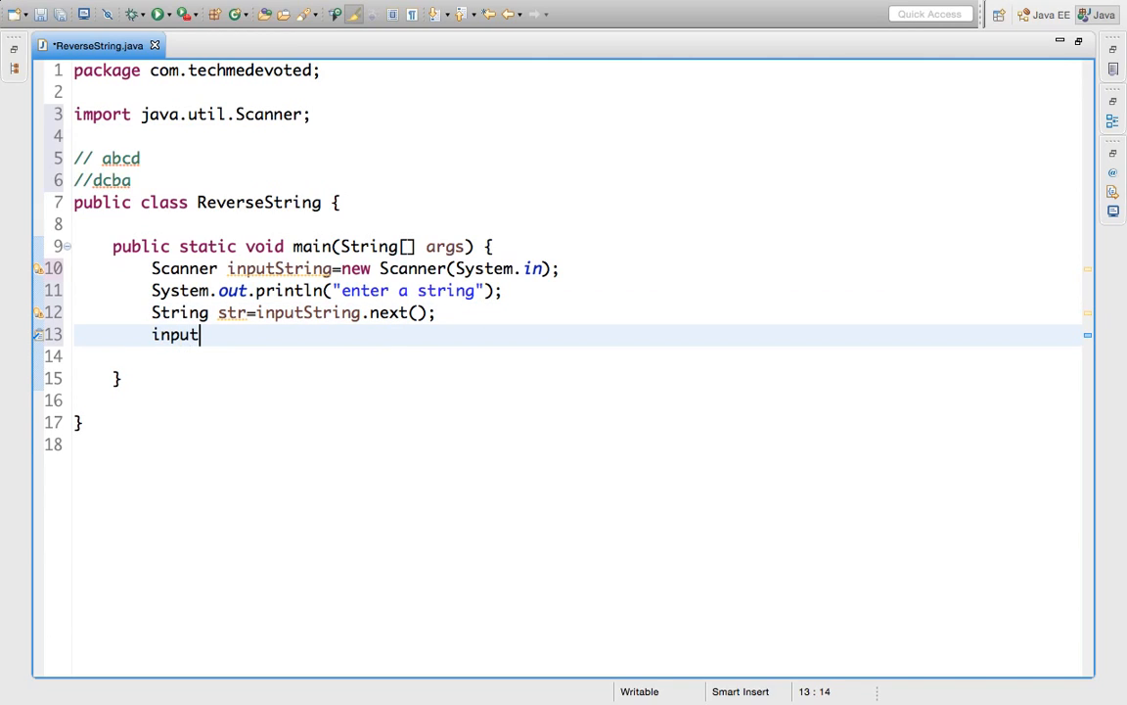
{"action": "type", "text": "String"}
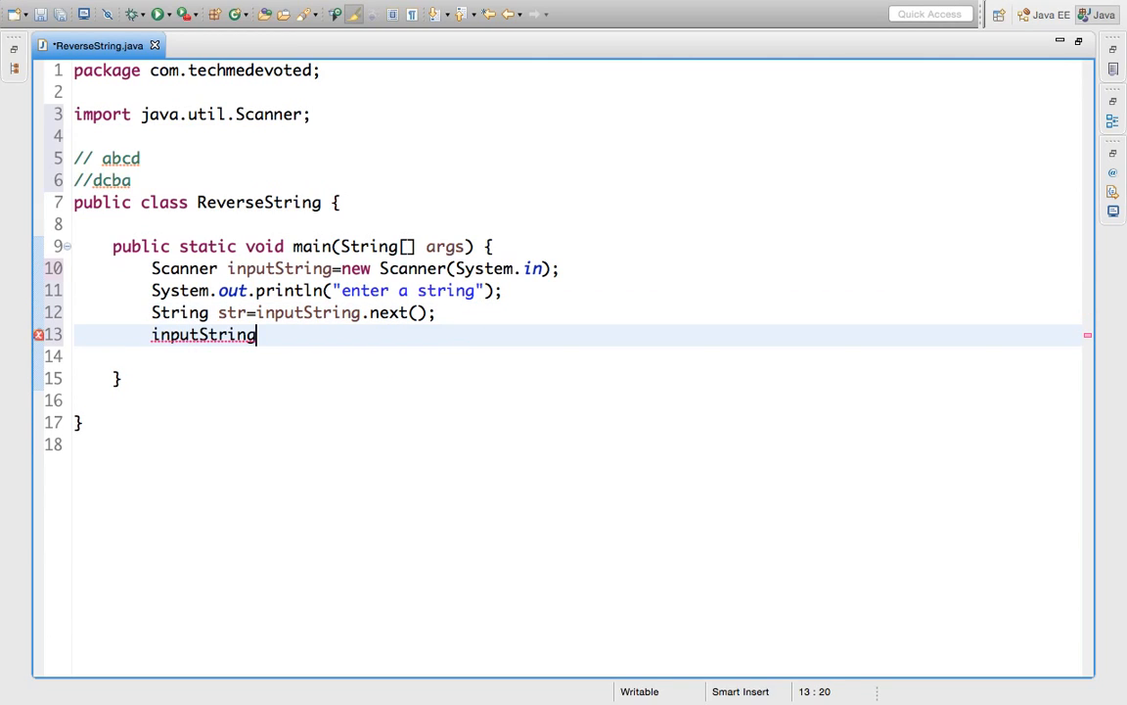
{"action": "type", "text": ".close();"}
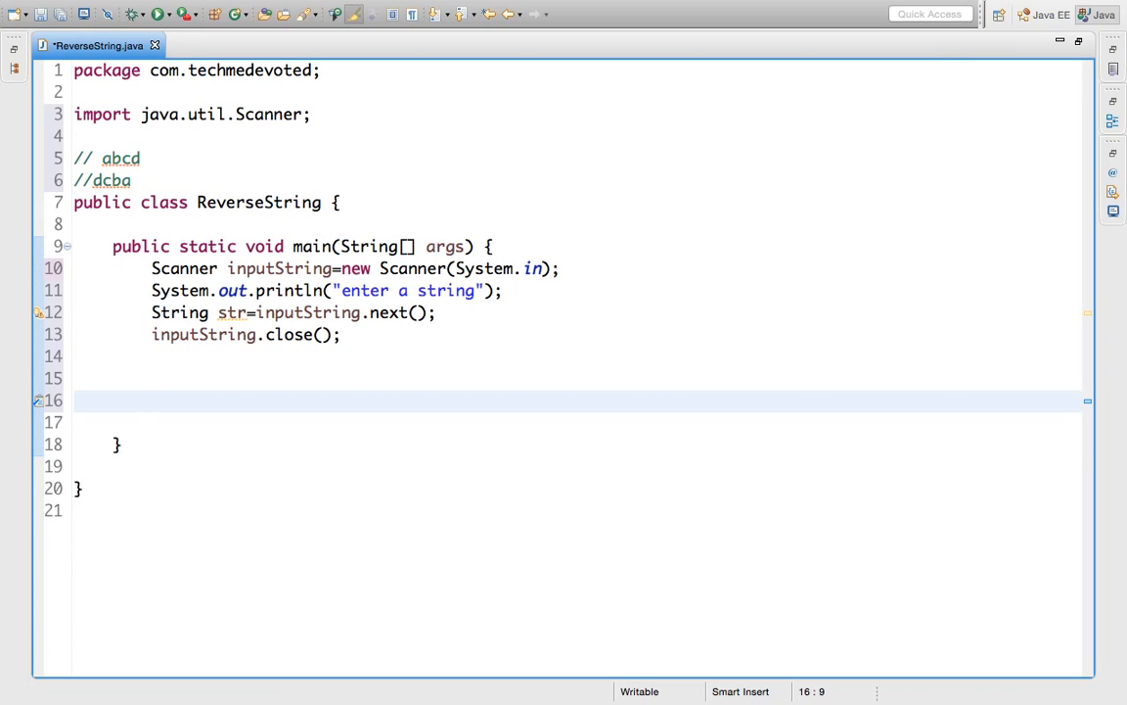
{"action": "left_click", "coordinate": [153, 400]}
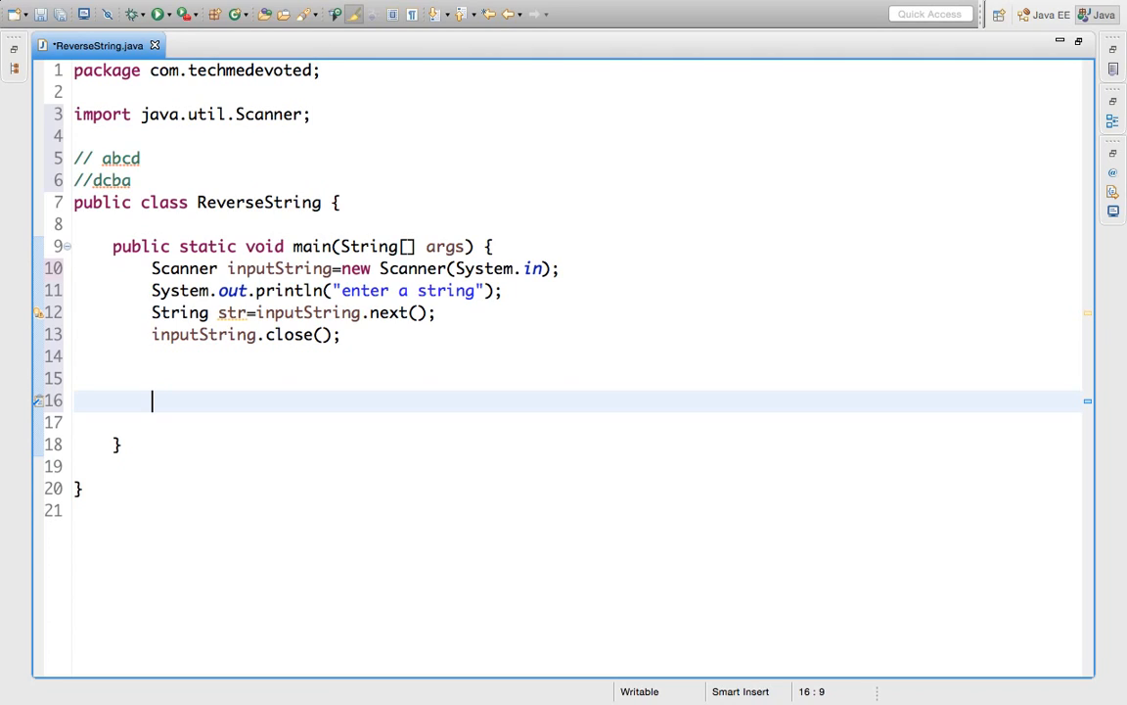
- Convert str into a character array with char[] ch = str.toCharArray();
{"action": "type", "text": "cha"}
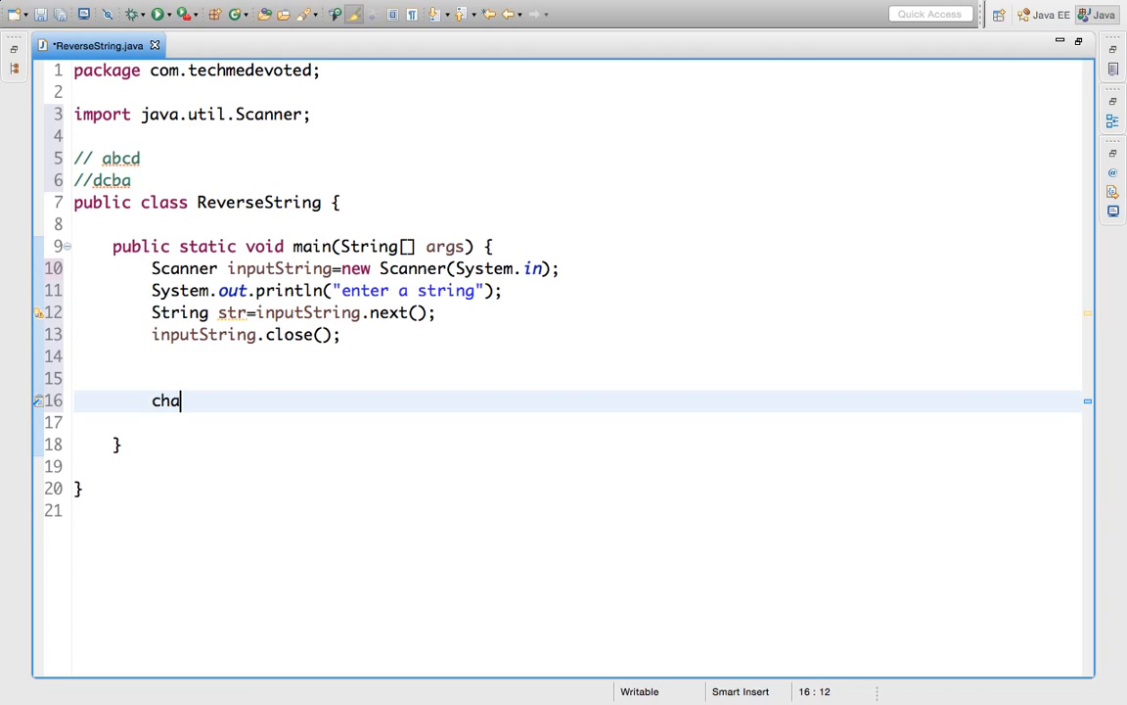
{"action": "type", "text": "r"}
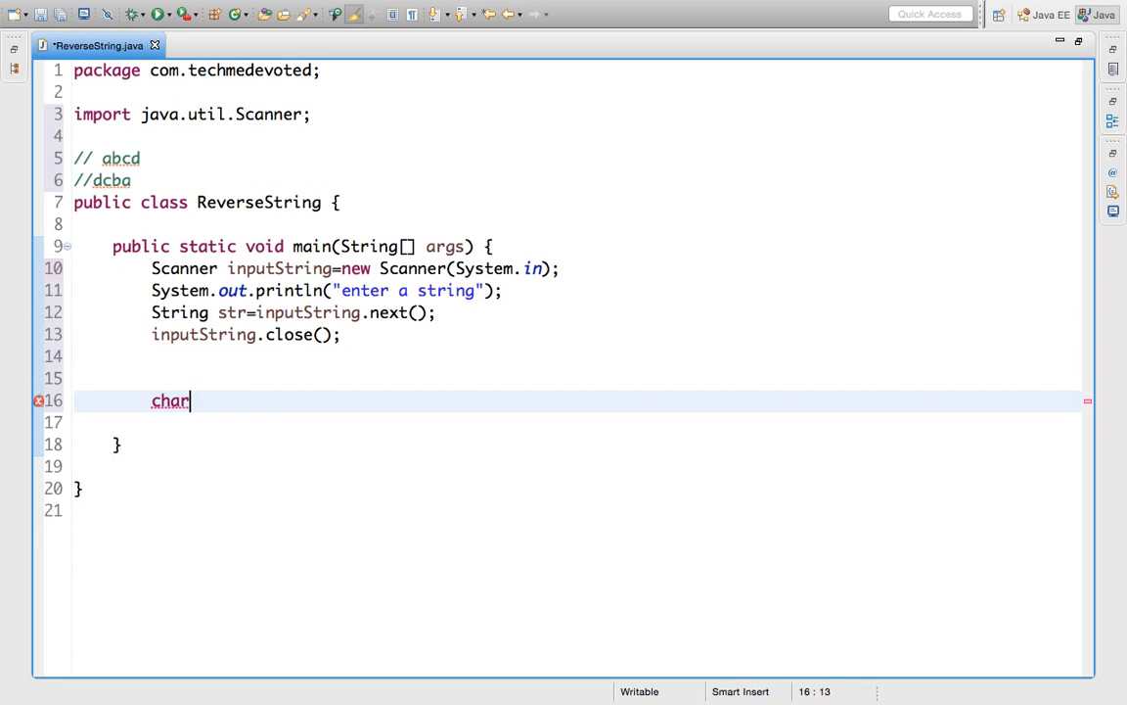
{"action": "type", "text": "[]"}
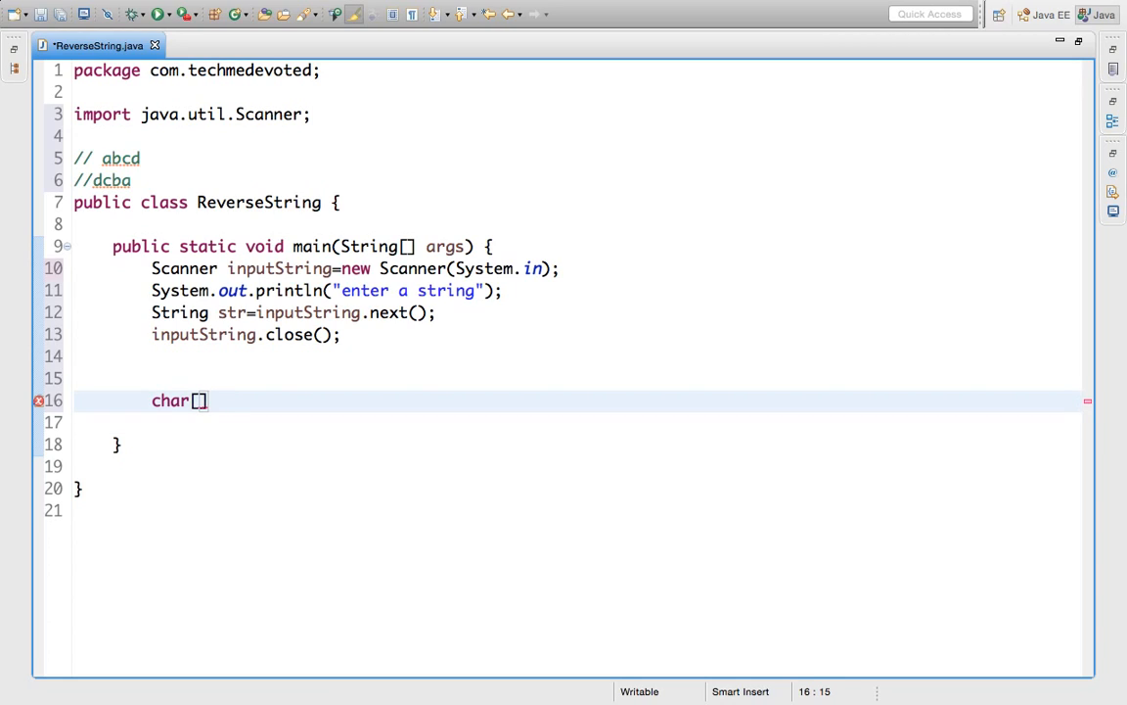
{"action": "type", "text": "ch"}
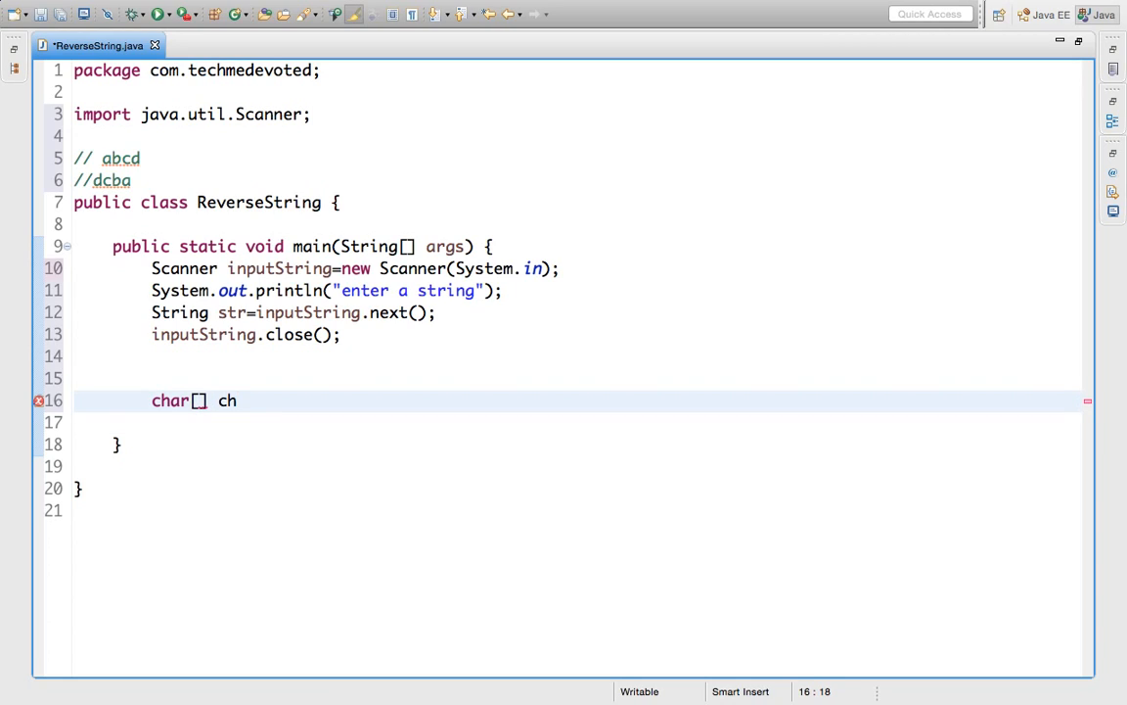
{"action": "type", "text": "="}
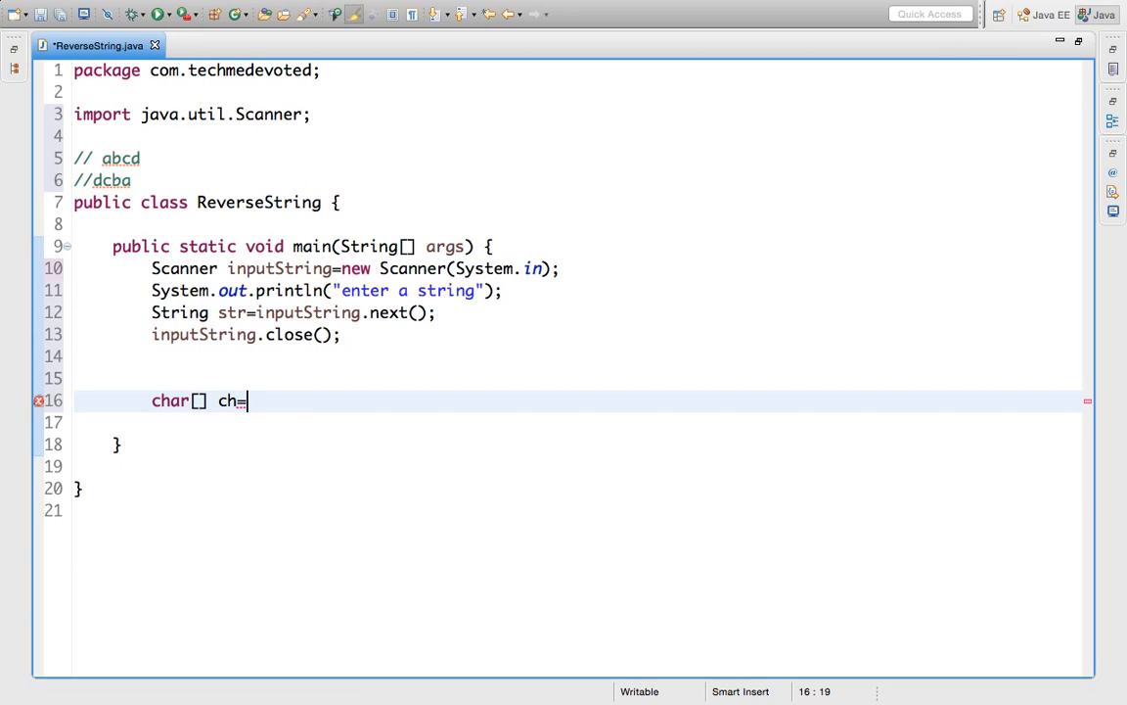
{"action": "type", "text": "str"}
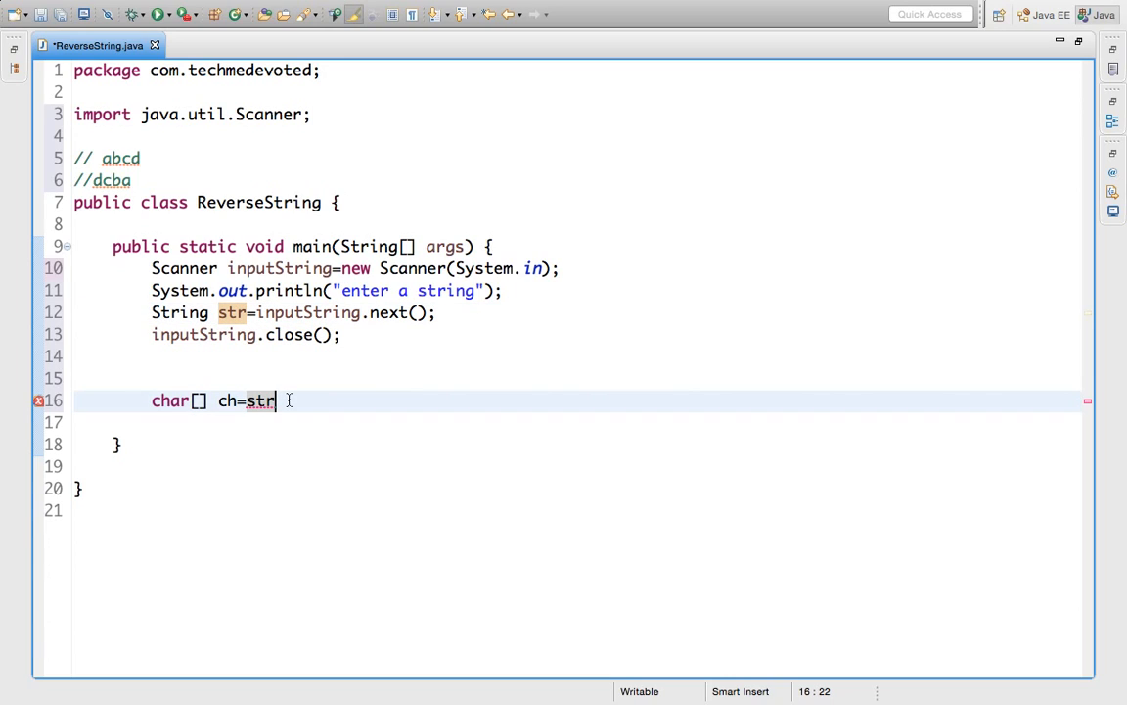
{"action": "type", "text": "."}
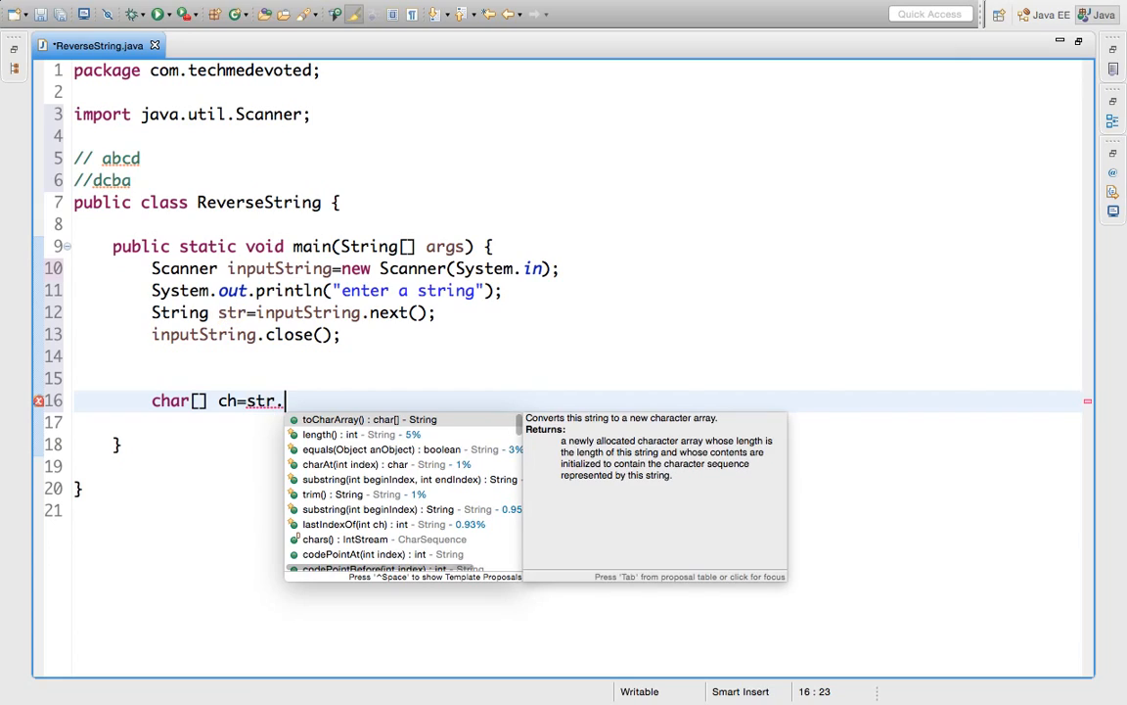
{"action": "mouse_move", "coordinate": [354, 422]}
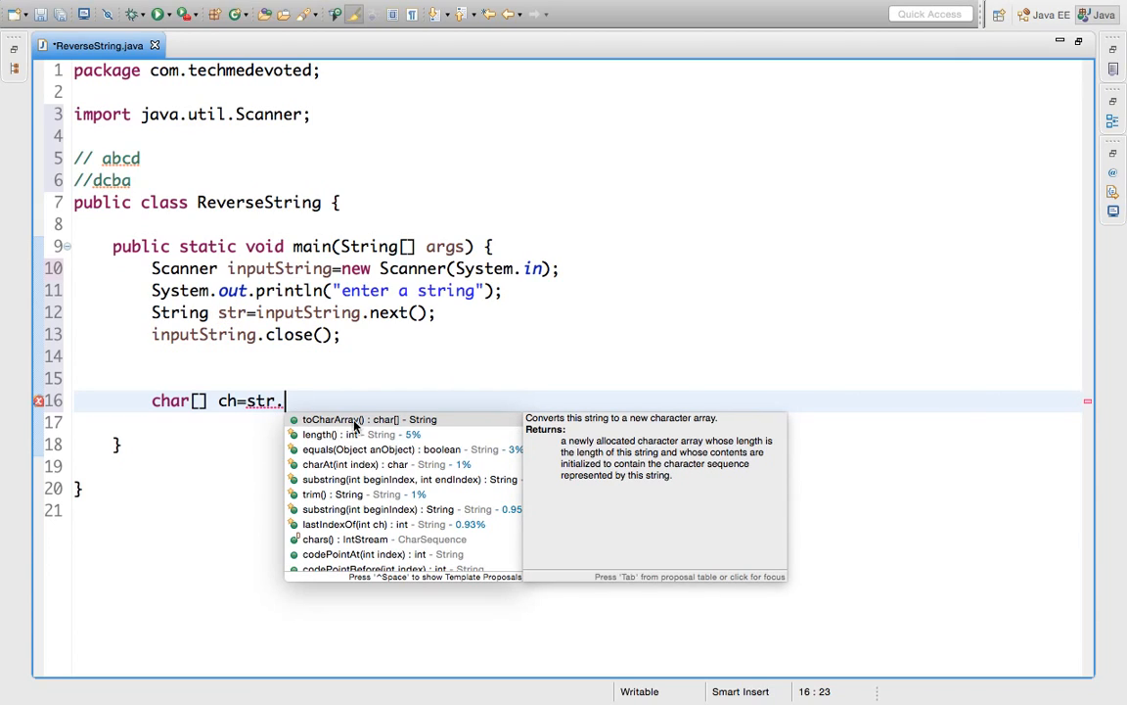
{"action": "mouse_move", "coordinate": [378, 433]}
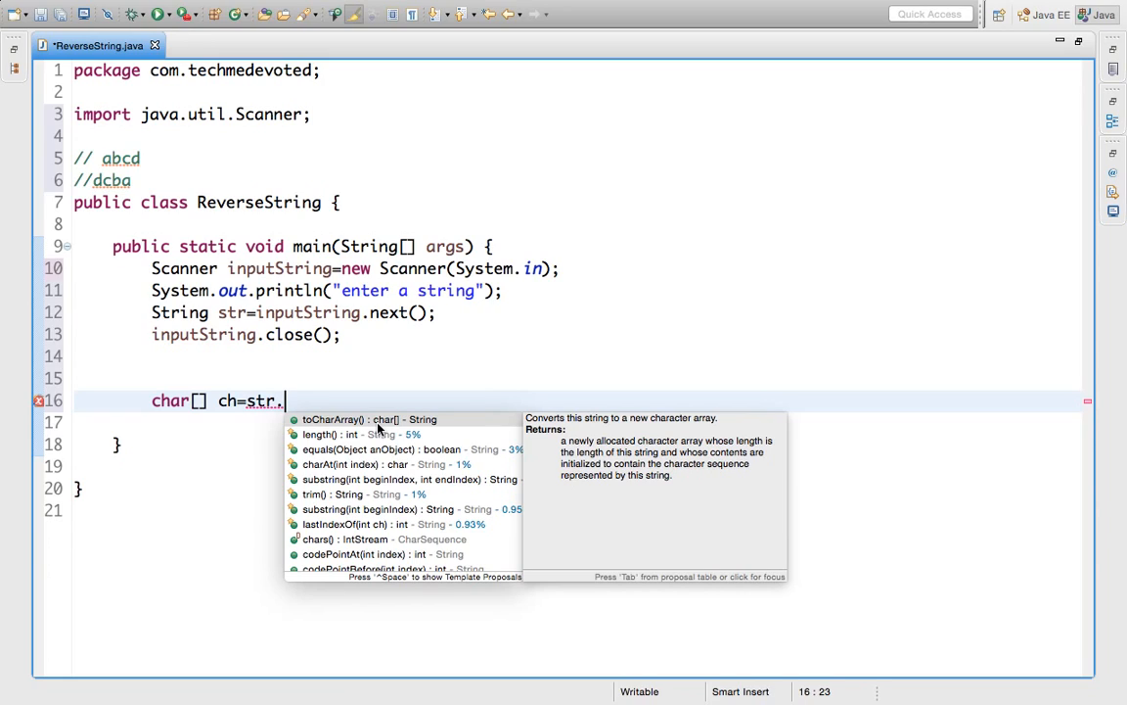
{"action": "left_click", "coordinate": [333, 419]}
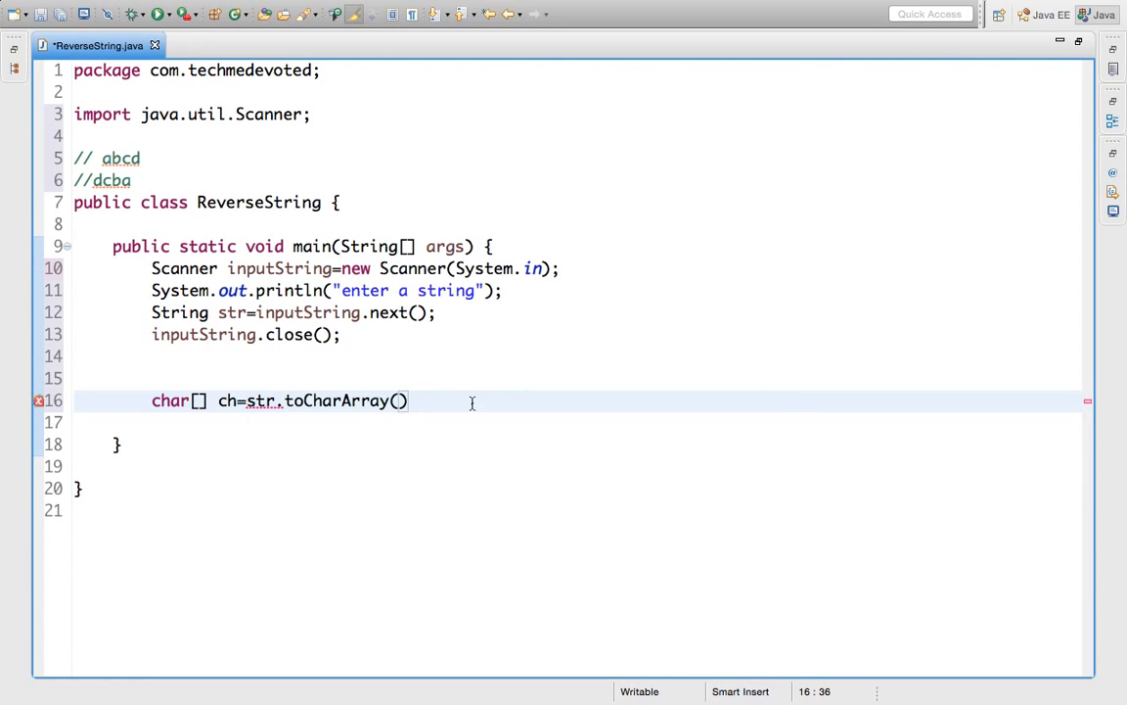
{"action": "type", "text": ";"}
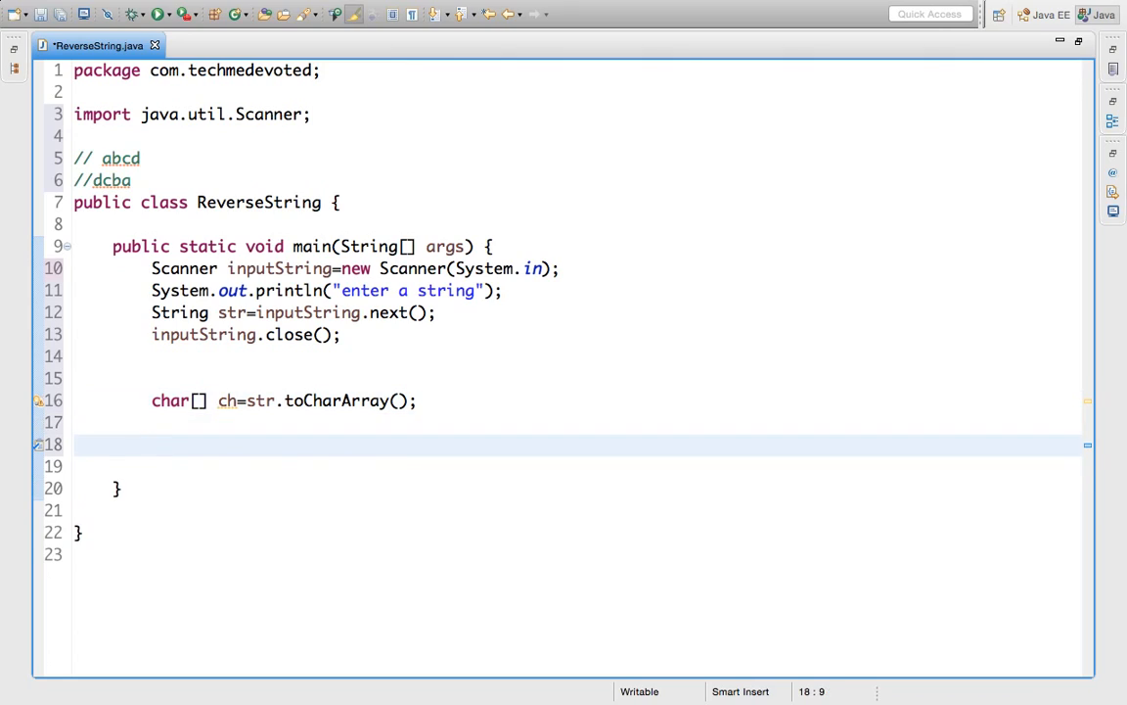
- Start a for loop header initializing int i to ch.length-1
{"action": "type", "text": "for()"}
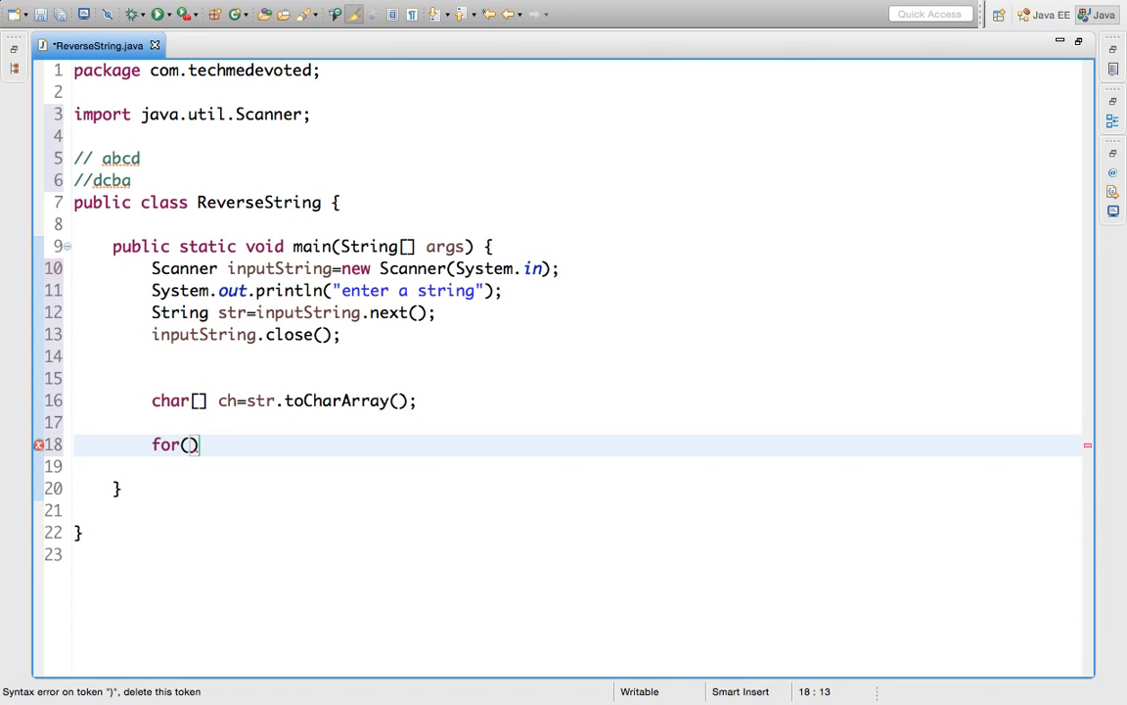
{"action": "type", "text": "int"}
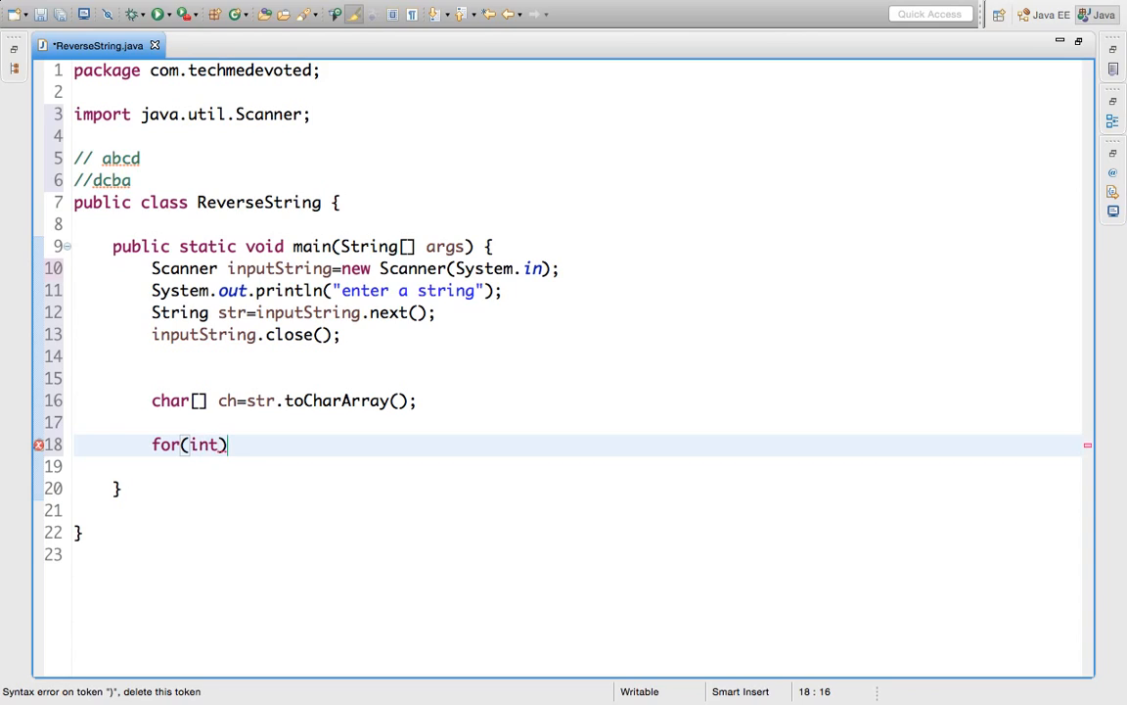
{"action": "type", "text": "i="}
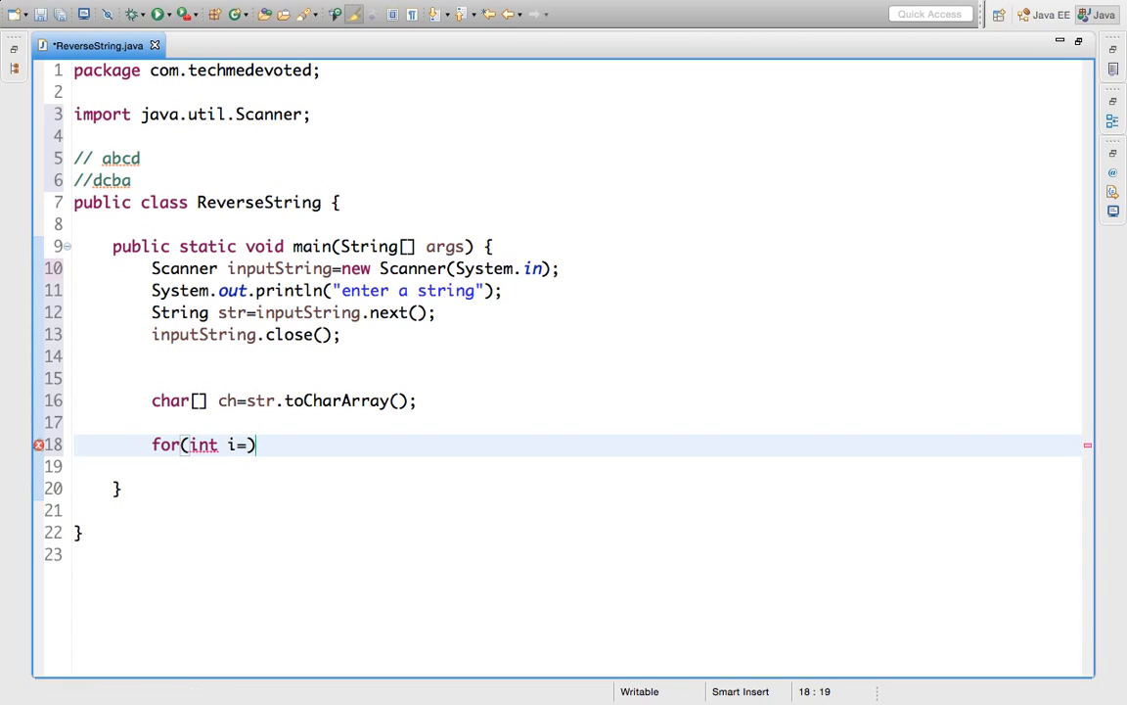
{"action": "type", "text": "0"}
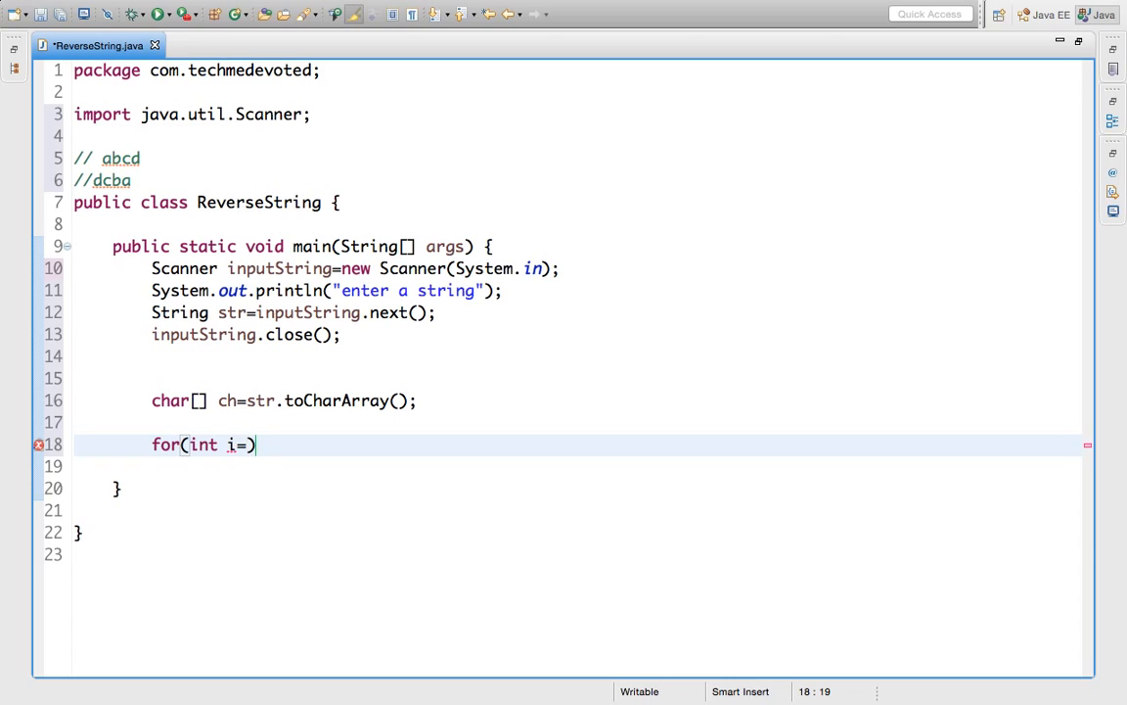
{"action": "type", "text": "ch"}
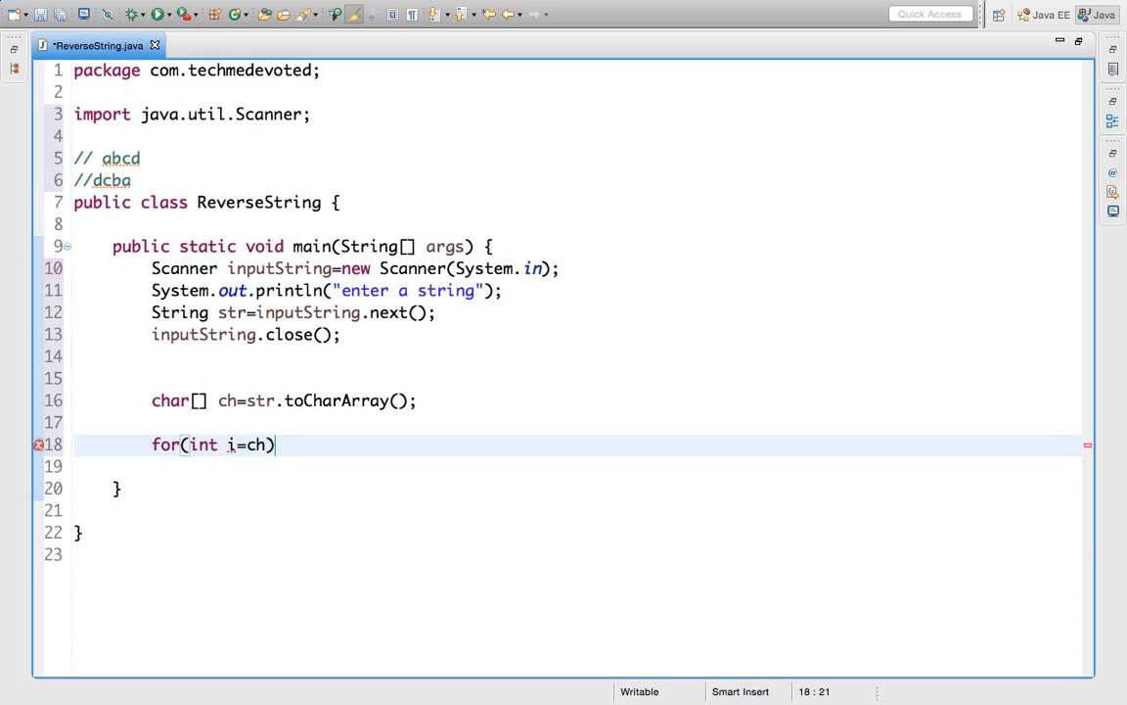
{"action": "type", "text": "."}
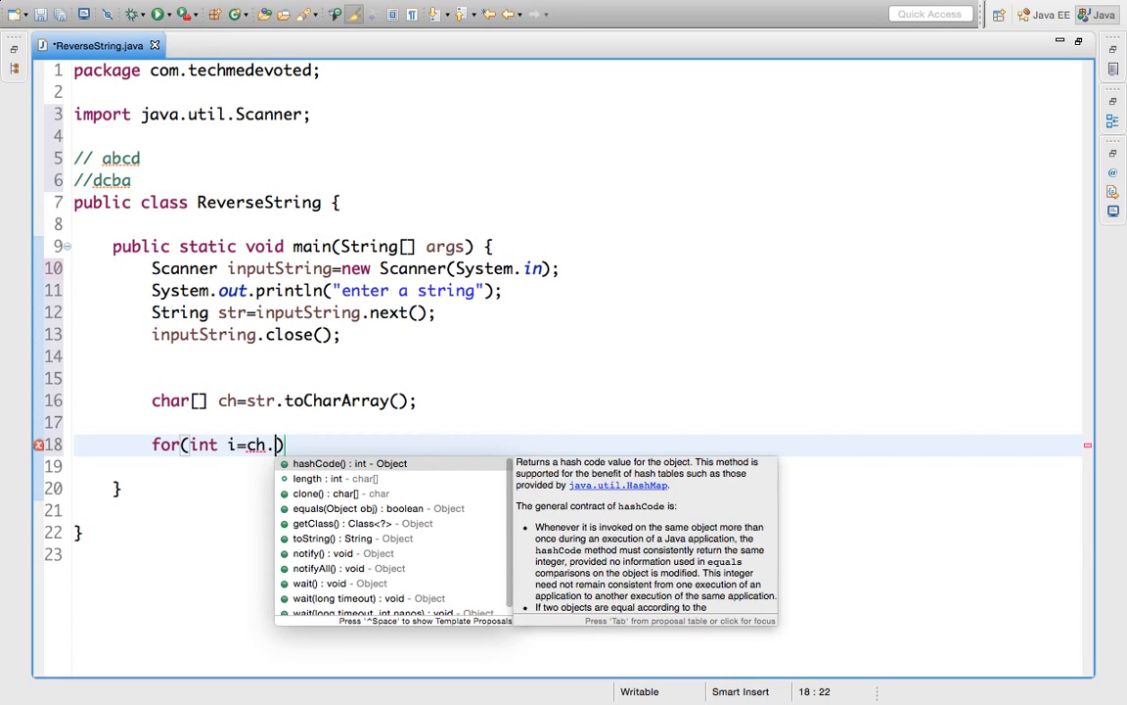
{"action": "type", "text": "length)"}
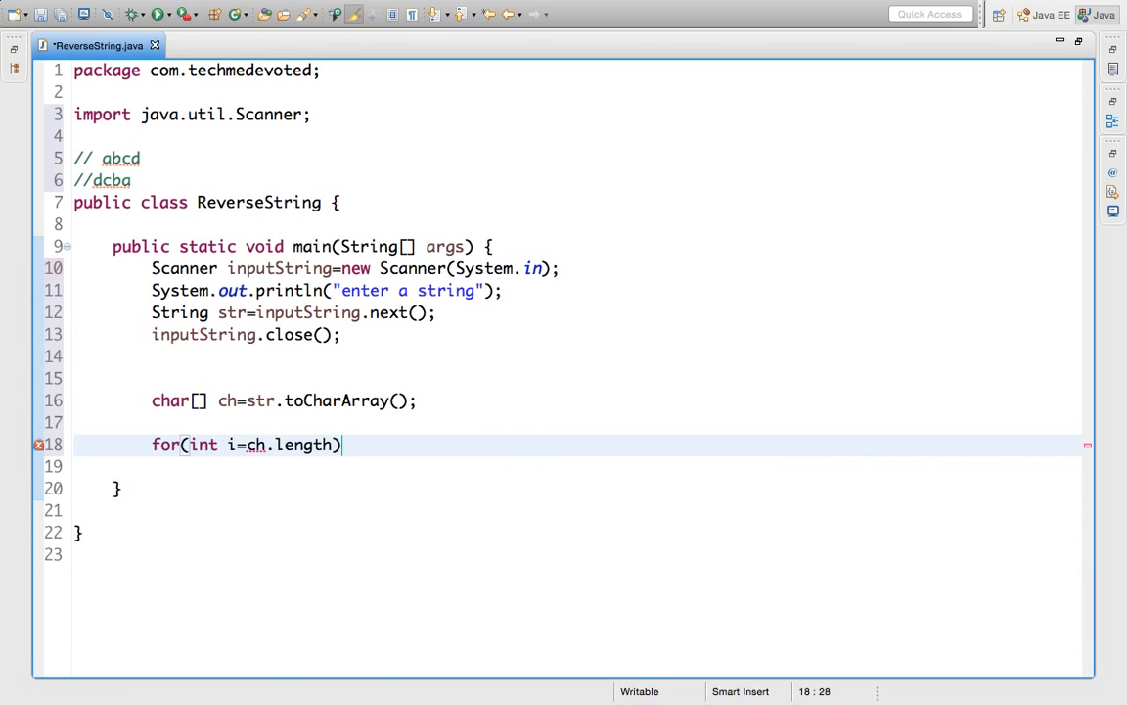
{"action": "type", "text": "-"}
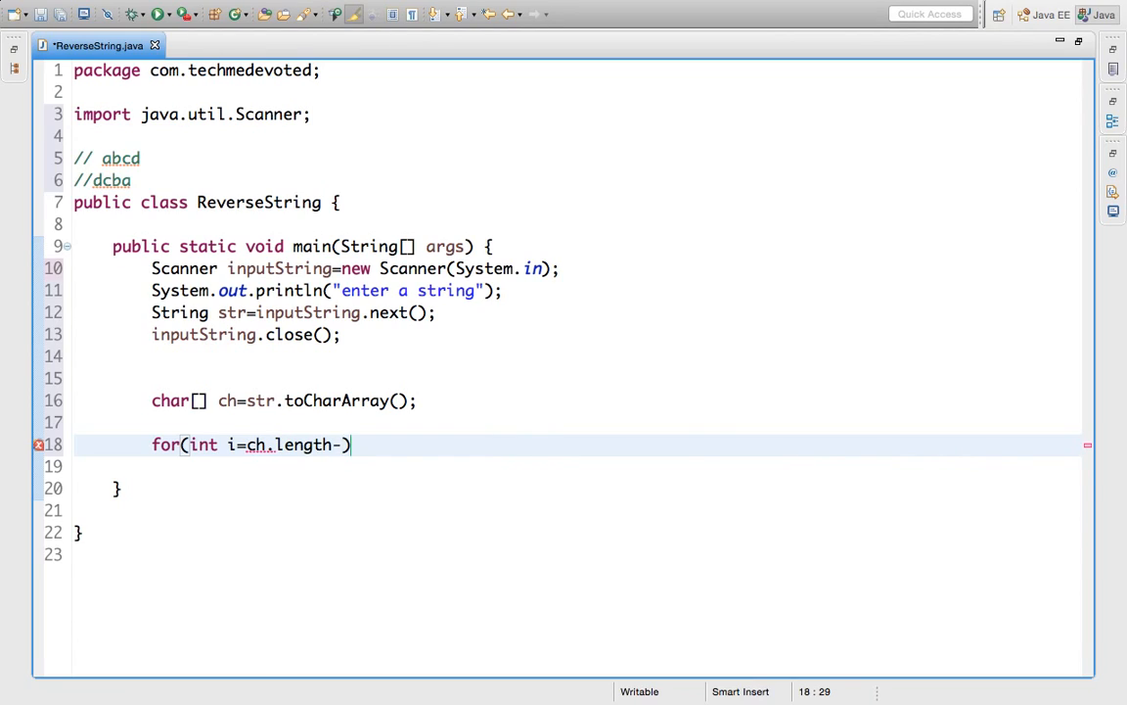
{"action": "type", "text": "1;"}
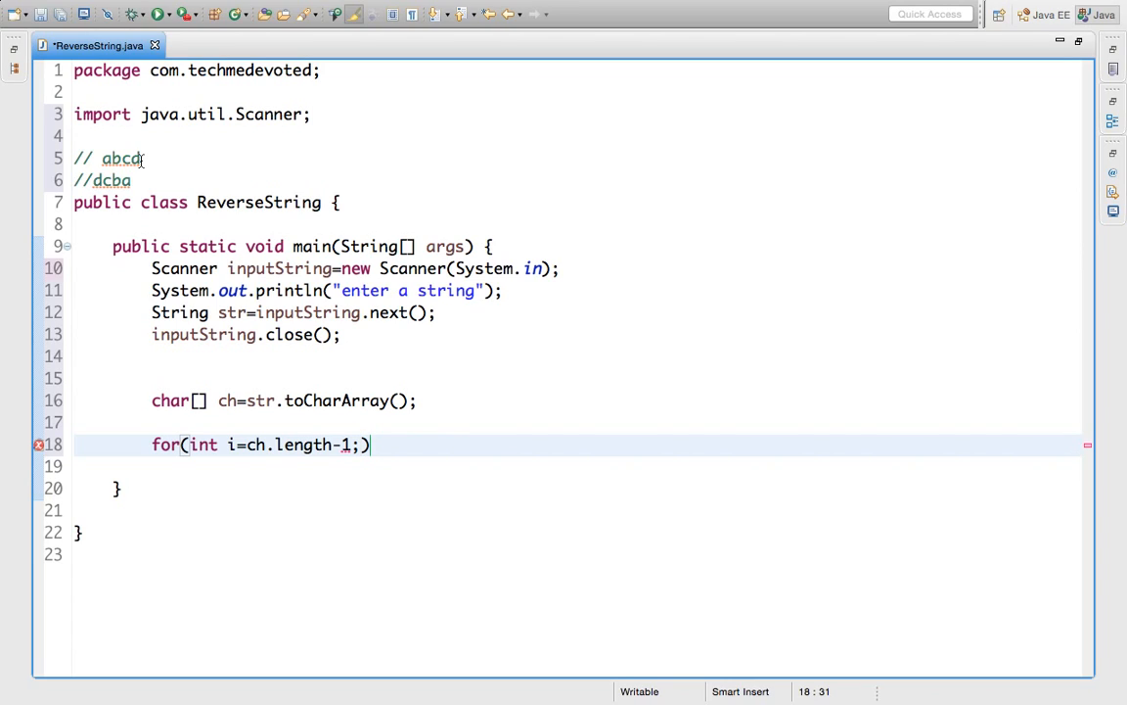
- Finish the loop header with condition i>=0 and i--, and open the body
{"action": "type", "text": "i"}
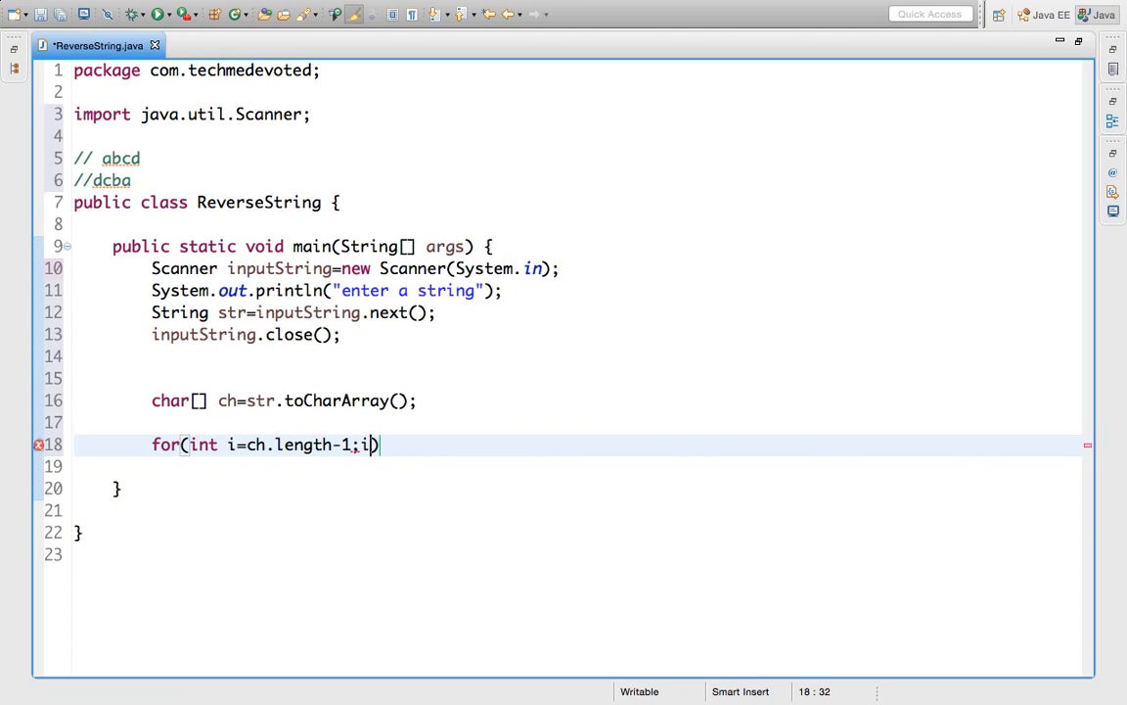
{"action": "type", "text": ">"}
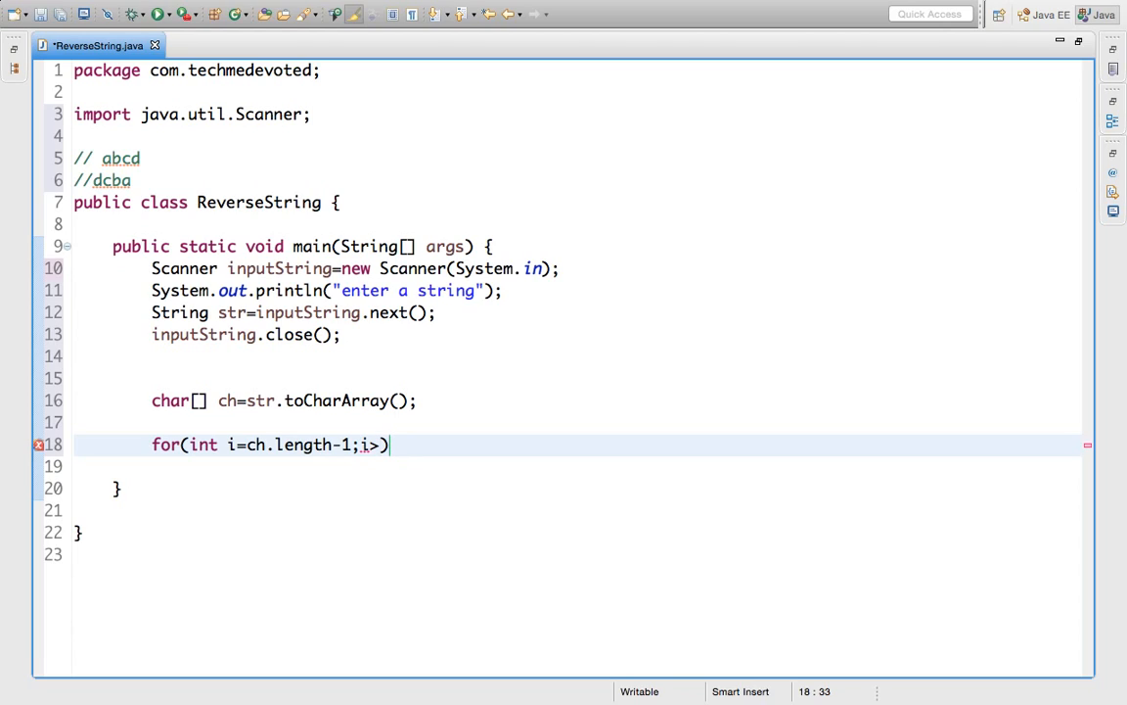
{"action": "type", "text": "="}
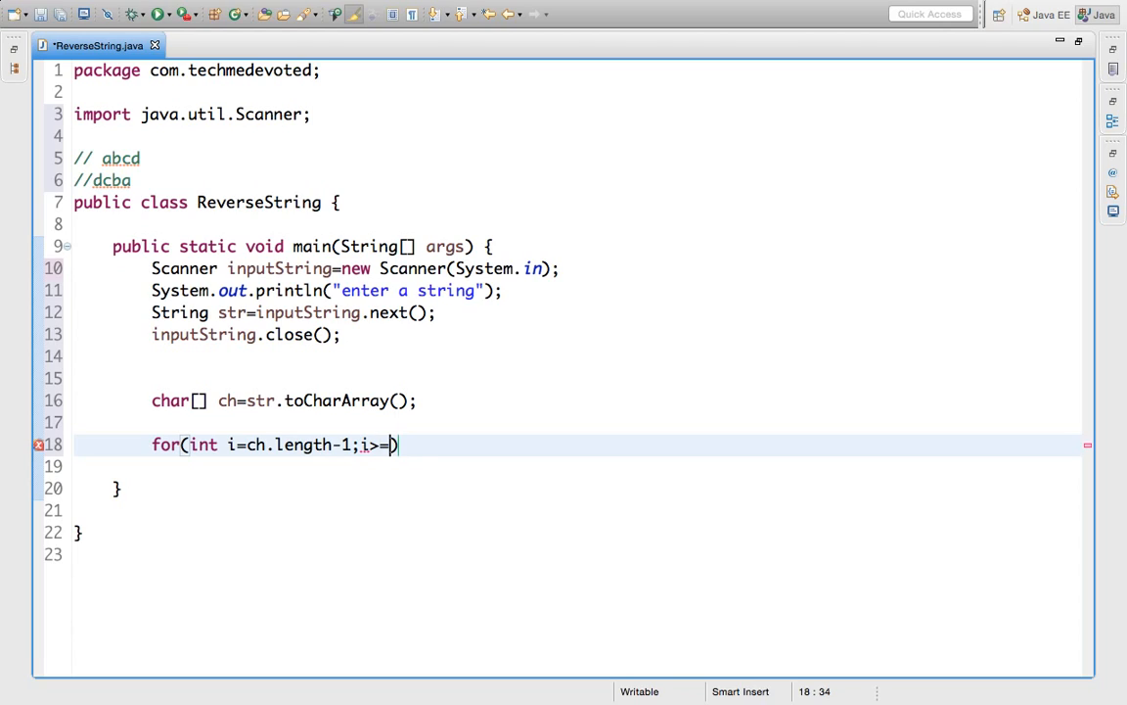
{"action": "type", "text": "0"}
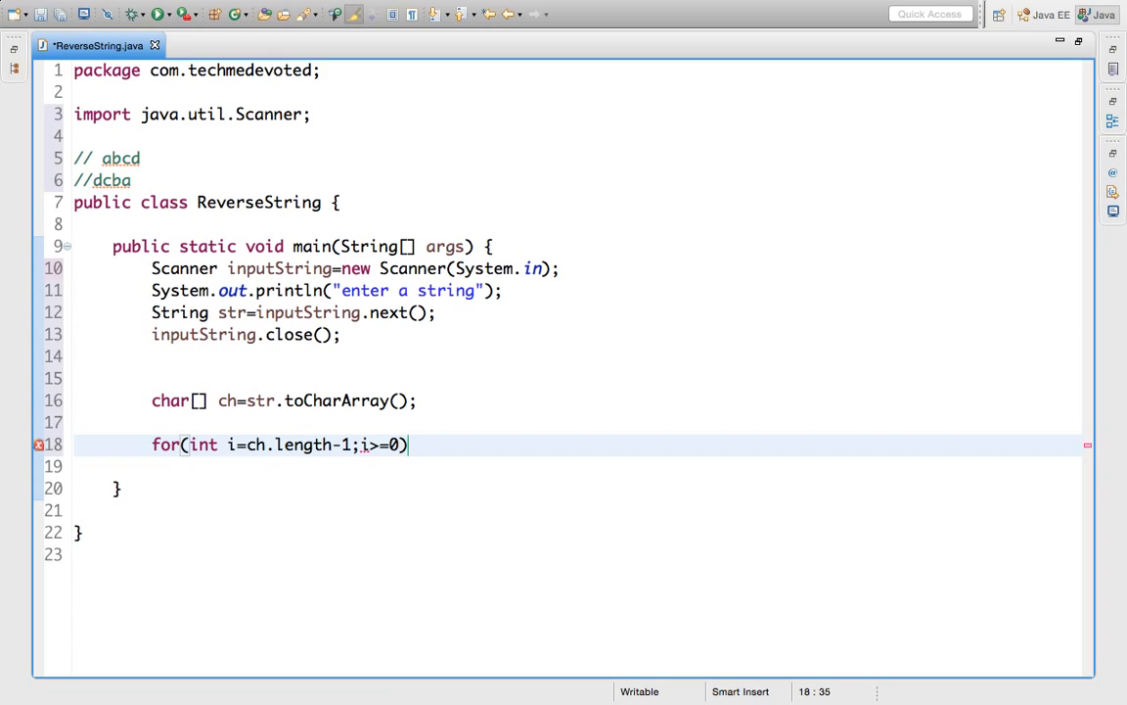
{"action": "type", "text": ";"}
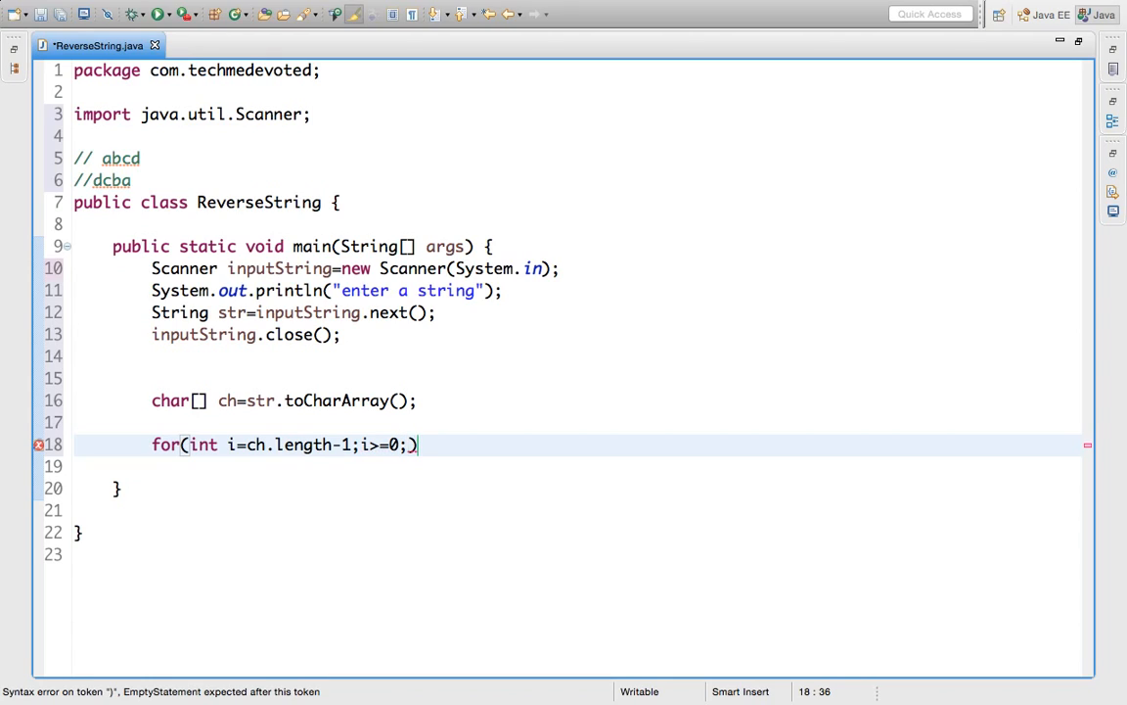
{"action": "type", "text": "i--"}
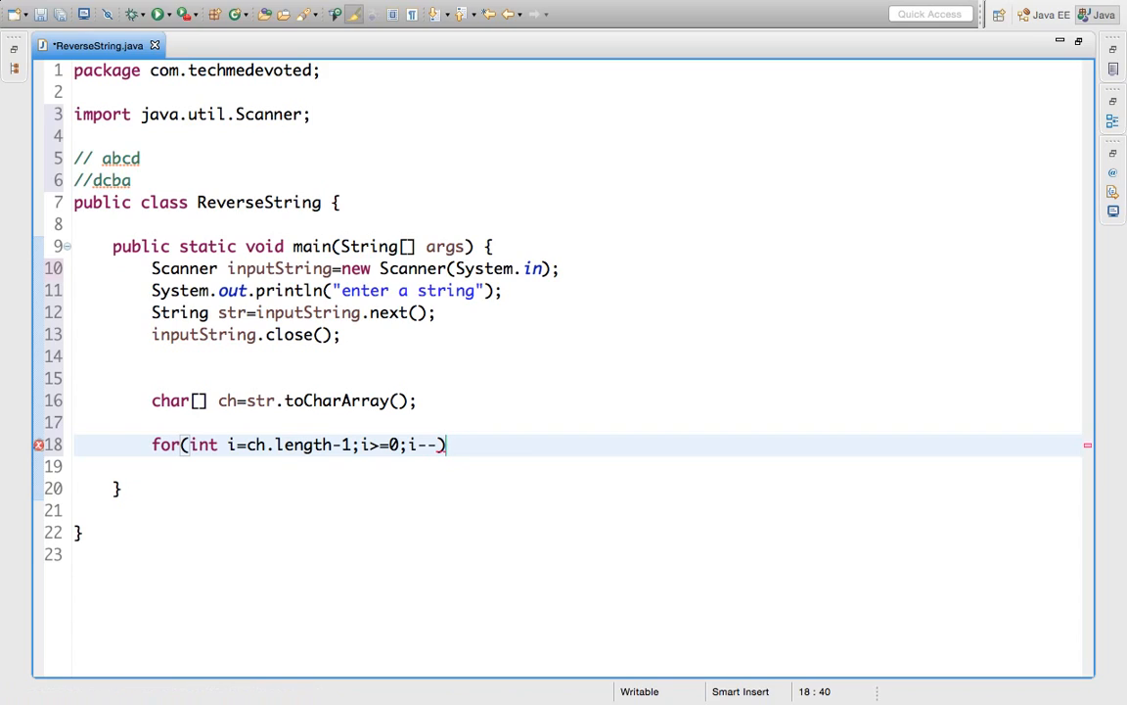
{"action": "type", "text": "{"}
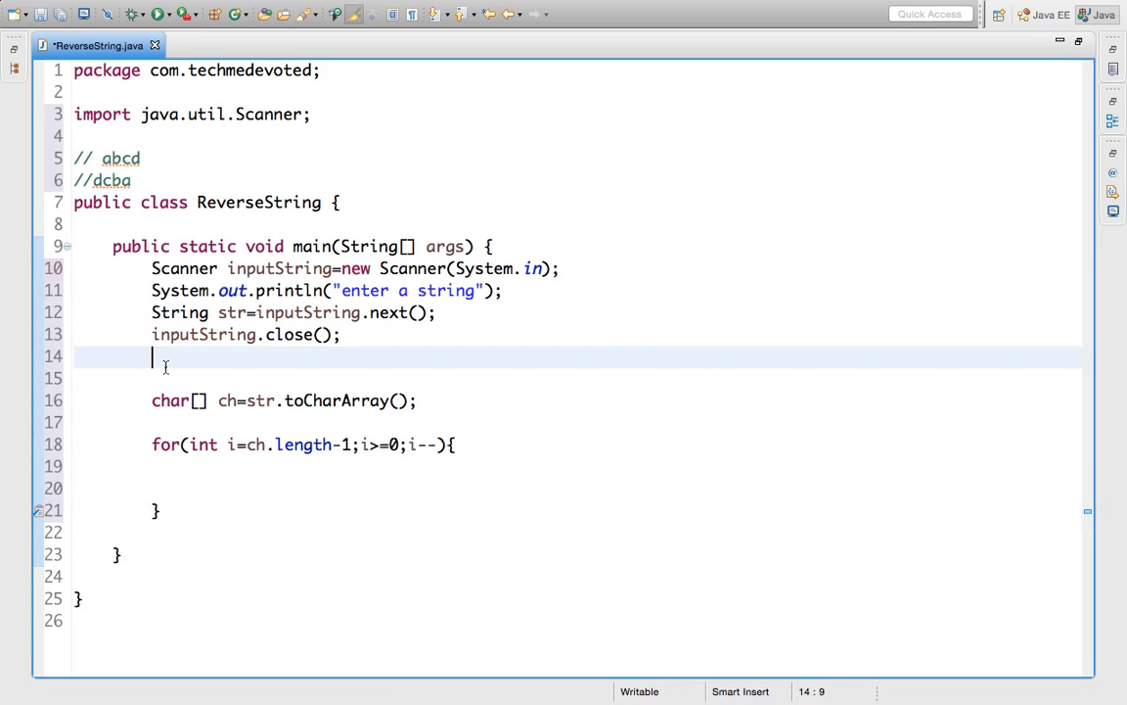
- Declare String revString = ""; on line 14 after the scanner close
{"action": "type", "text": "String re"}
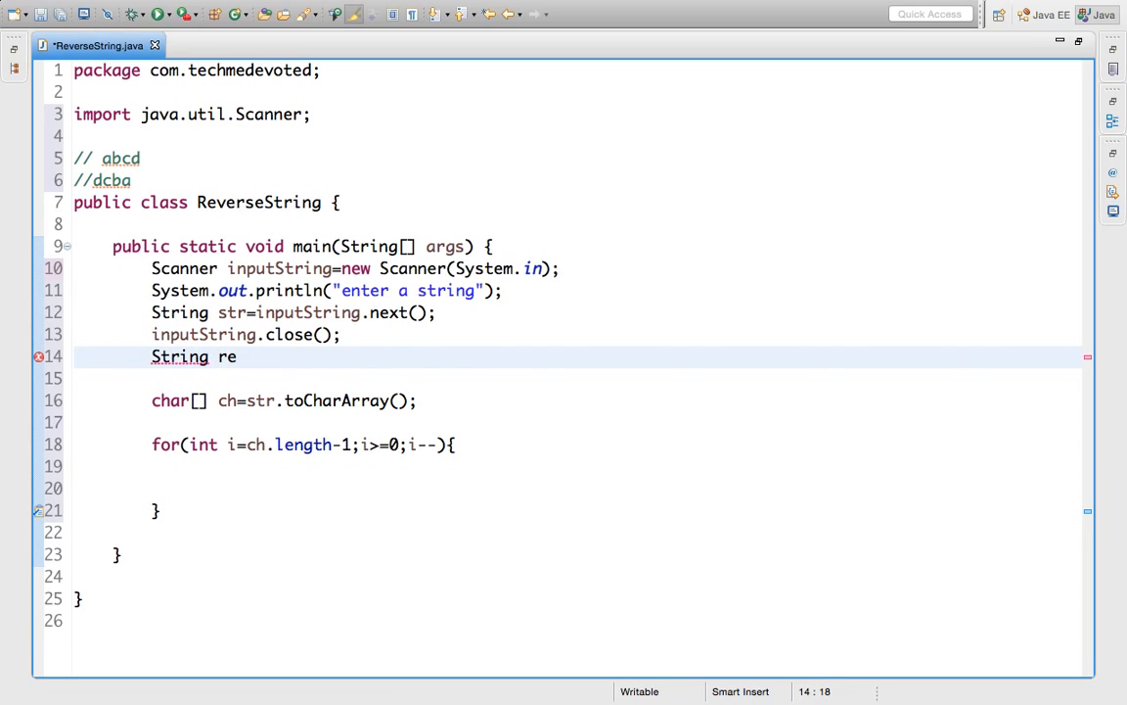
{"action": "type", "text": "vString"}
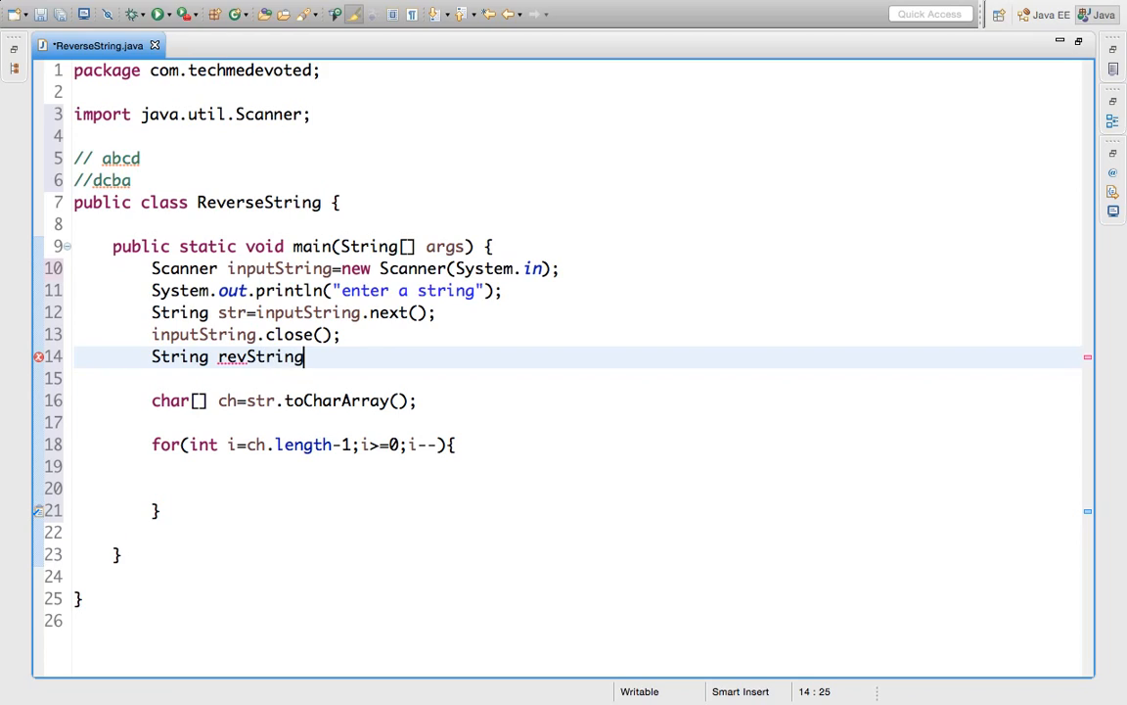
{"action": "type", "text": "="}
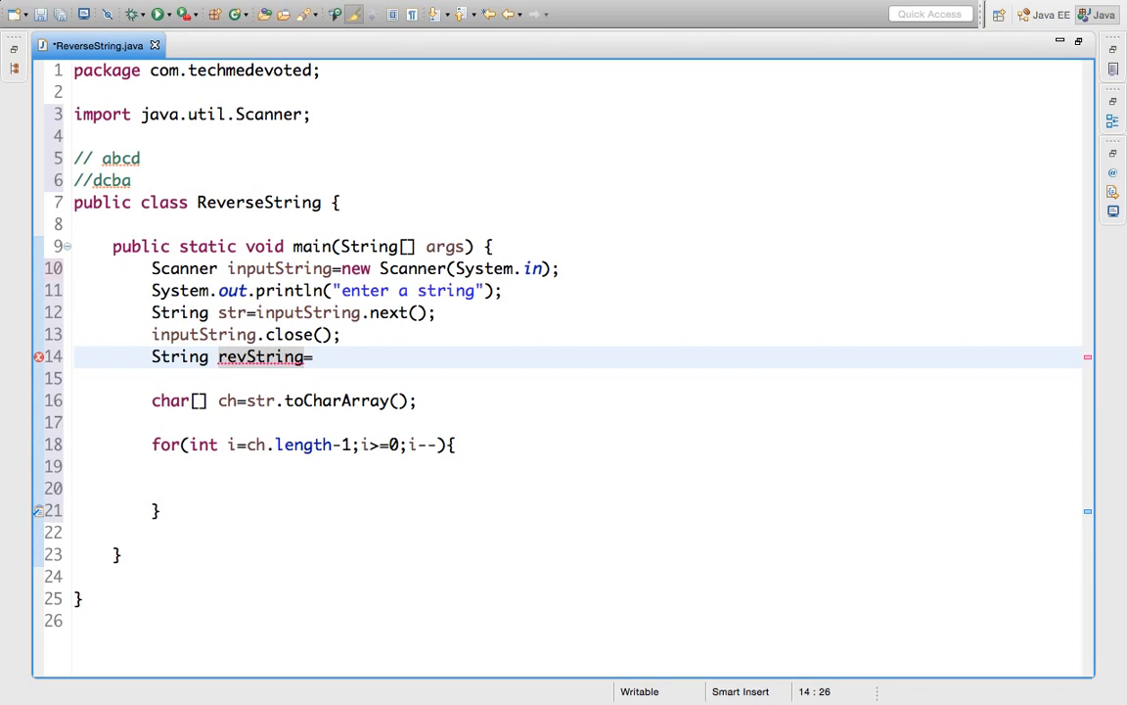
{"action": "type", "text": "\"\""}
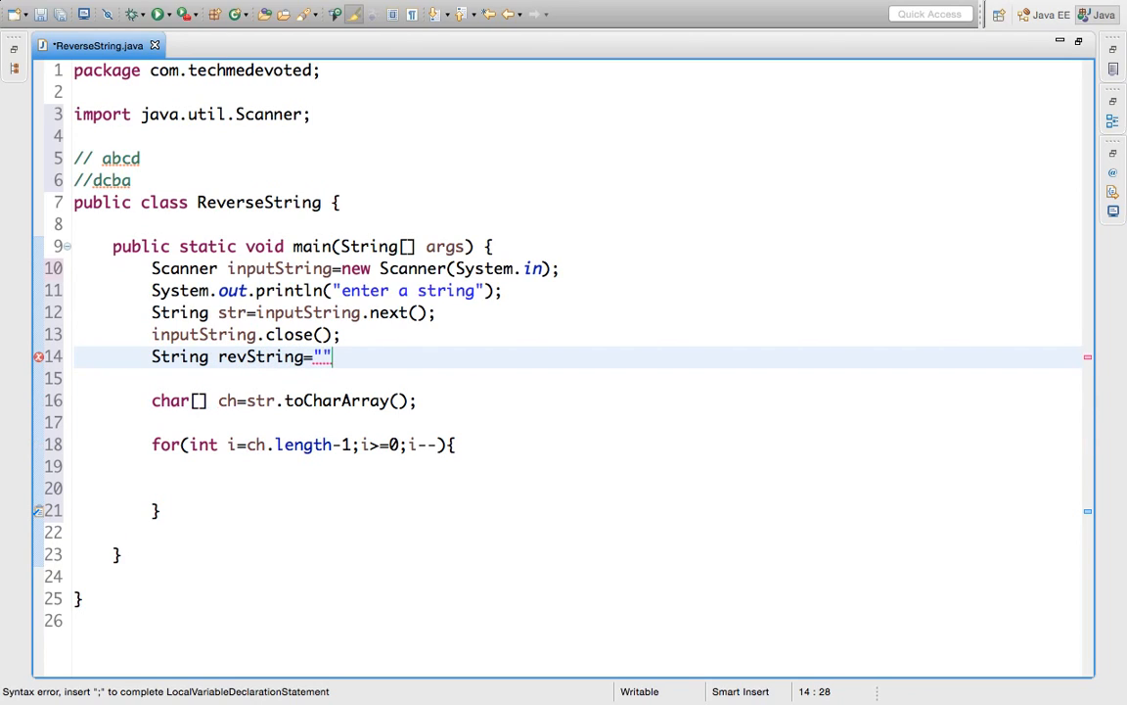
{"action": "type", "text": ";"}
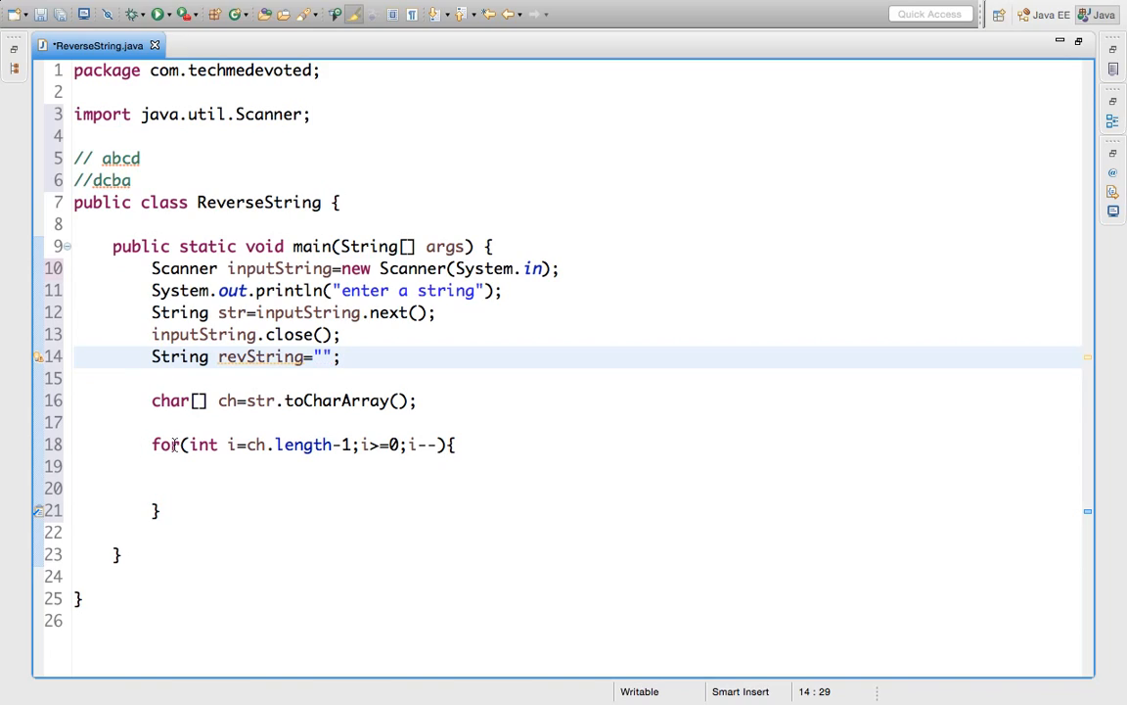
- Inside the loop body, write revString = revString + ch[i];
{"action": "left_click", "coordinate": [201, 472]}
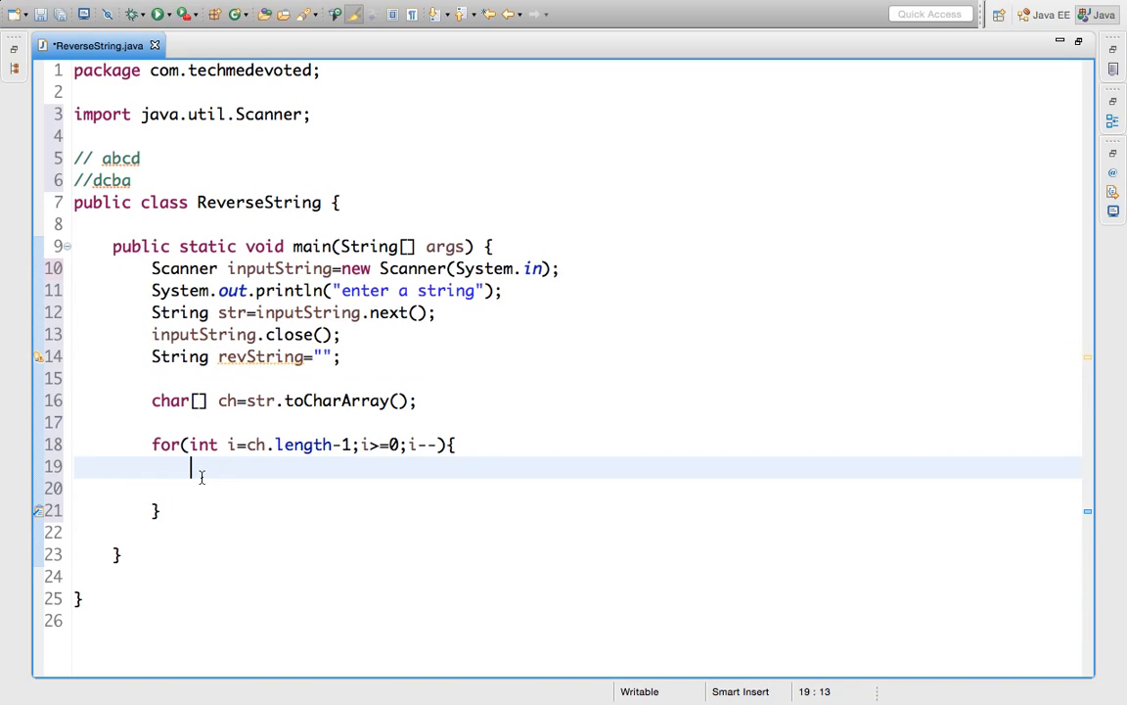
{"action": "type", "text": "revStr"}
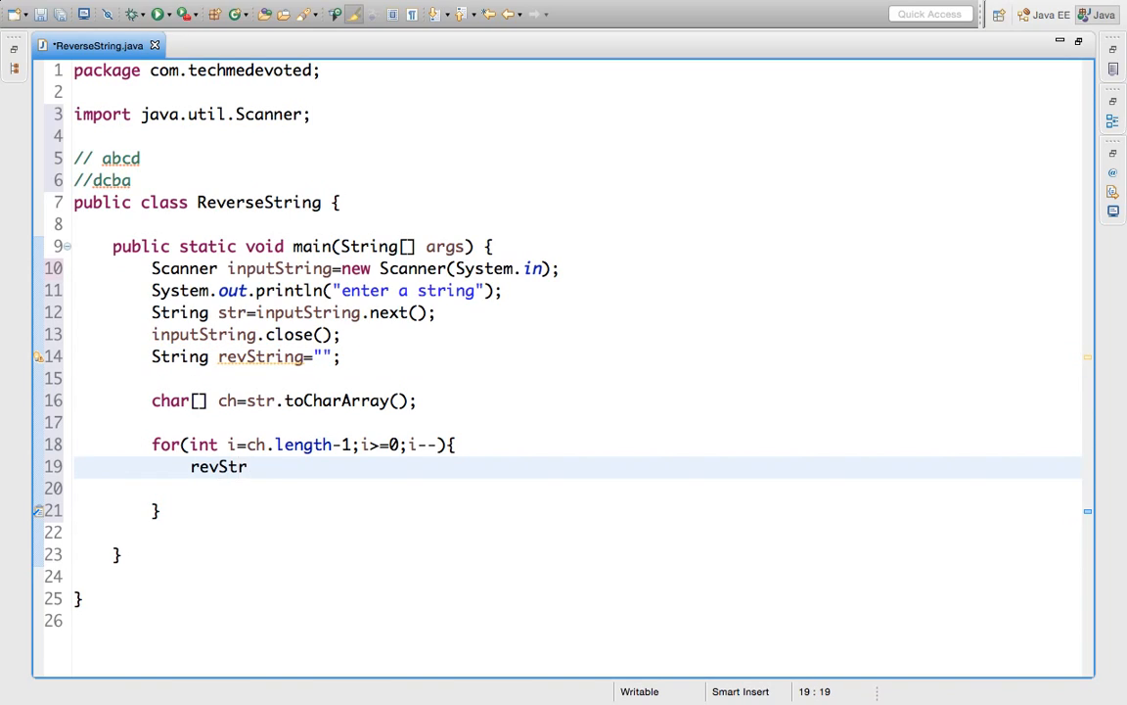
{"action": "type", "text": "ing="}
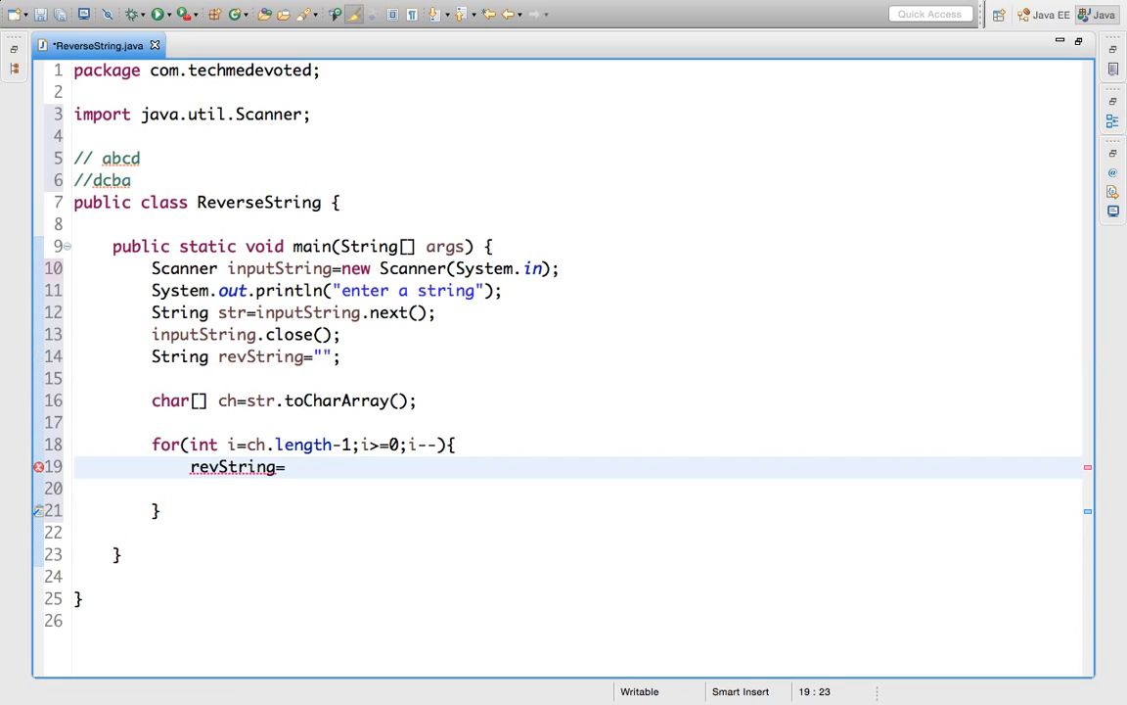
{"action": "type", "text": "rev"}
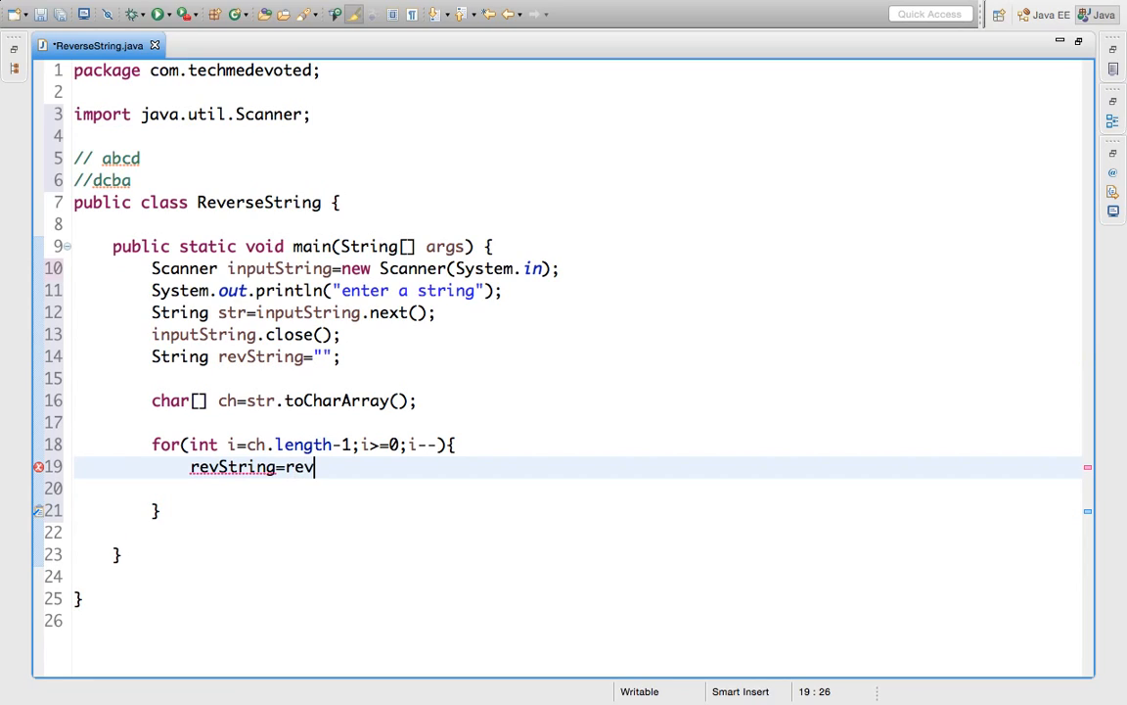
{"action": "key", "text": "Ctrl+Space"}
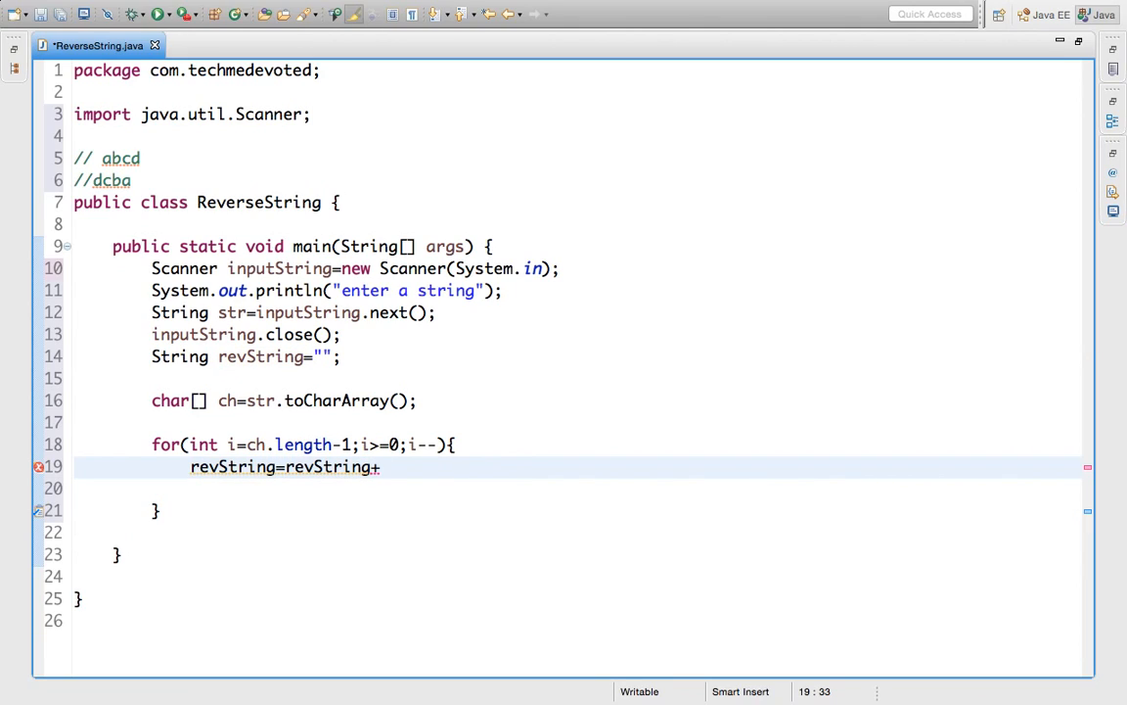
{"action": "type", "text": "ch[]"}
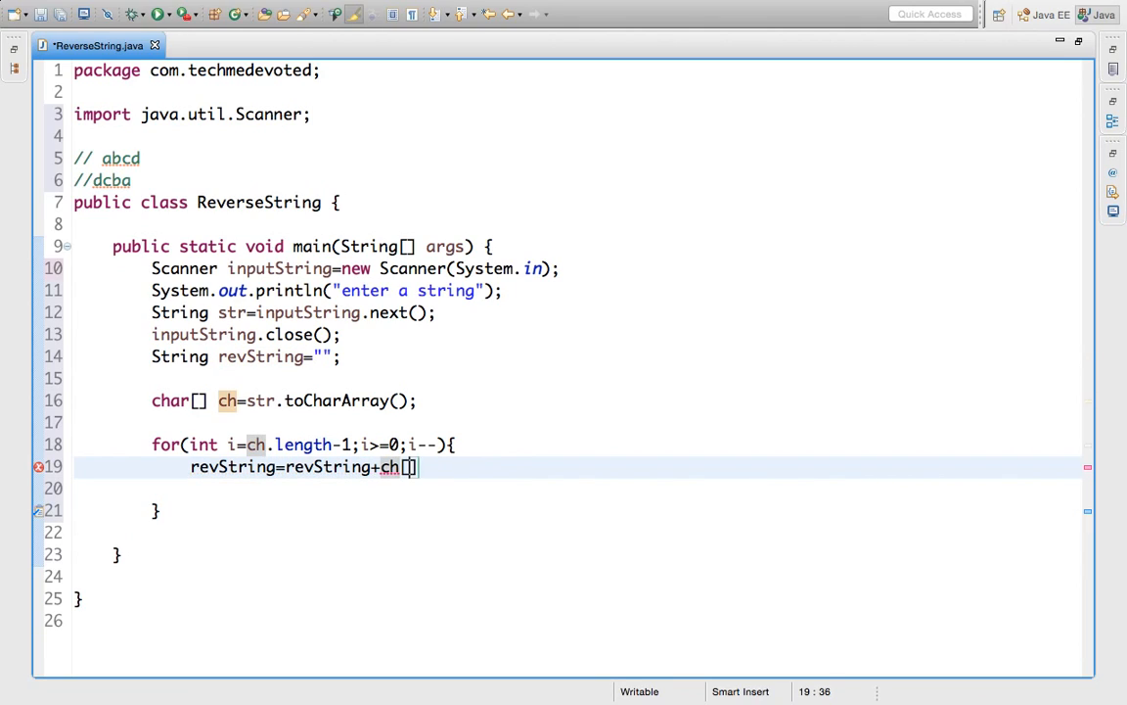
{"action": "type", "text": "i"}
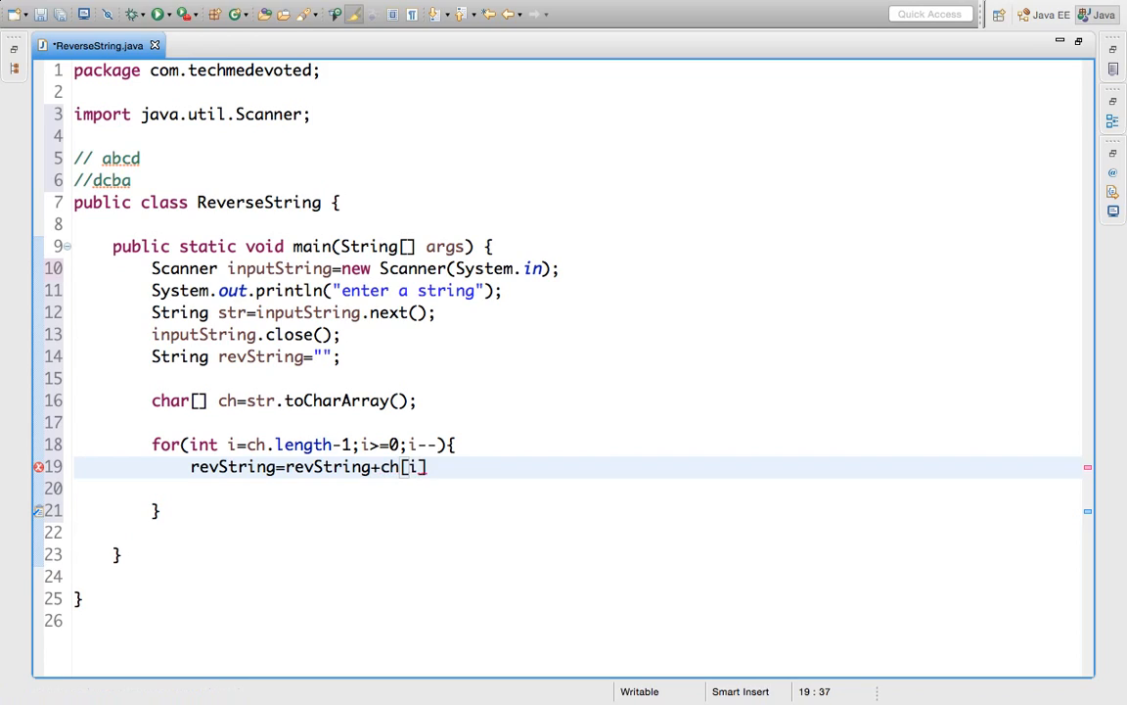
{"action": "type", "text": "];"}
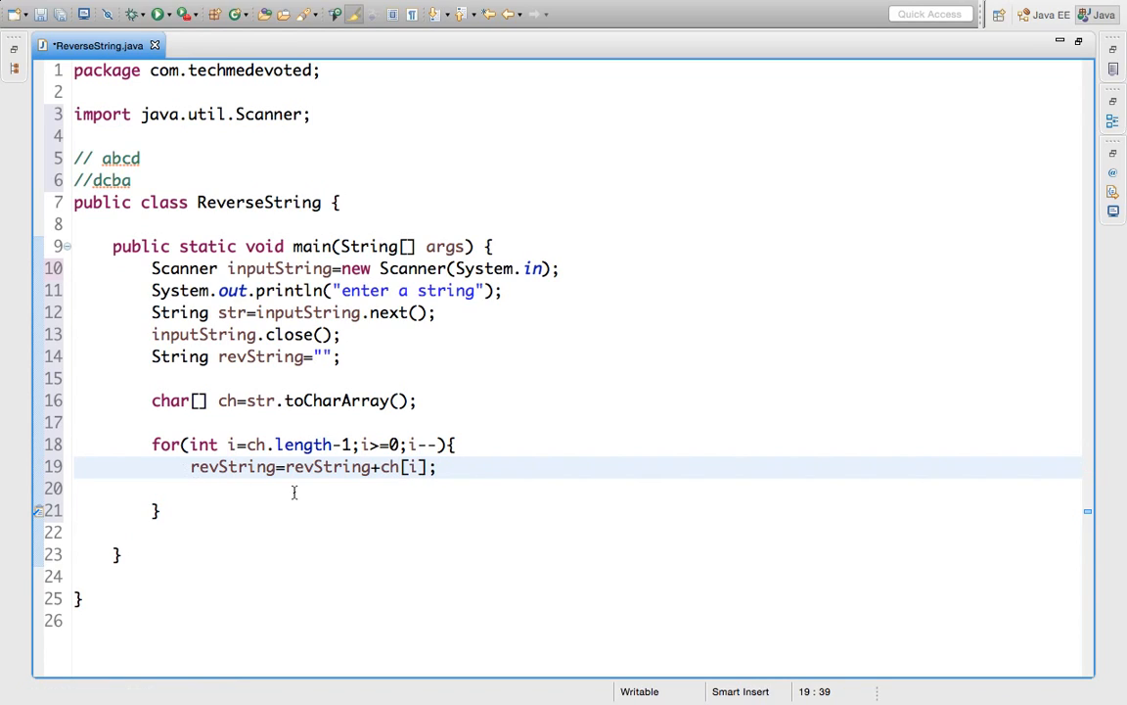
{"action": "left_click", "coordinate": [382, 467]}
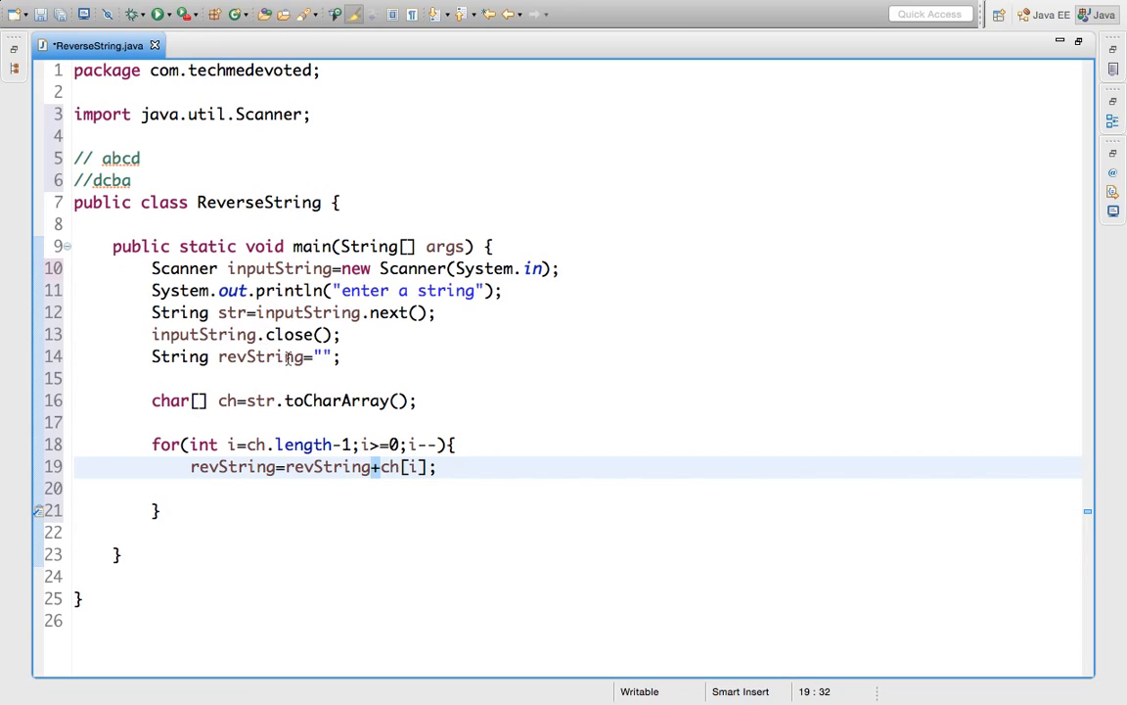
{"action": "mouse_move", "coordinate": [379, 468]}
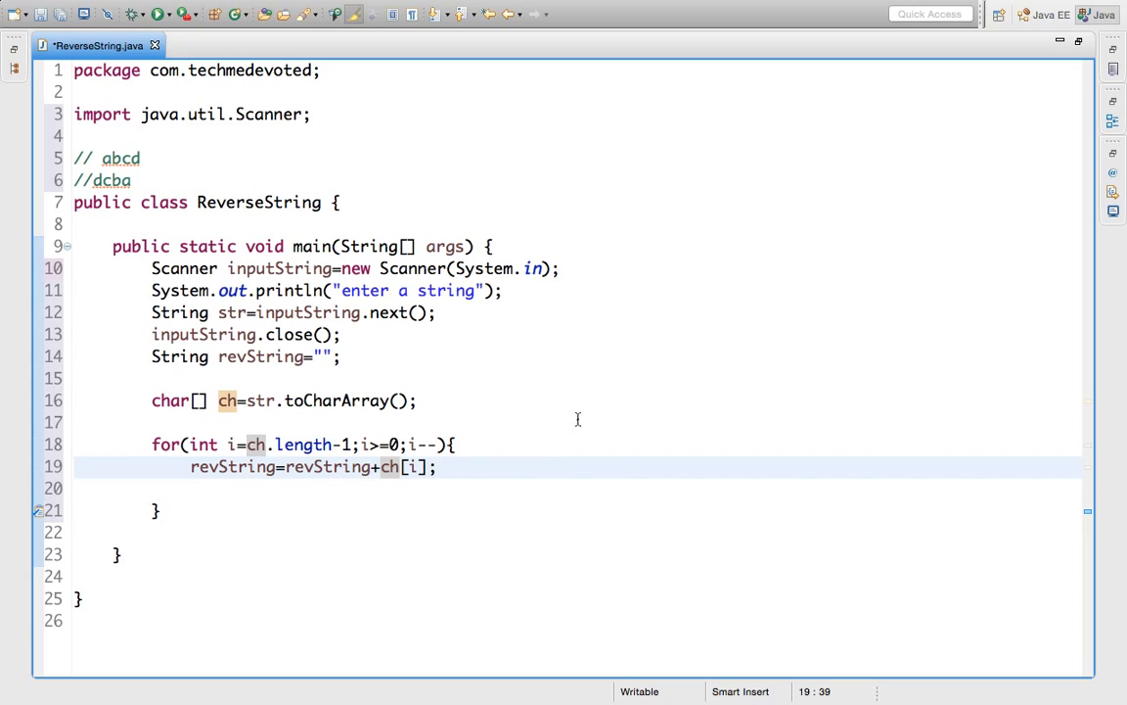
{"action": "mouse_move", "coordinate": [438, 527]}
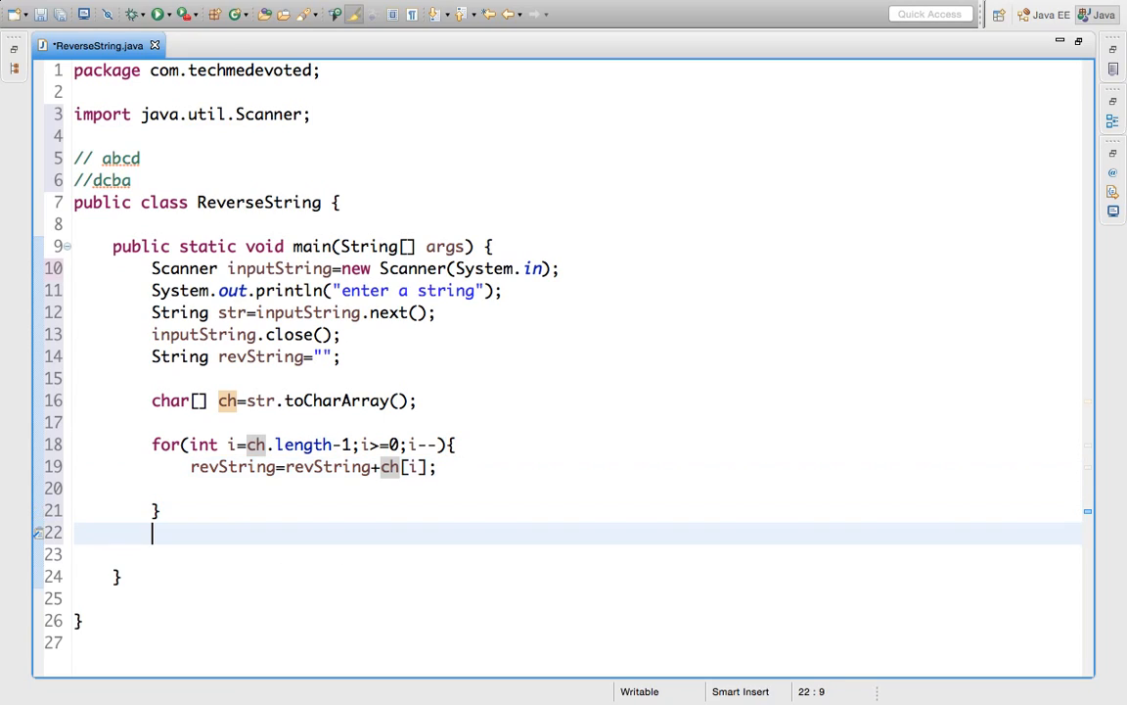
- Add System.out.println(revString); after the loop via the sysout template
{"action": "type", "text": "sysout"}
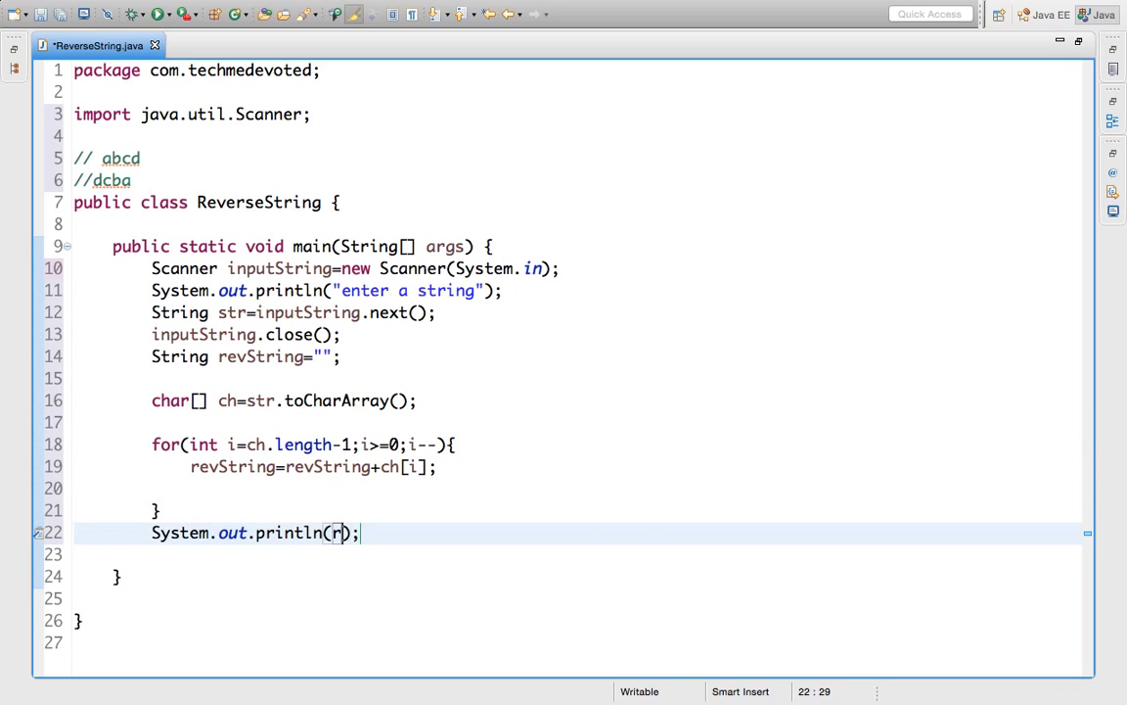
{"action": "type", "text": "evString"}
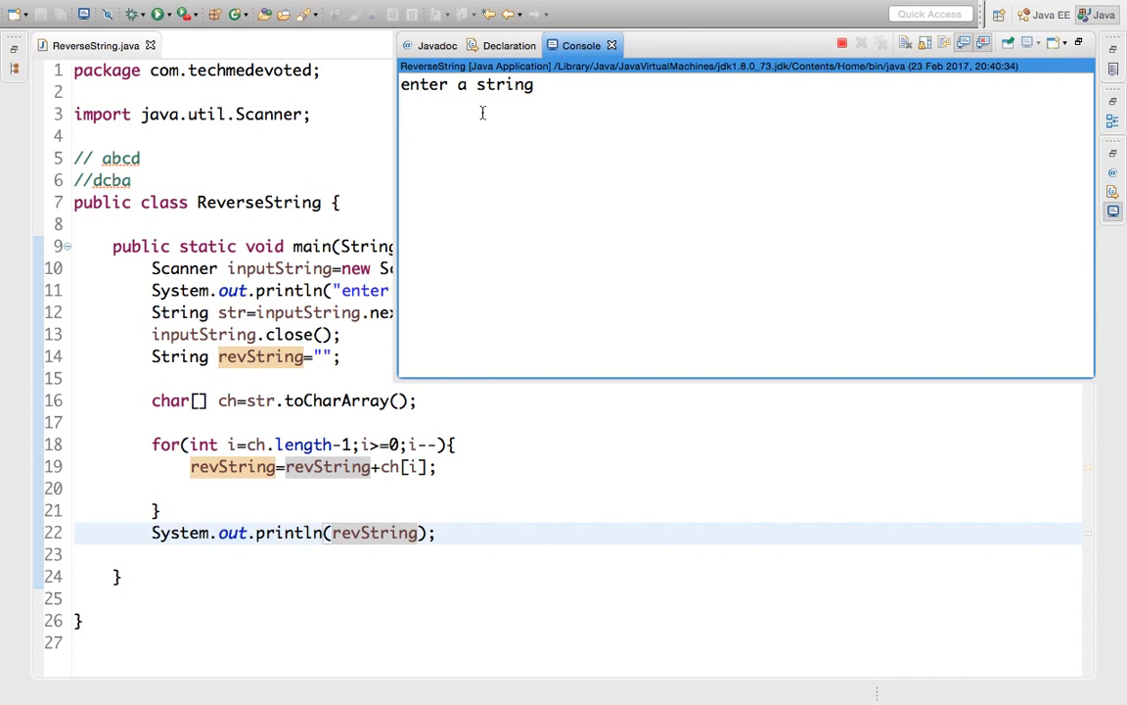
- Enter abcd to get dcba, then rerun the program and enter 'TechmeDev'
{"action": "type", "text": "abcd"}
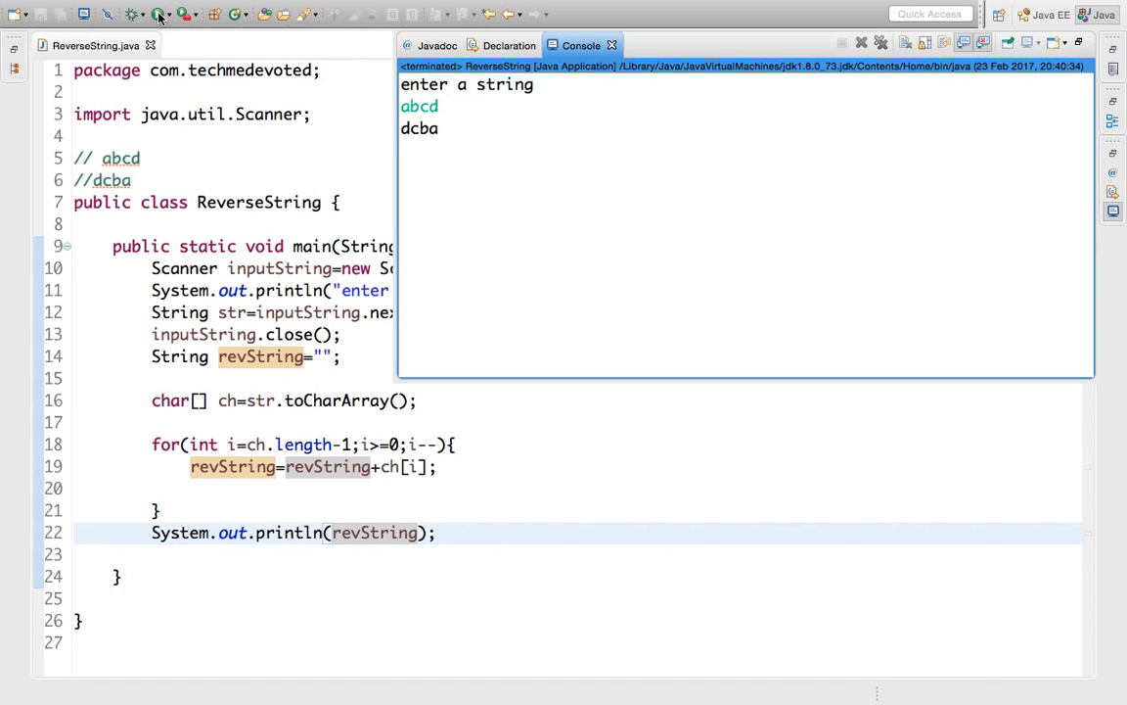
{"action": "left_click", "coordinate": [156, 15]}
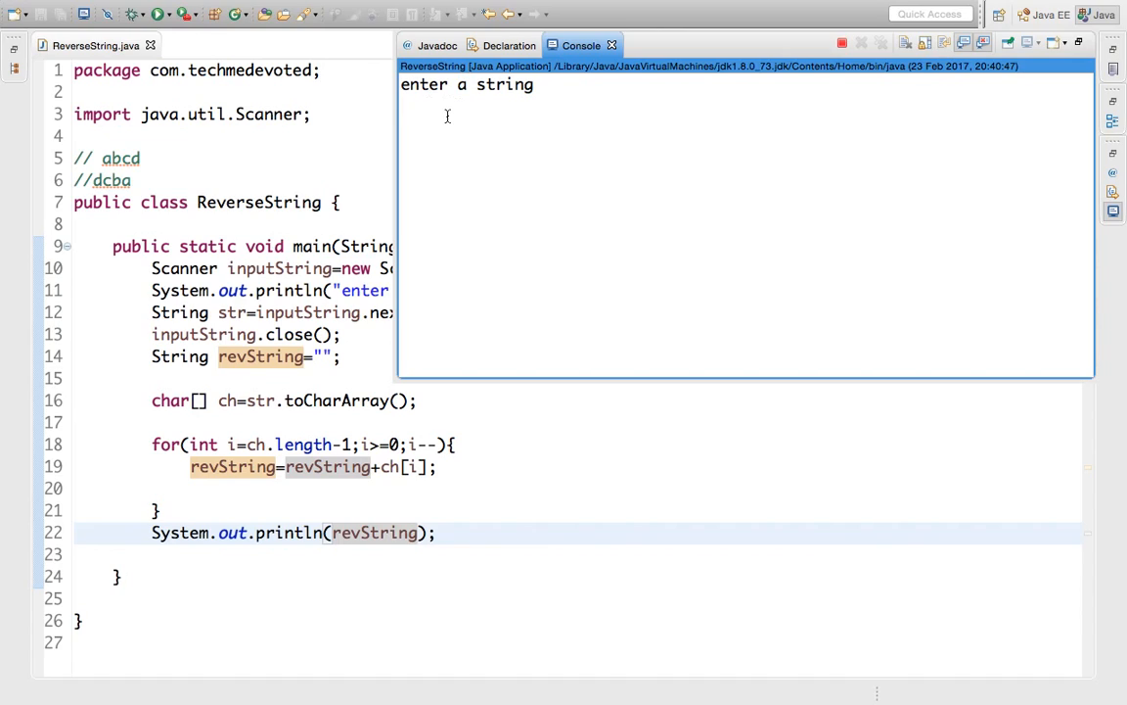
{"action": "type", "text": "Tech"}
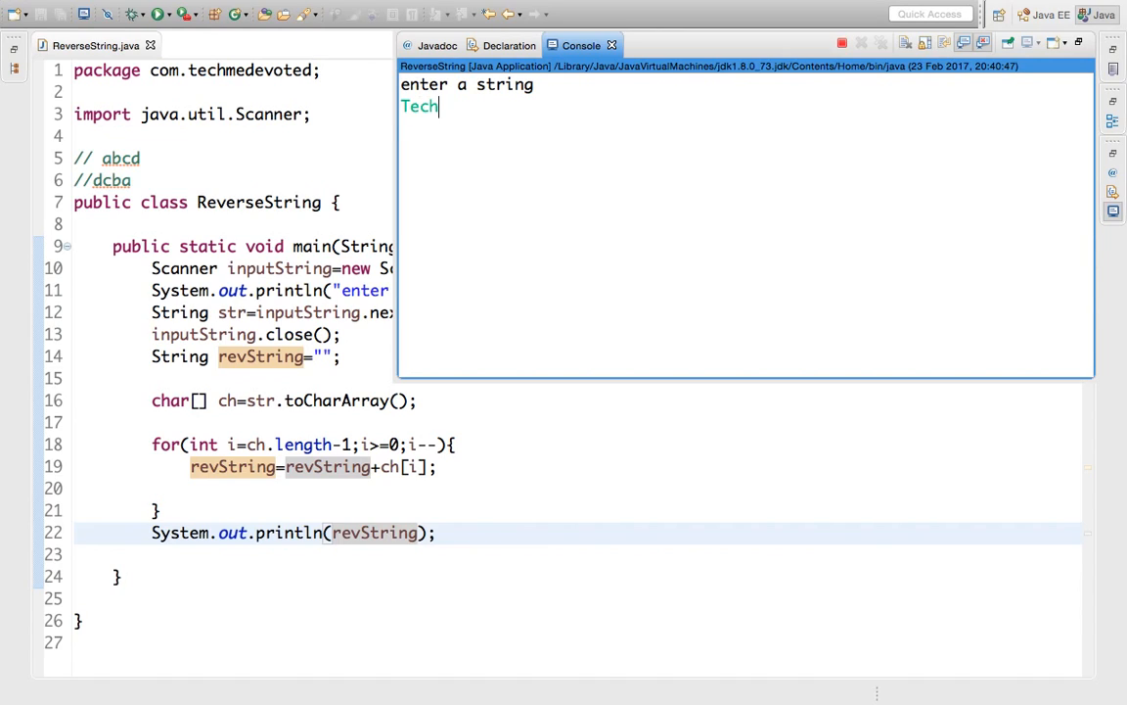
{"action": "type", "text": "meDev"}
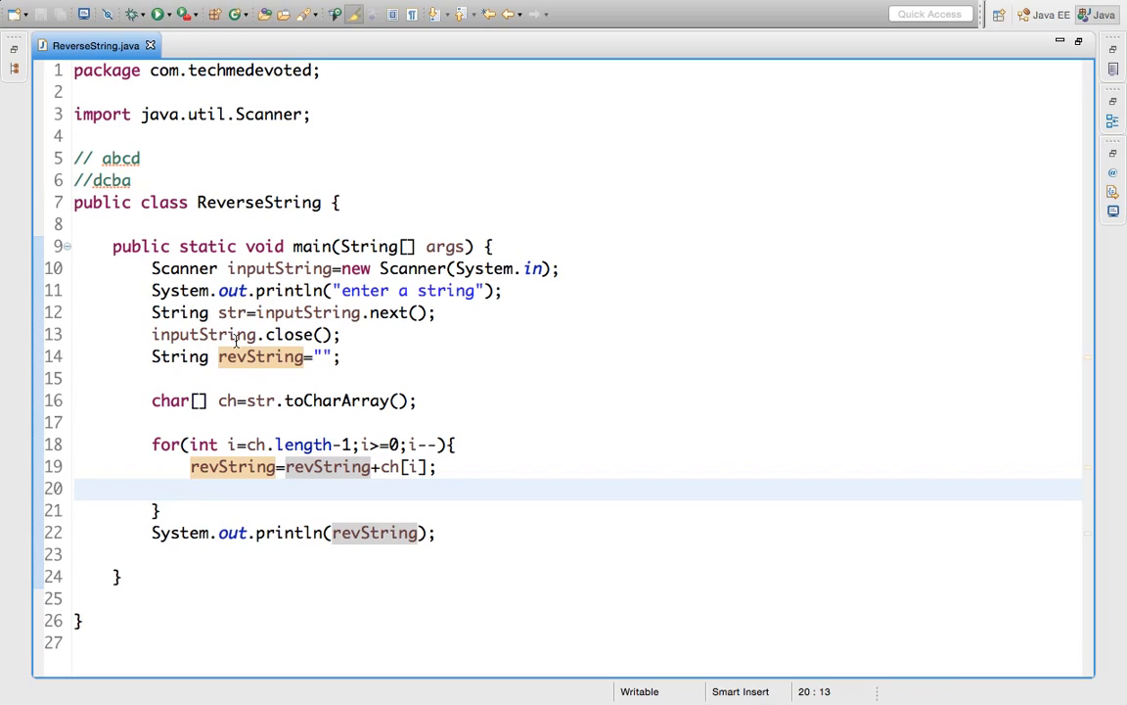
{"action": "mouse_move", "coordinate": [538, 294]}
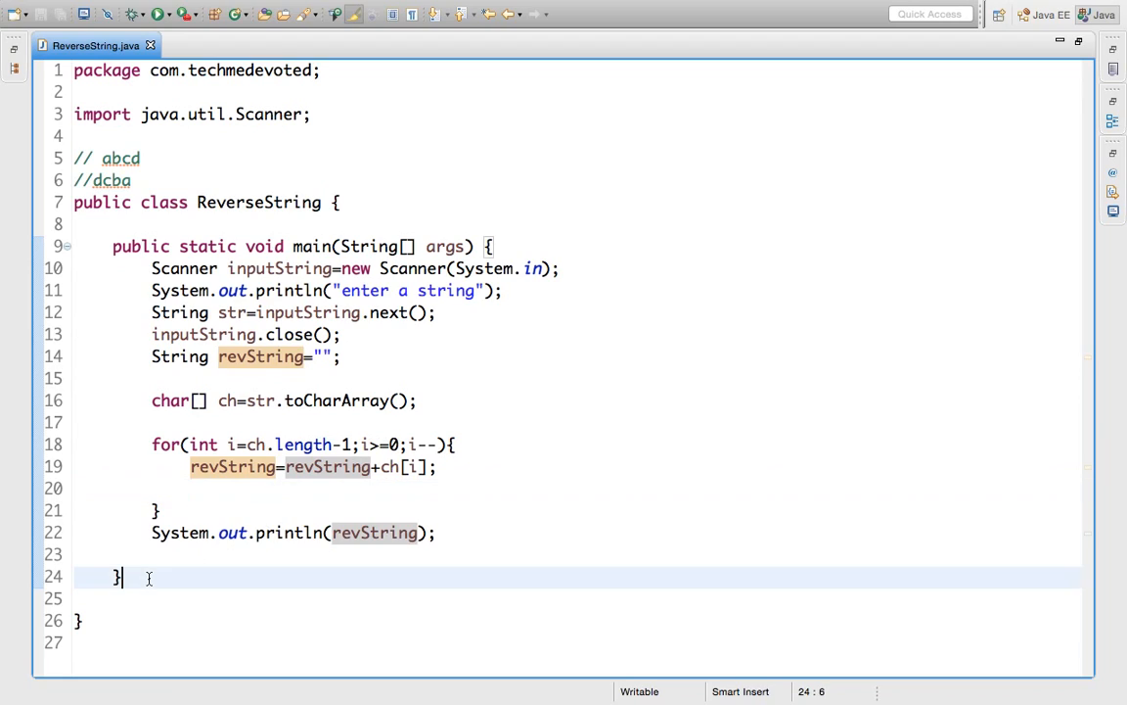
- Type an unfinished if(str.eq…) condition below main, trying content assist for equals
{"action": "type", "text": "i"}
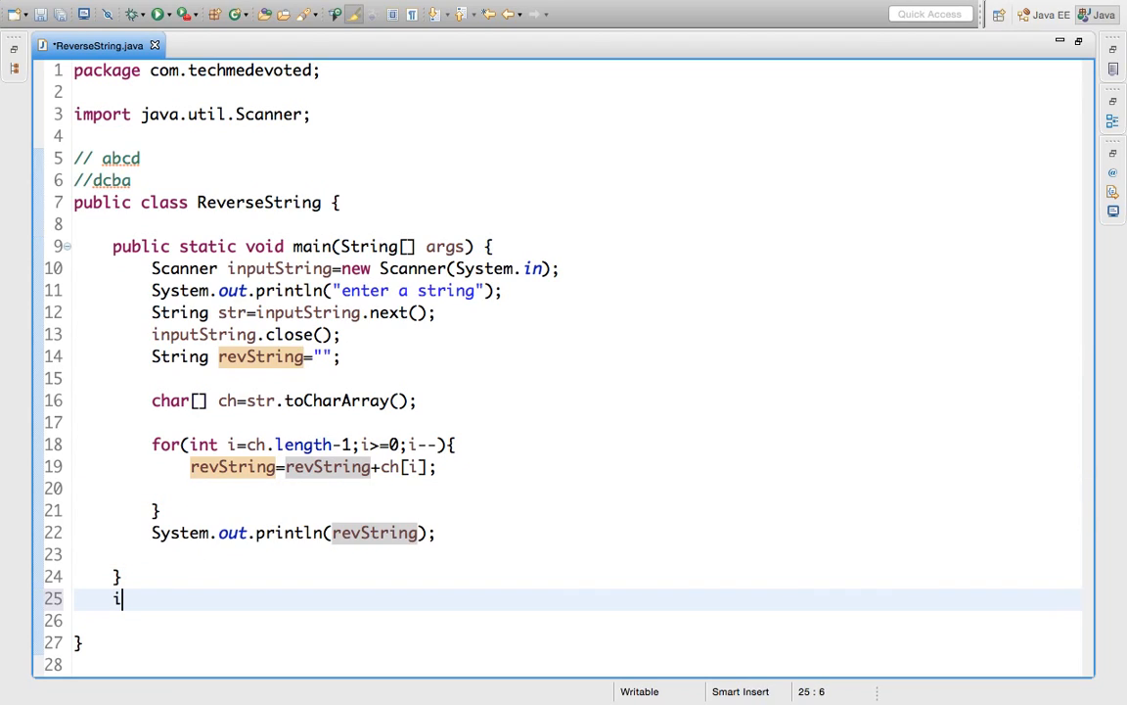
{"action": "type", "text": "f()"}
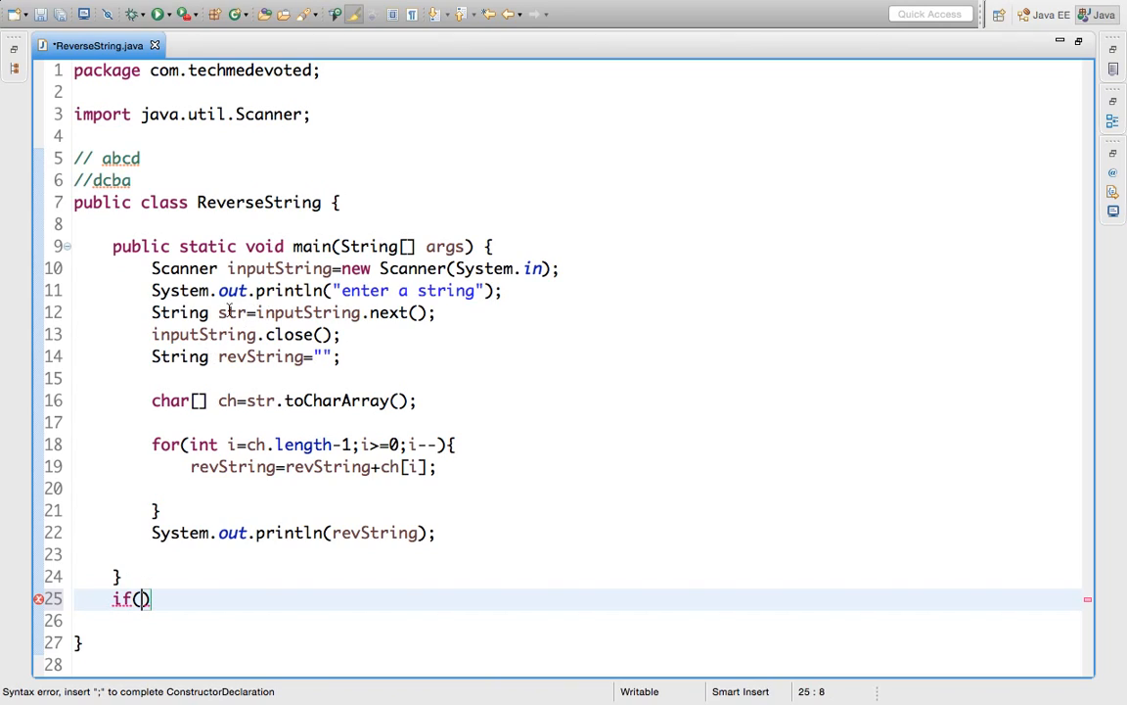
{"action": "type", "text": "str"}
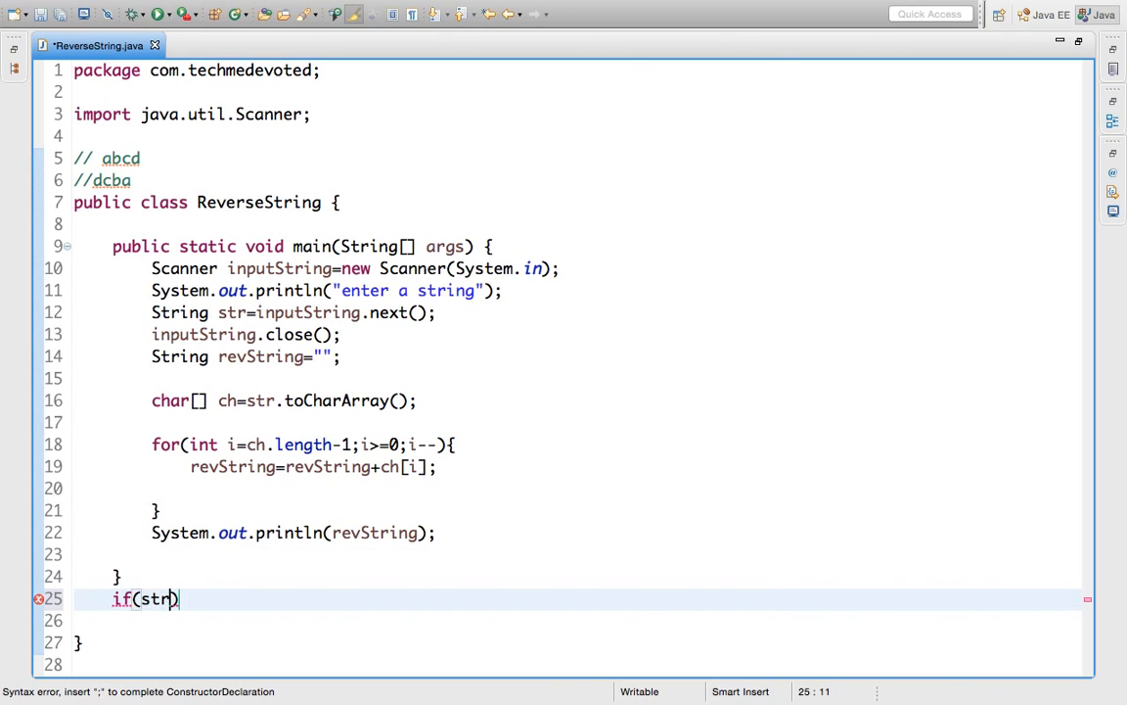
{"action": "type", "text": "."}
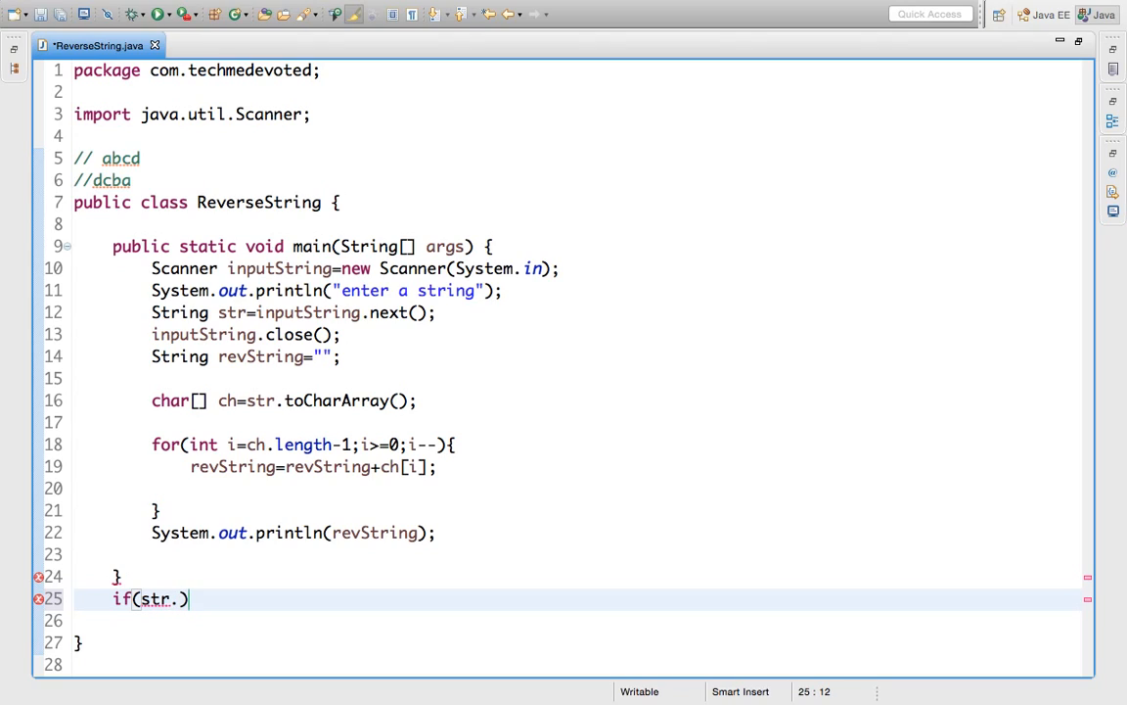
{"action": "type", "text": "w"}
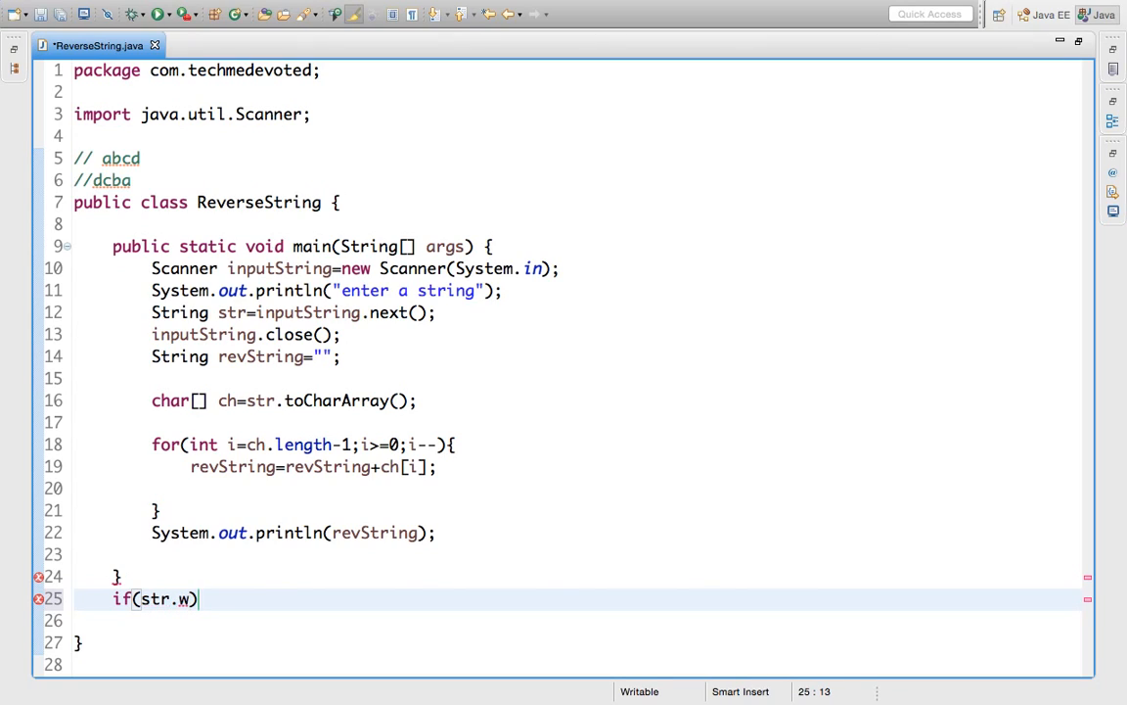
{"action": "type", "text": "equa"}
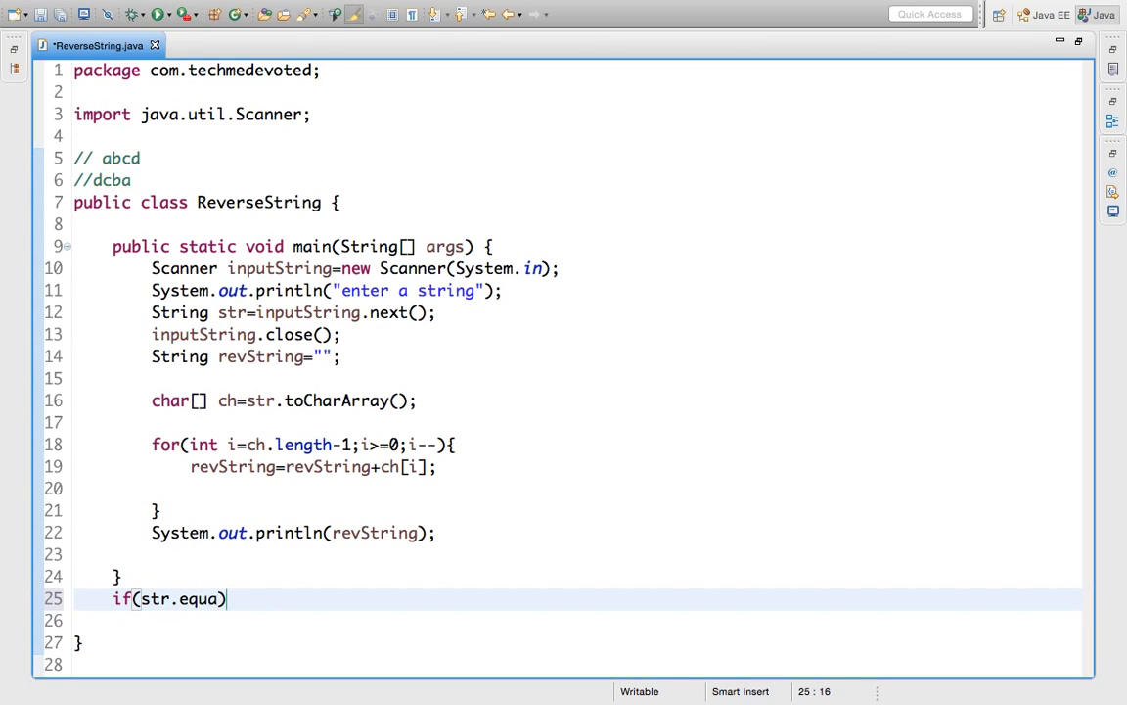
{"action": "key", "text": "ctrl+space"}
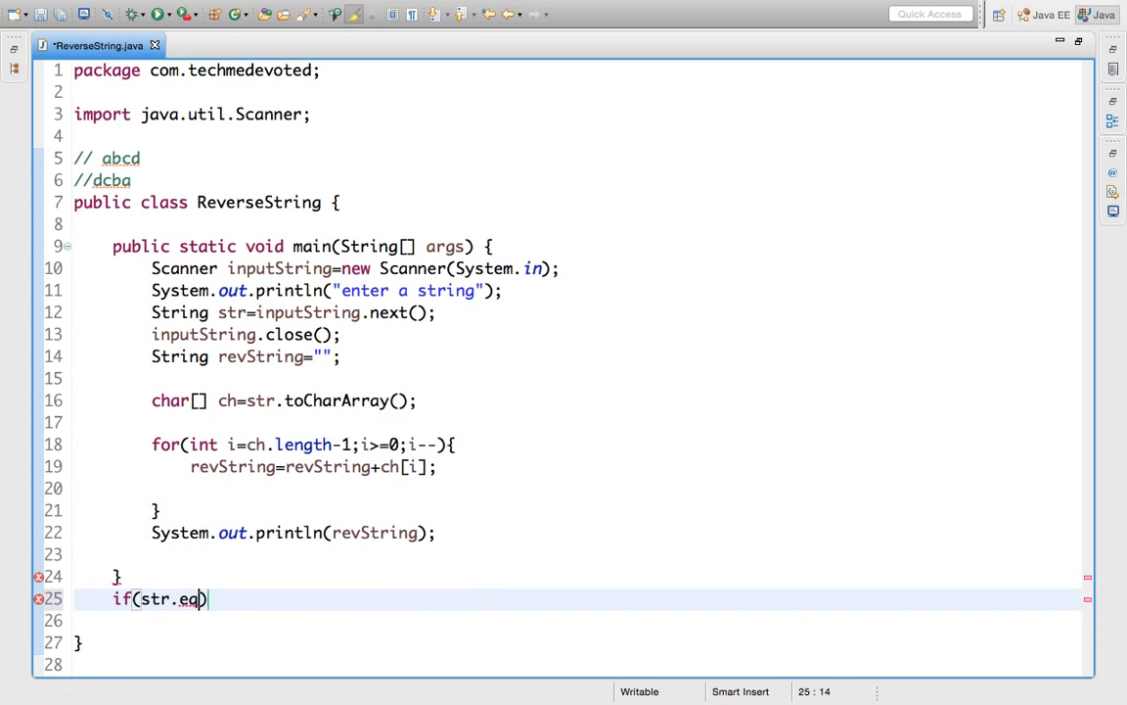
{"action": "key", "text": "BackSpace"}
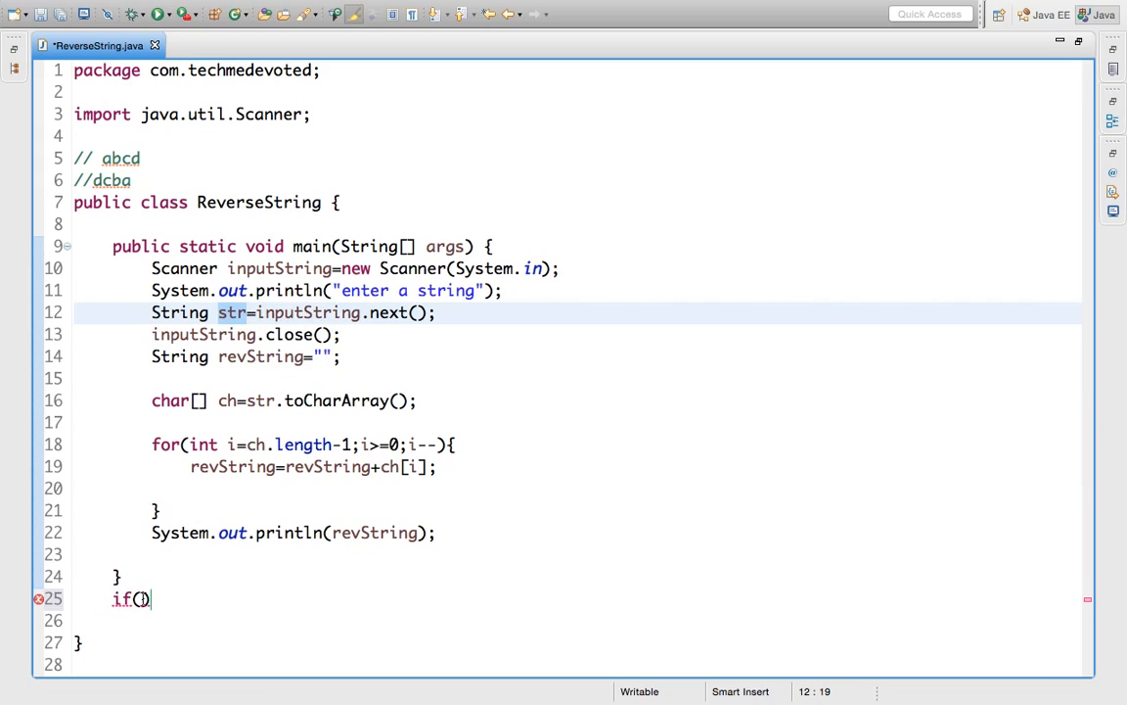
{"action": "type", "text": "str"}
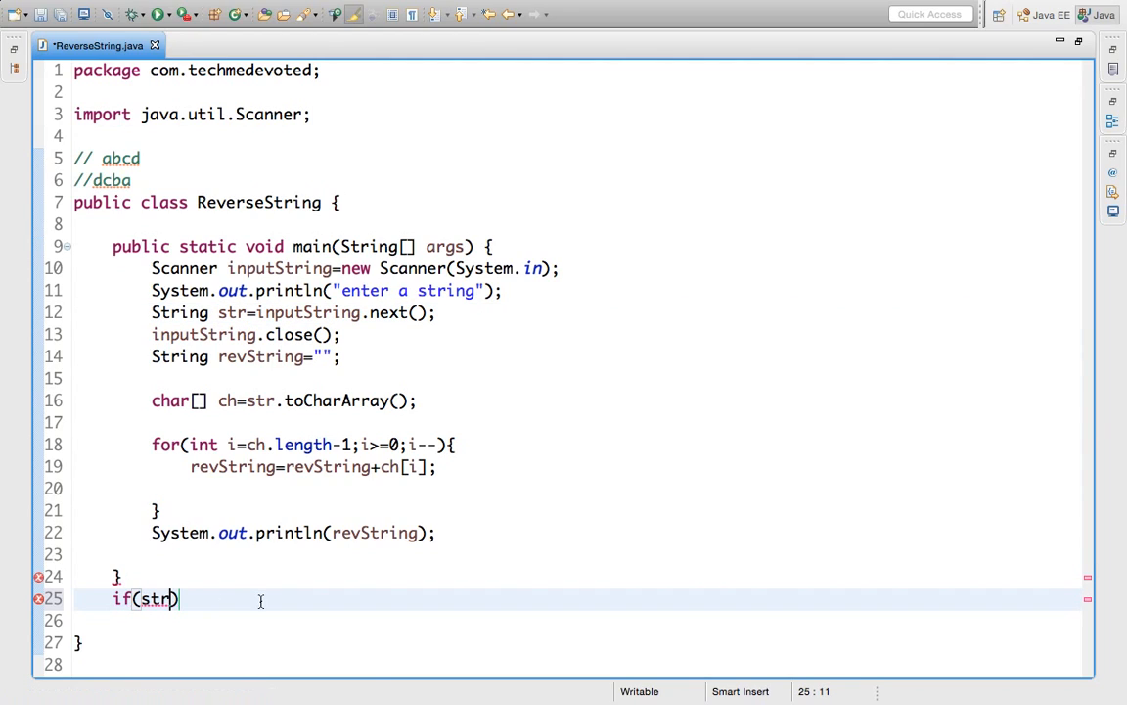
{"action": "type", "text": "."}
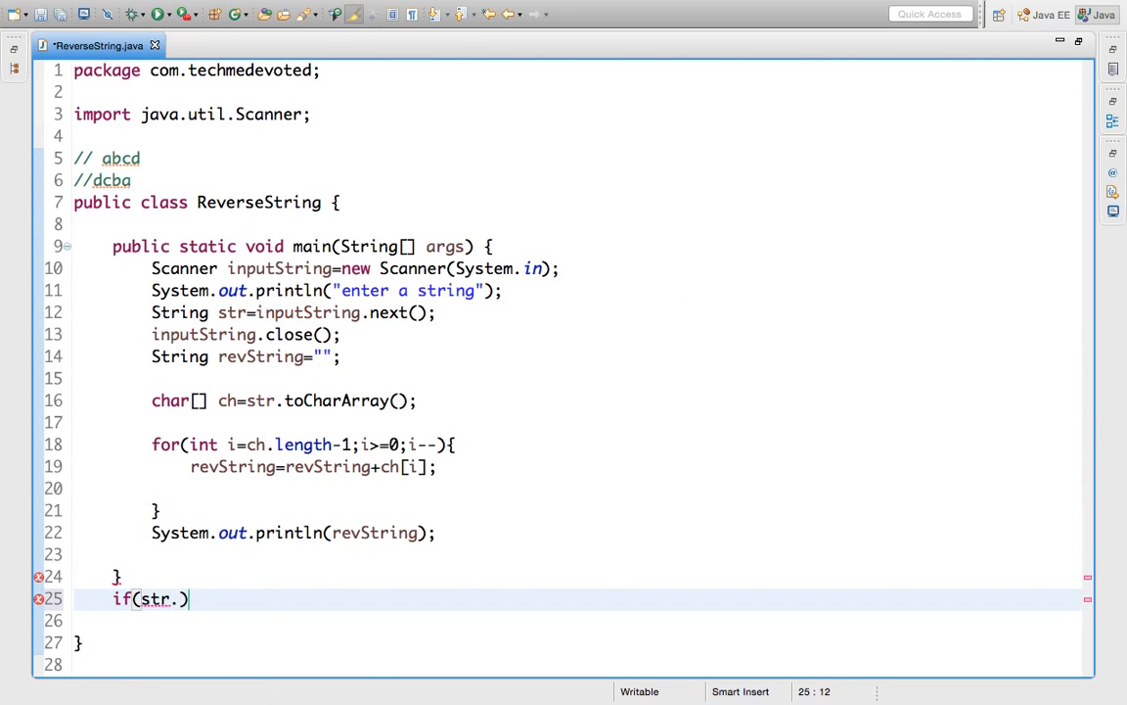
{"action": "type", "text": "eq"}
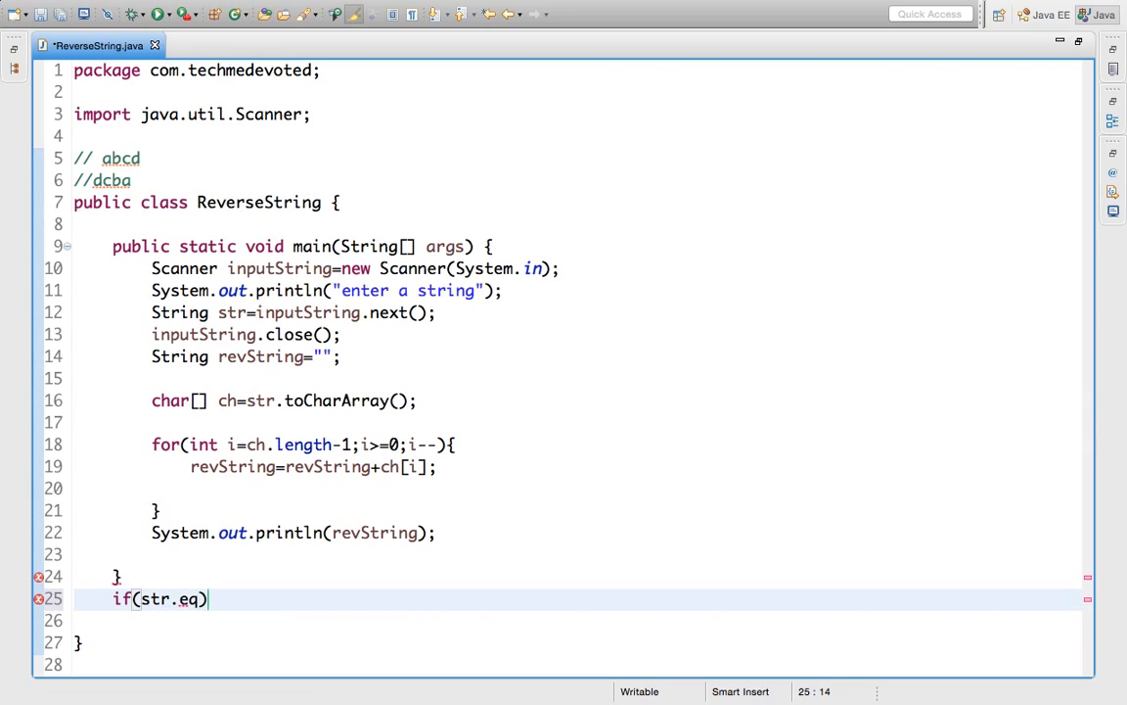
{"action": "key", "text": "ctrl+space"}
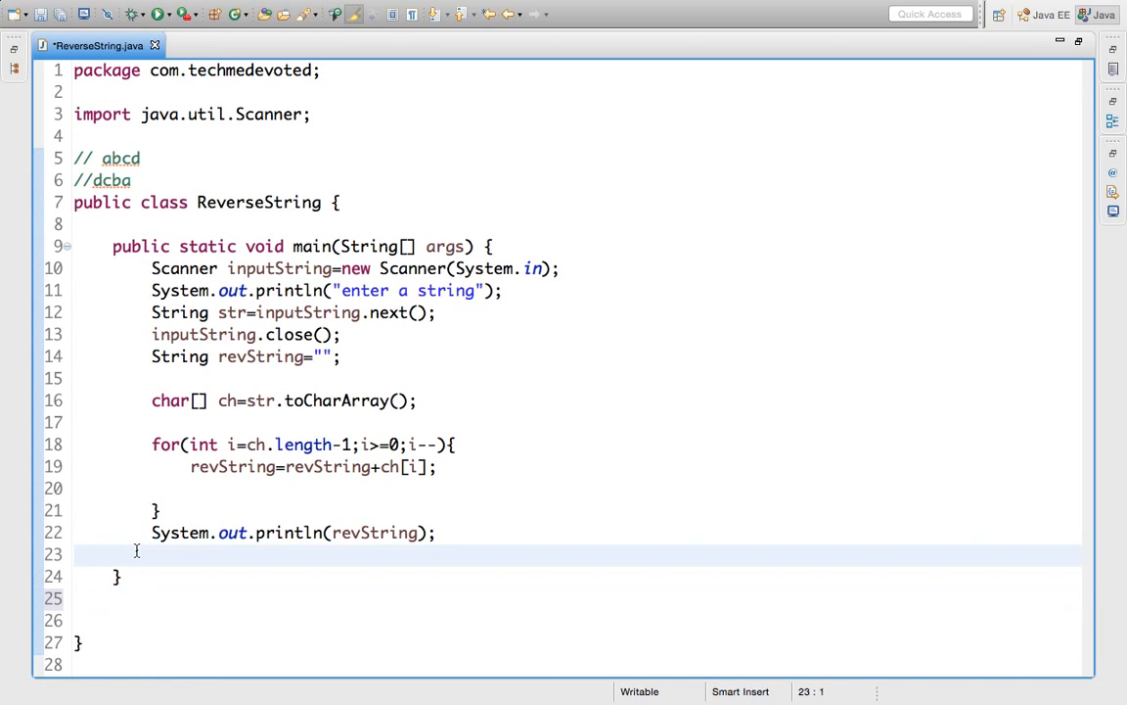
- Write if(str.equals(revString)) inside main, choosing revString from content assist
{"action": "type", "text": "if(str.eq)"}
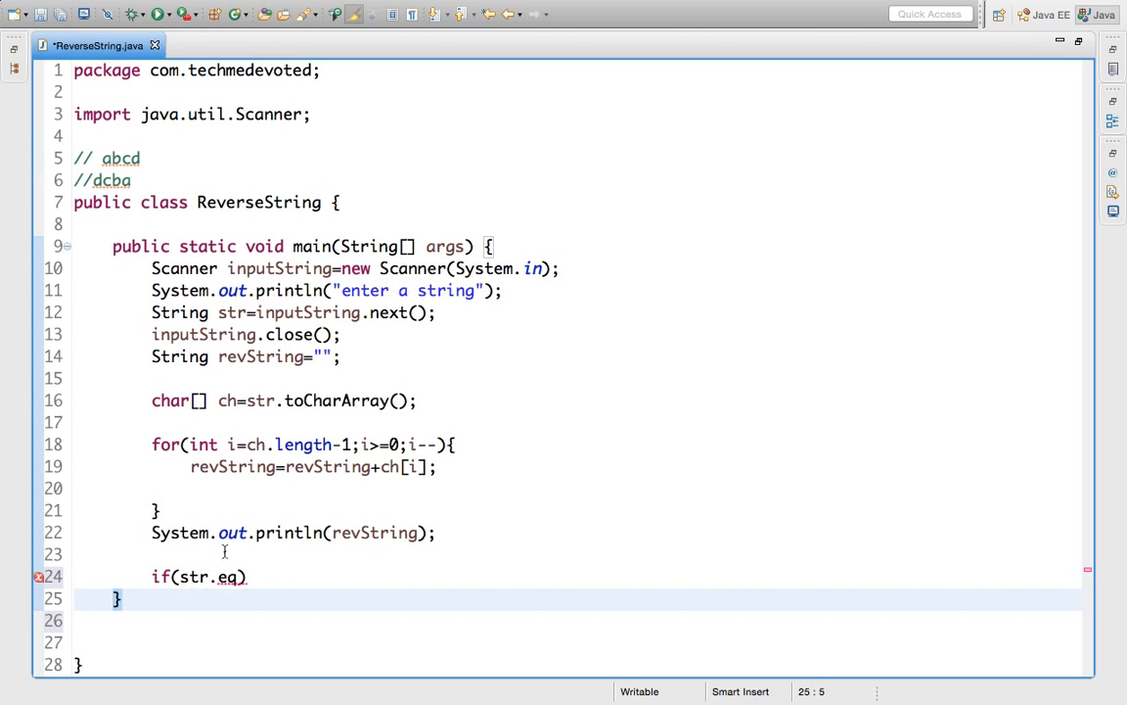
{"action": "mouse_move", "coordinate": [245, 585]}
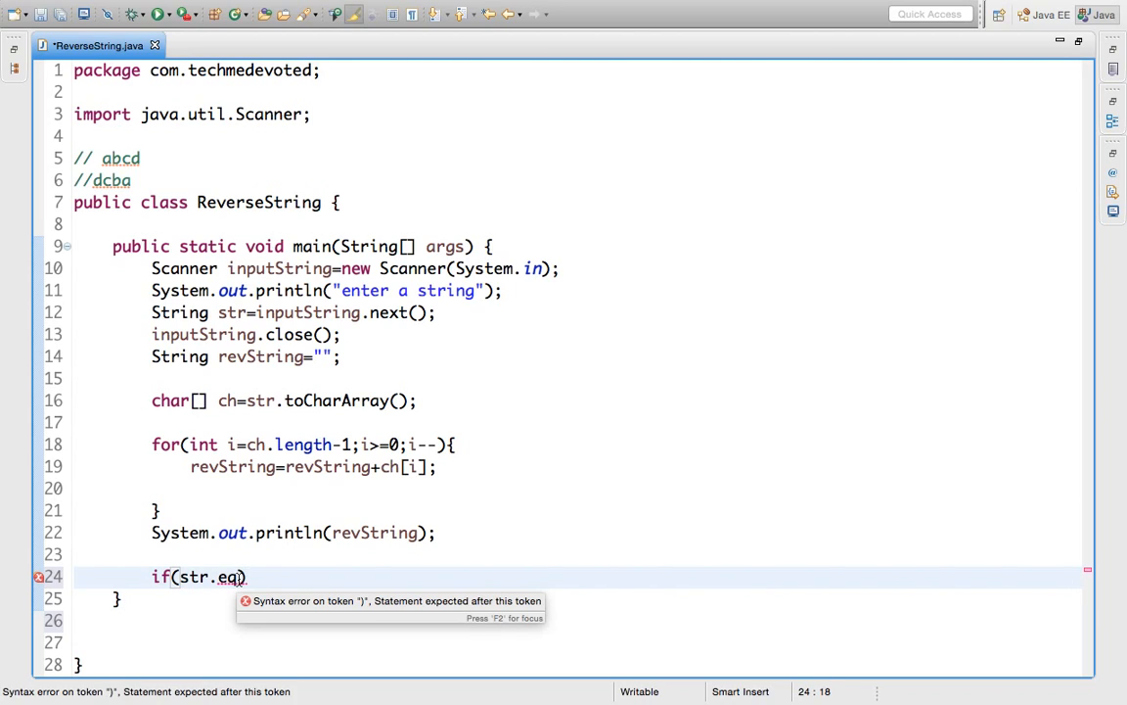
{"action": "type", "text": "uals(anObject"}
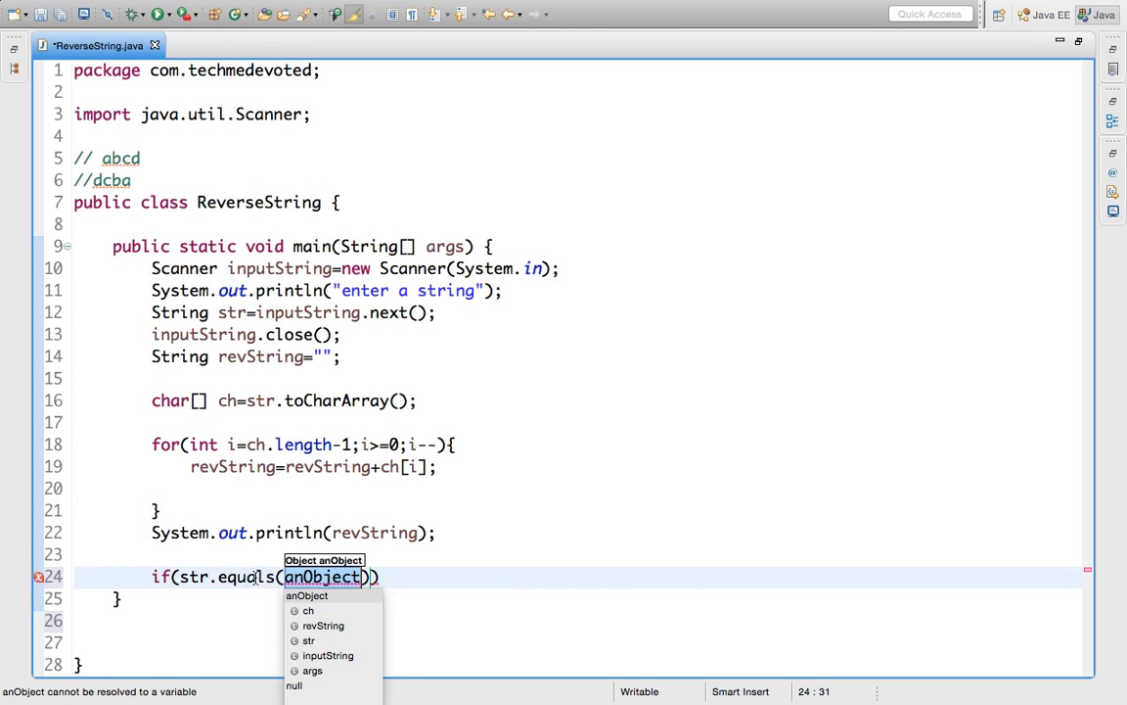
{"action": "mouse_move", "coordinate": [364, 625]}
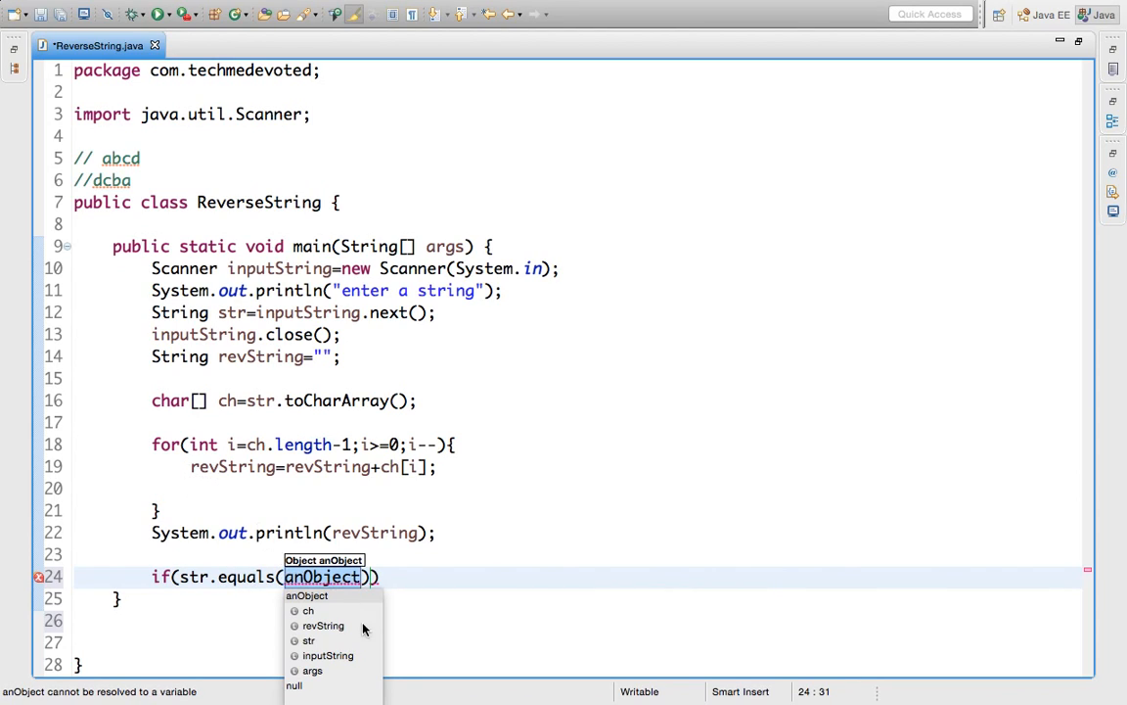
{"action": "mouse_move", "coordinate": [331, 626]}
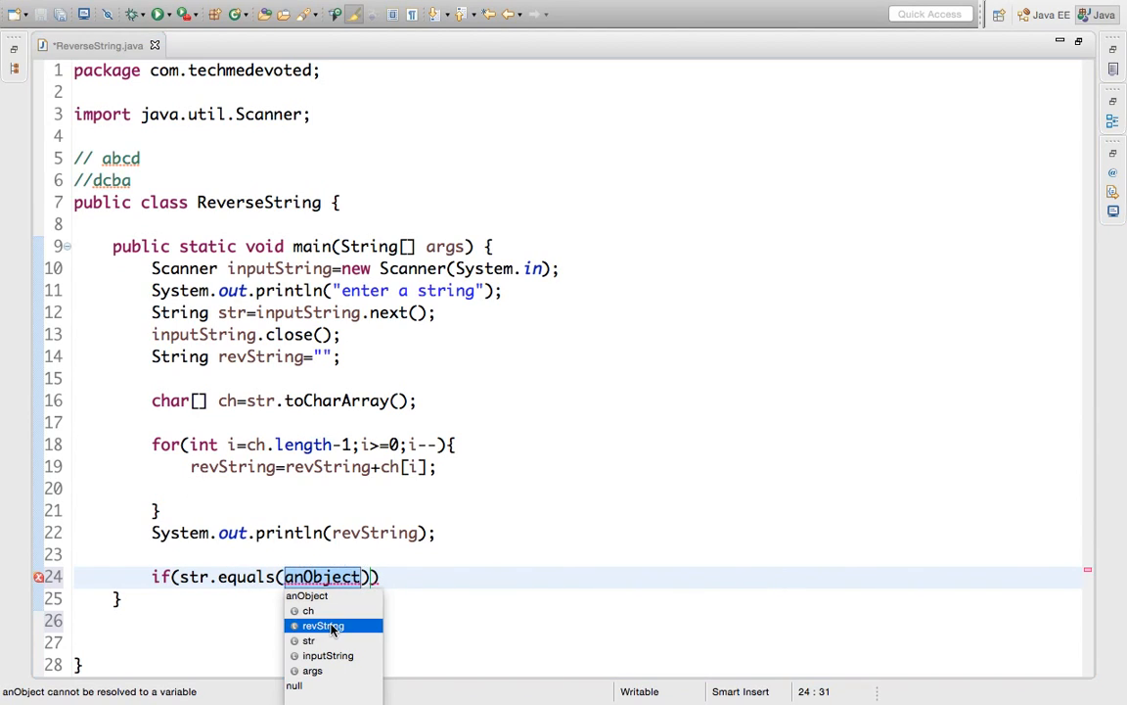
{"action": "left_click", "coordinate": [323, 625]}
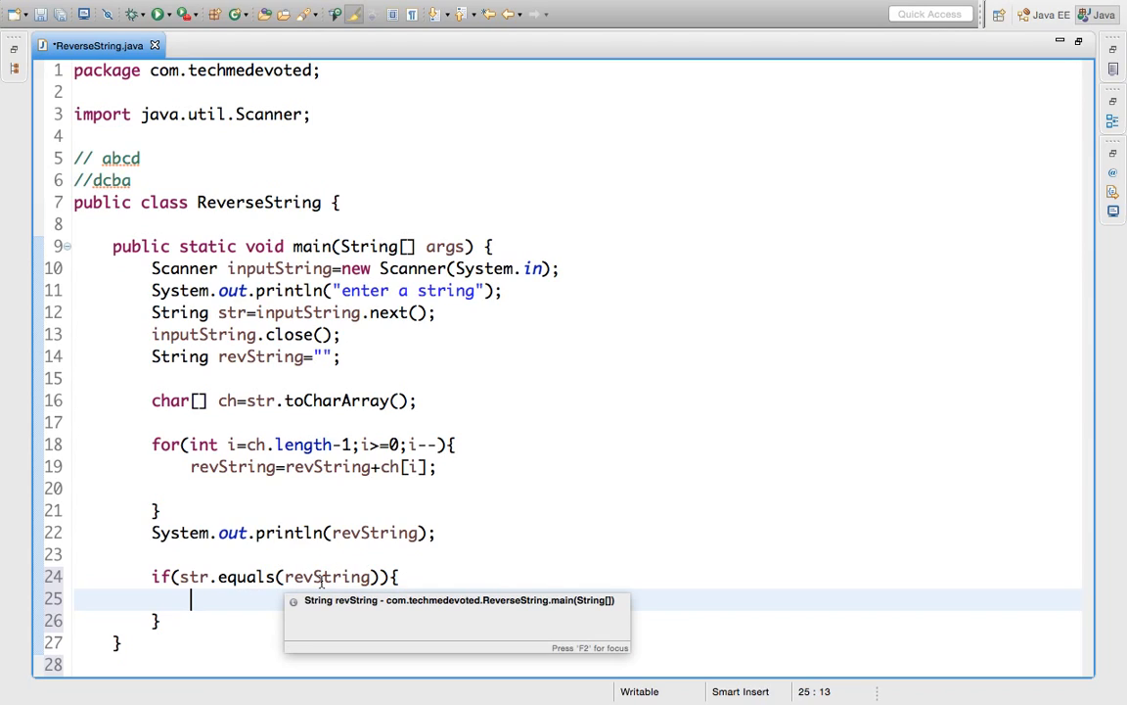
{"action": "mouse_move", "coordinate": [470, 556]}
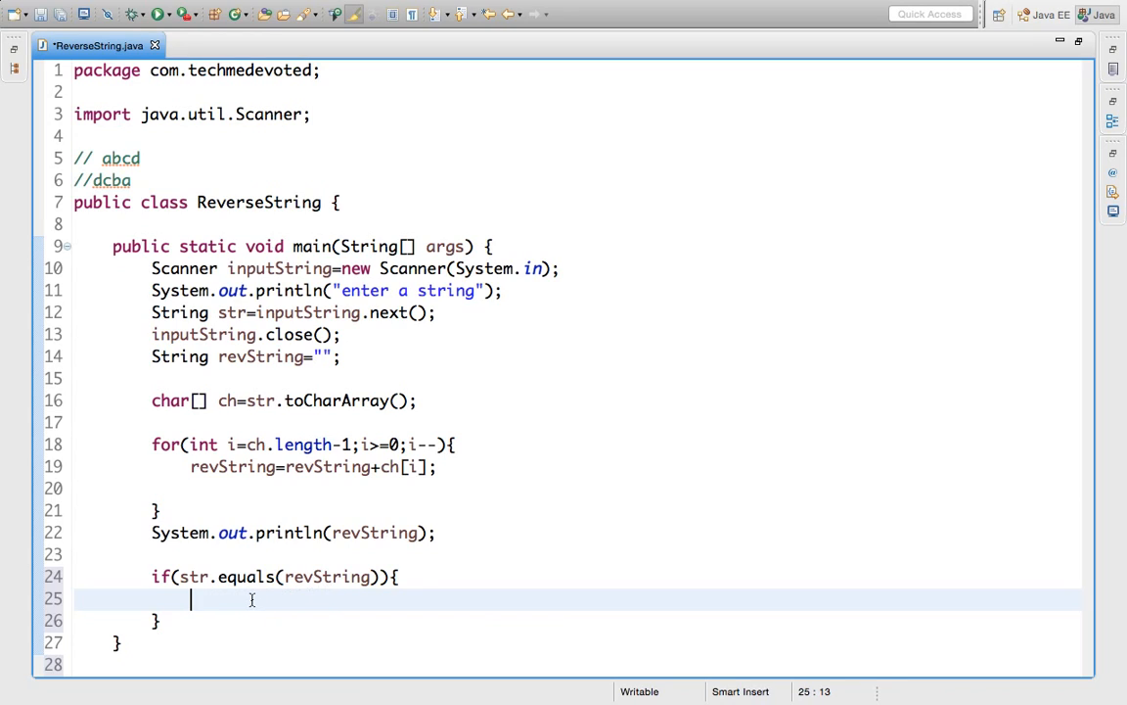
- Print str + " ia palindrome" inside the if block, then rerun the program
{"action": "type", "text": "system"}
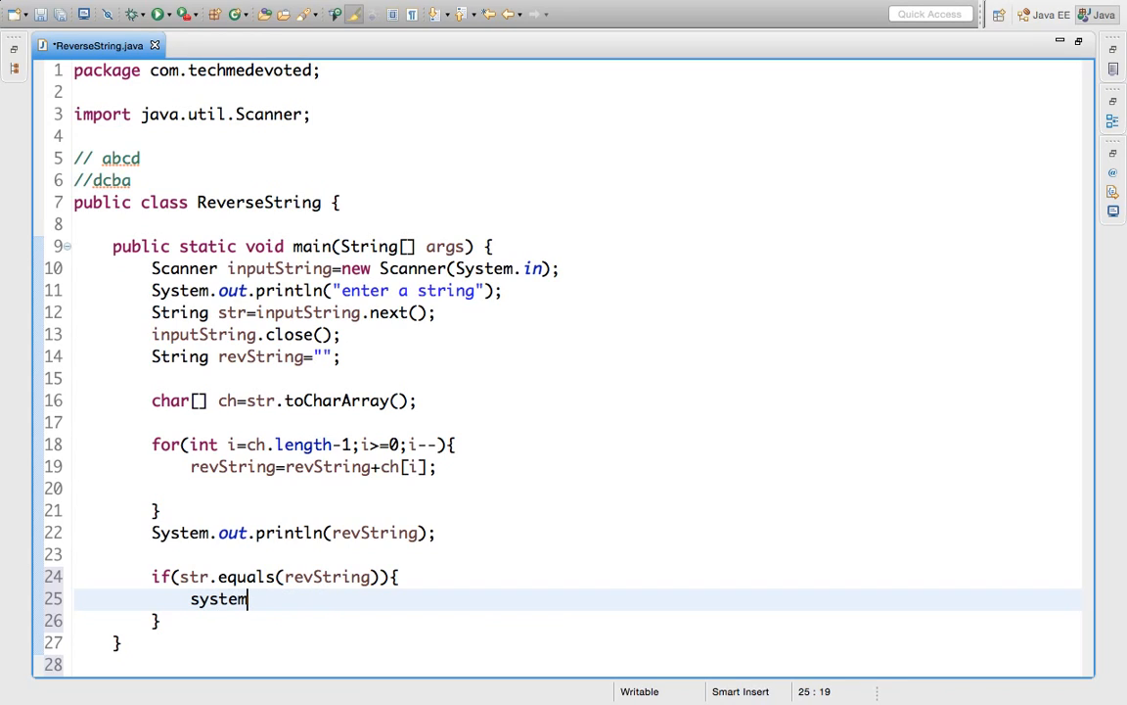
{"action": "key", "text": "ctrl+space"}
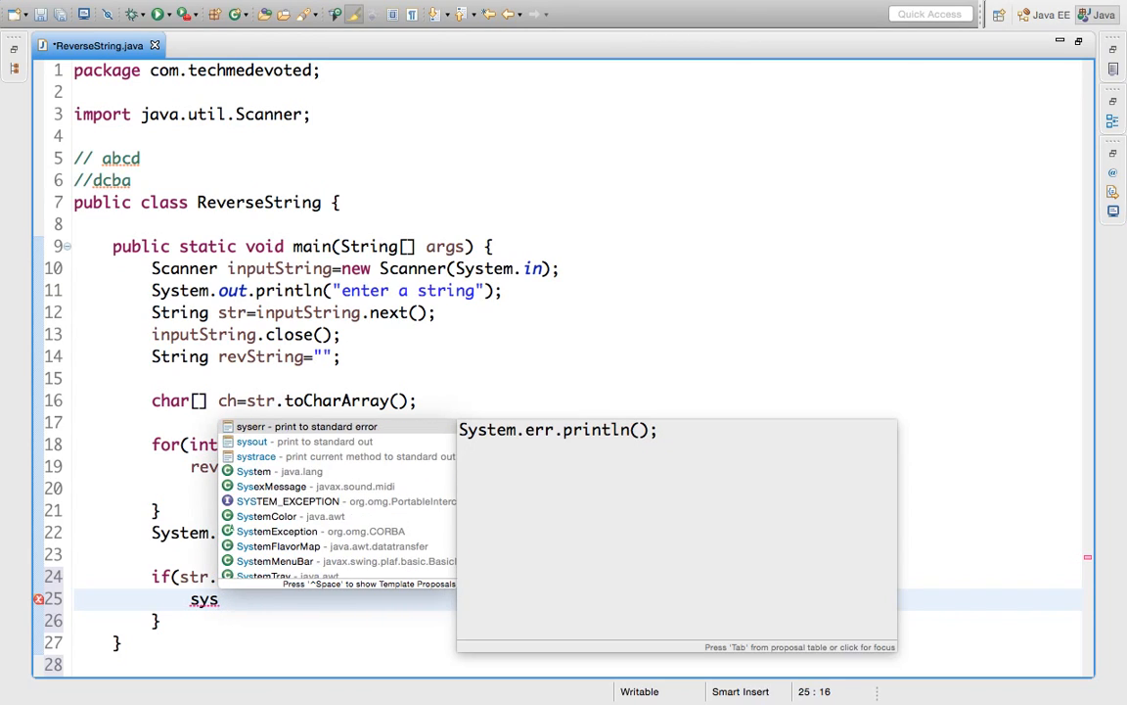
{"action": "type", "text": "out.println();"}
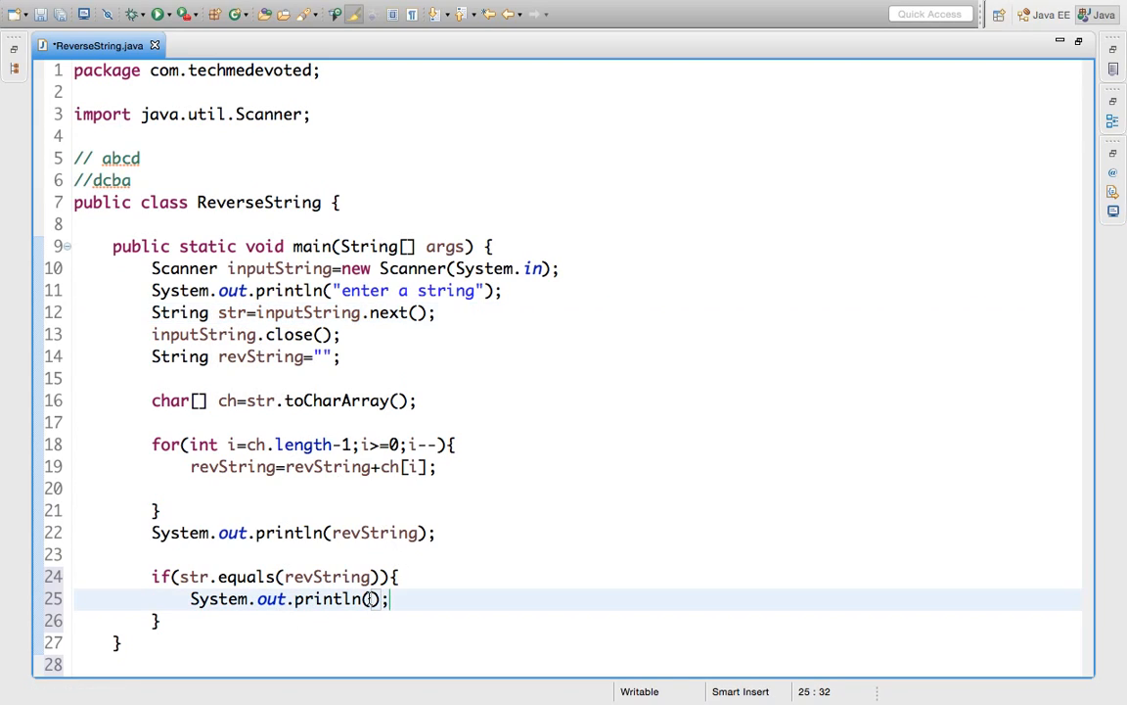
{"action": "type", "text": "str"}
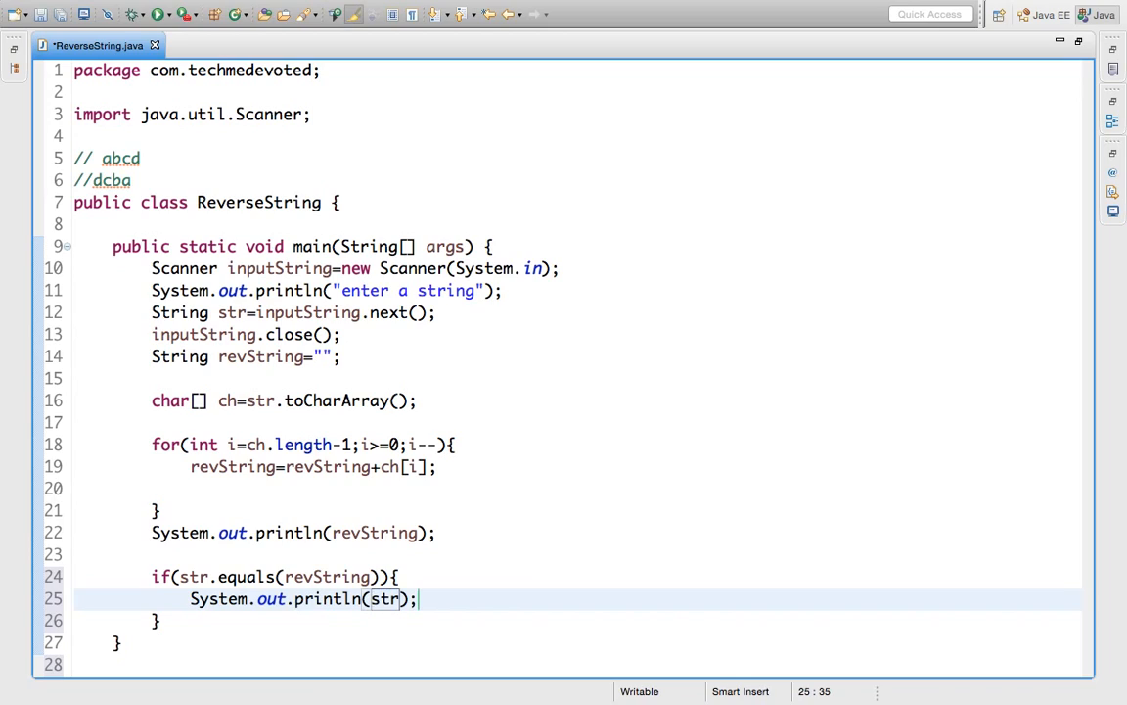
{"action": "type", "text": "+\"\""}
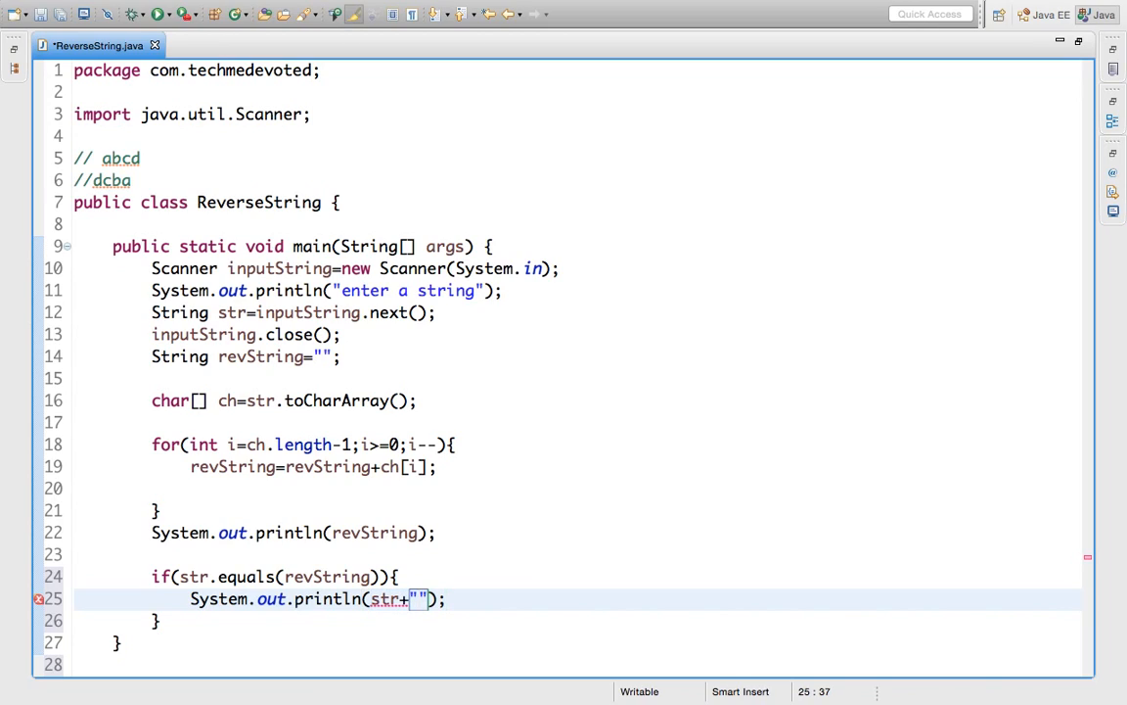
{"action": "type", "text": "ia"}
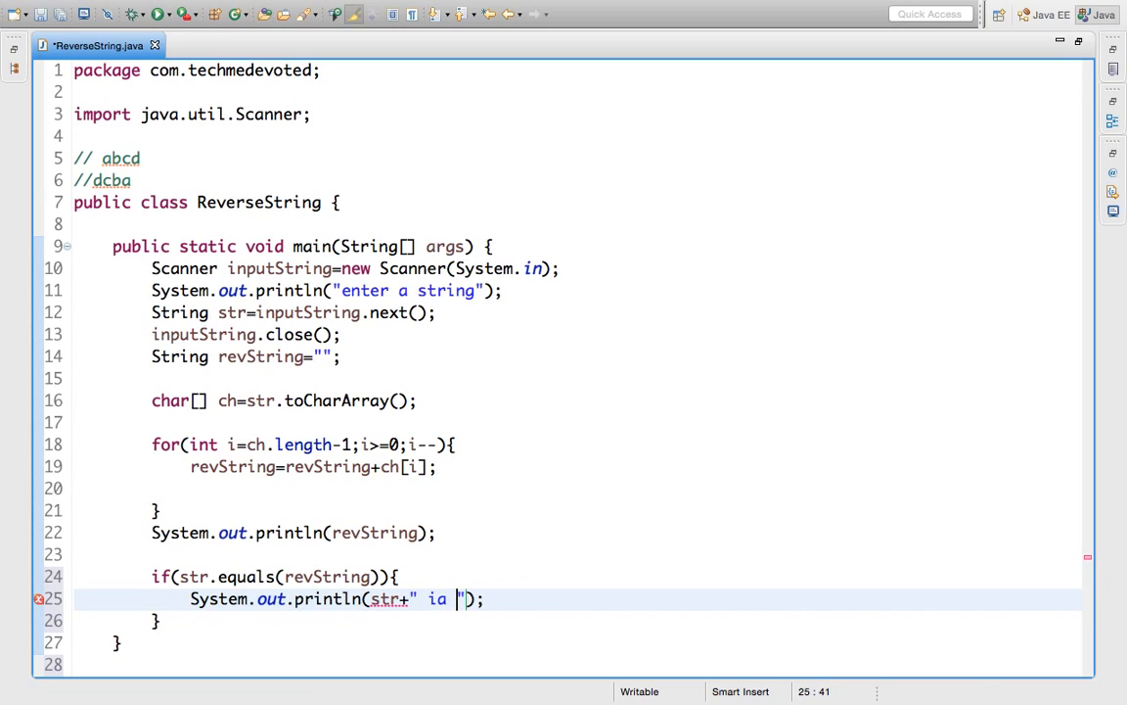
{"action": "type", "text": "palind"}
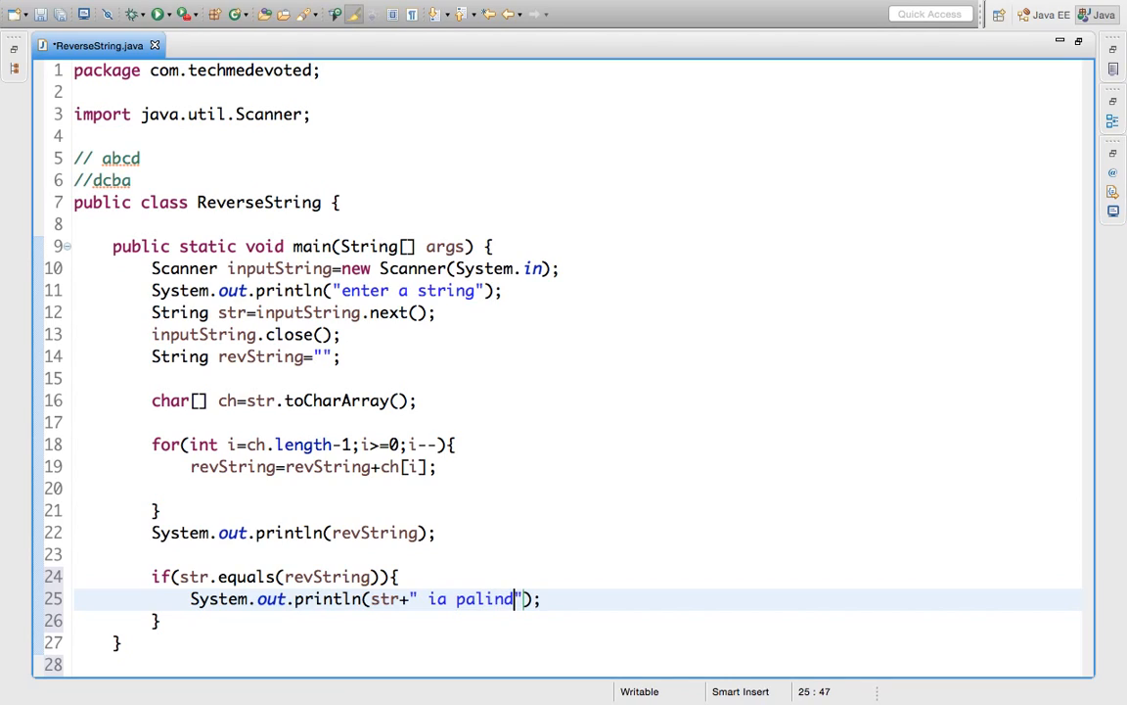
{"action": "type", "text": "rome"}
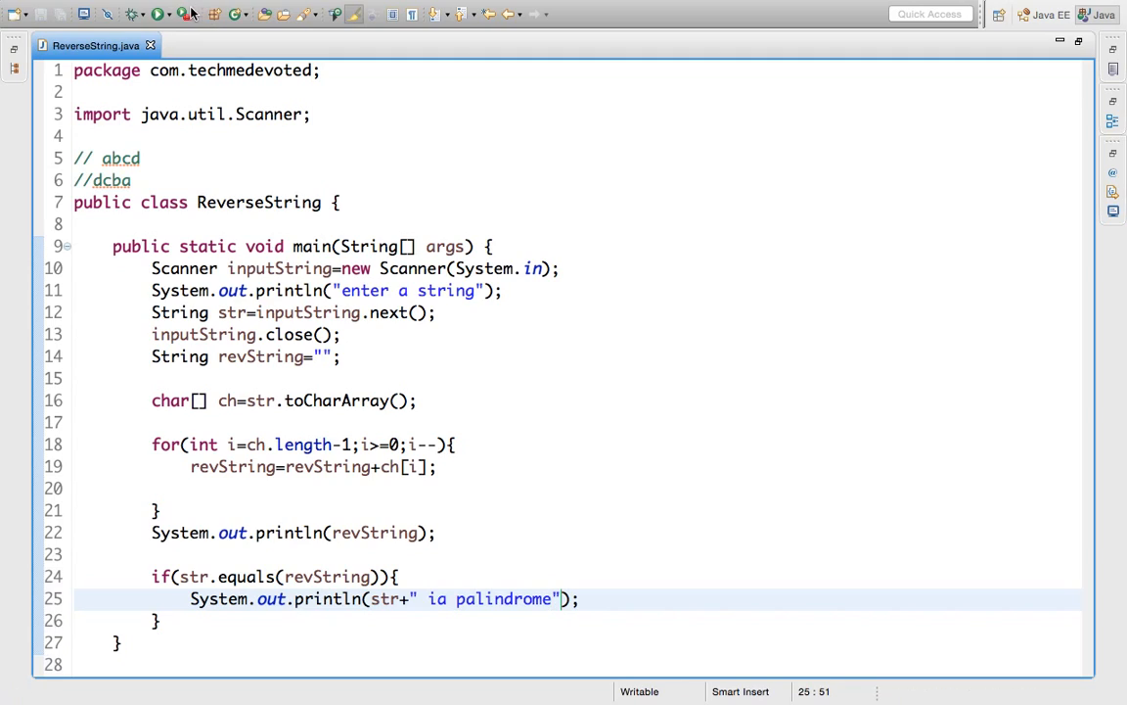
{"action": "left_click", "coordinate": [153, 13]}
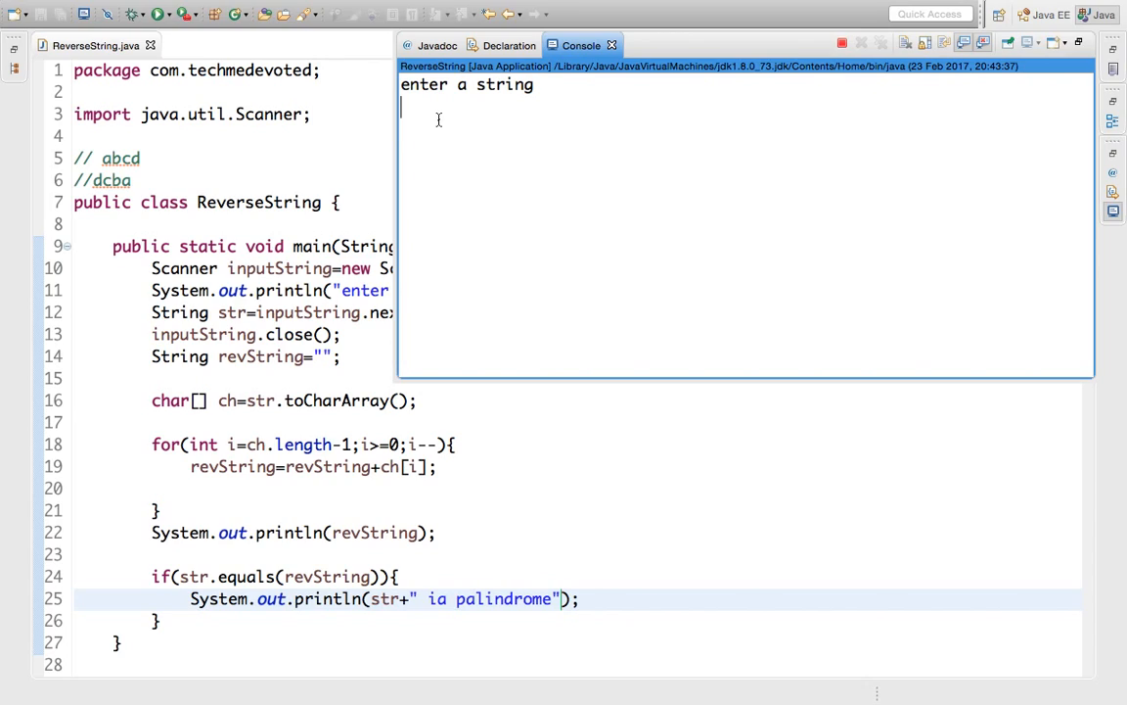
- Enter aabaa to get 'aabaa ia palindrome', then select the misspelled 'ia' in the code
{"action": "type", "text": "a"}
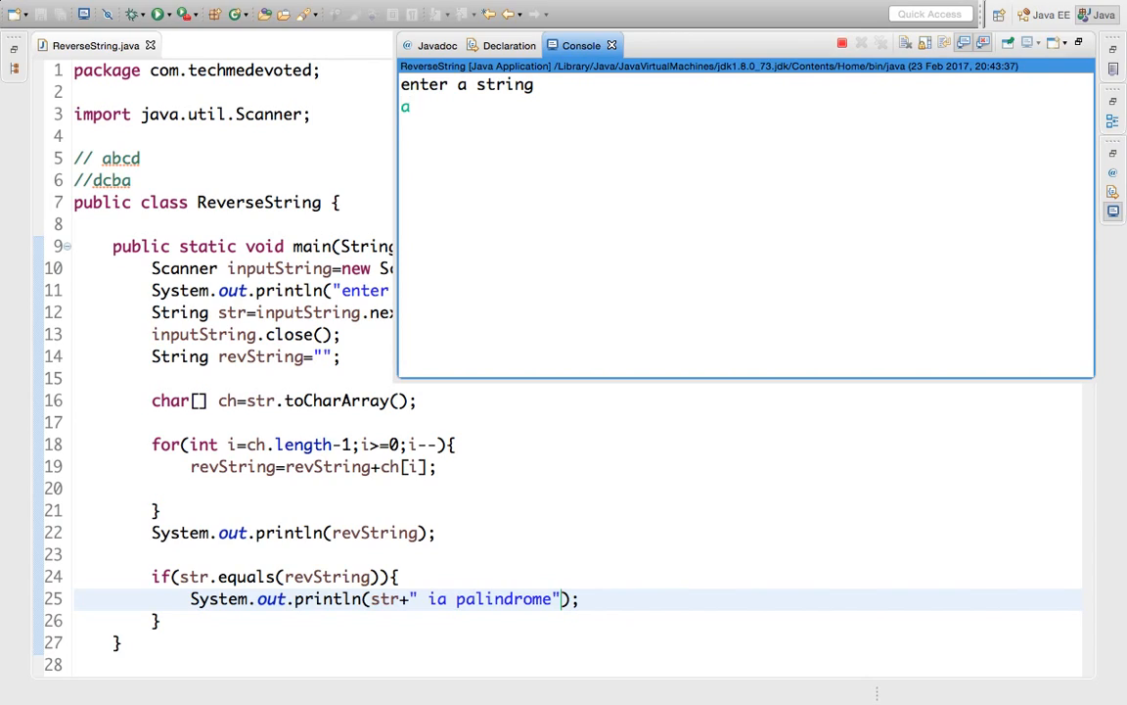
{"action": "type", "text": "aba"}
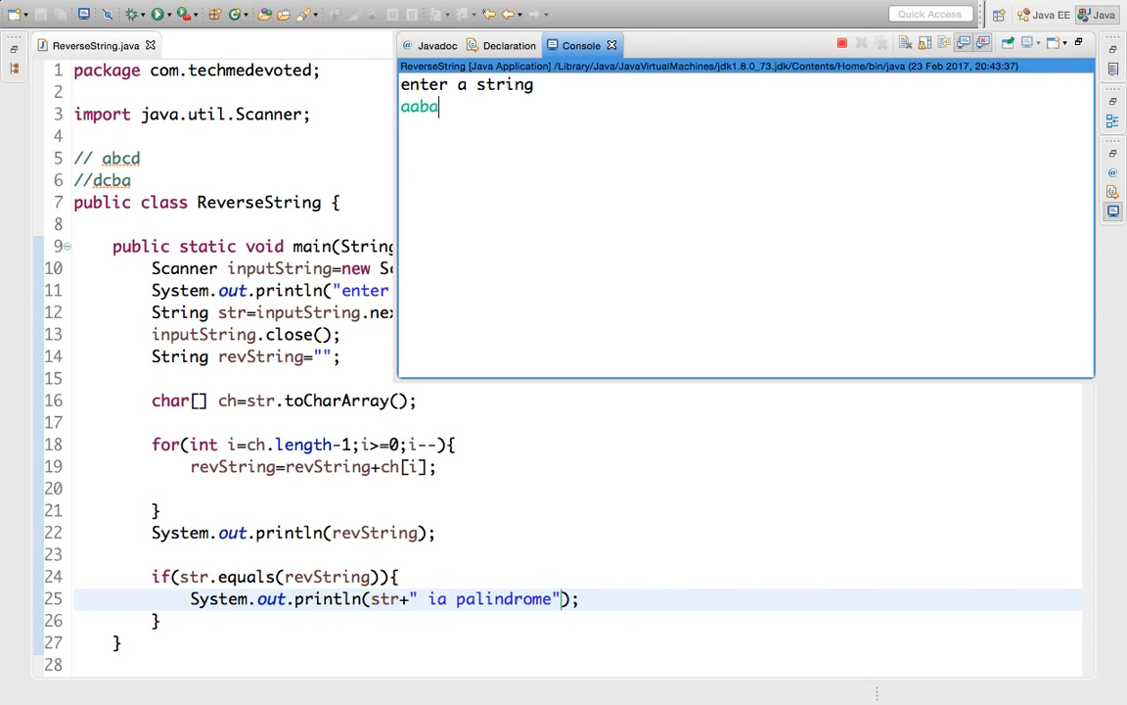
{"action": "type", "text": "a"}
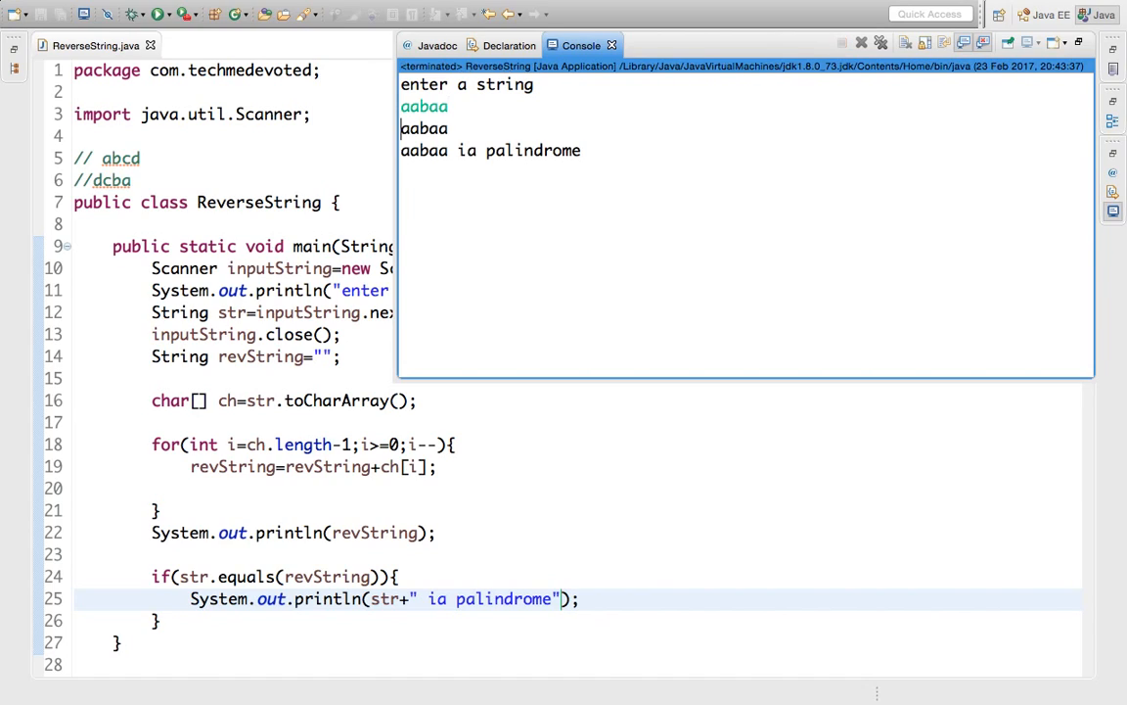
{"action": "double_click", "coordinate": [424, 128]}
{"action": "type", "text": "s"}
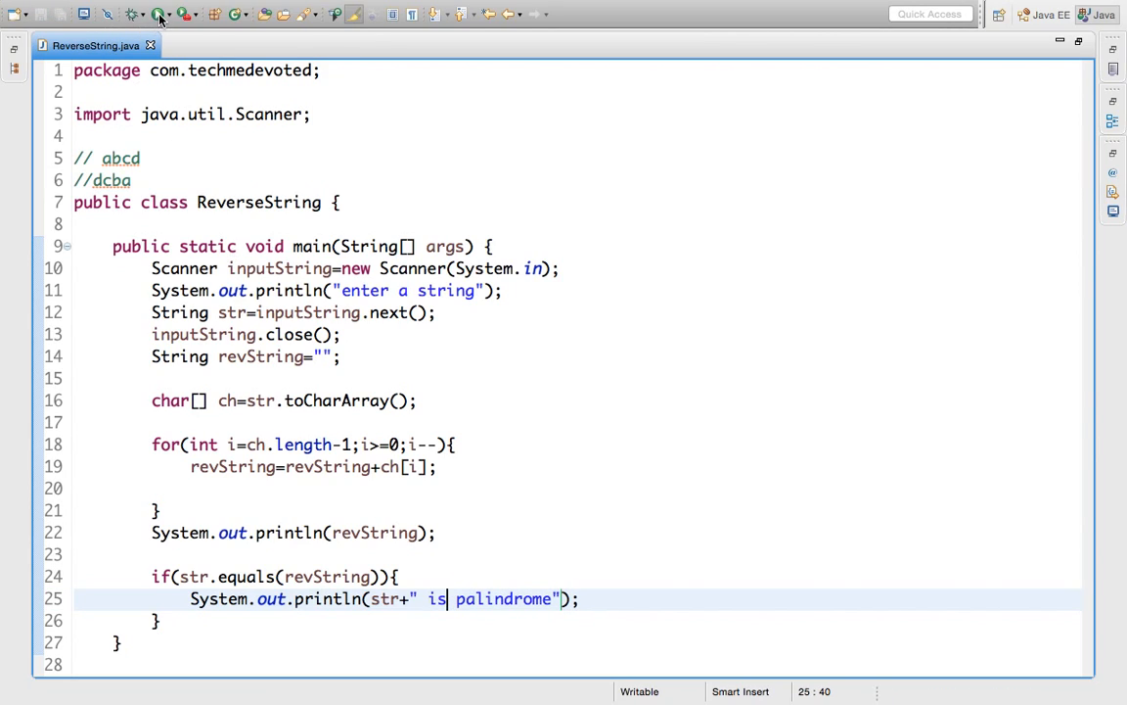
- Rerun the corrected program and enter aaabaaa to get 'aaabaaa is palindrome'
{"action": "left_click", "coordinate": [146, 19]}
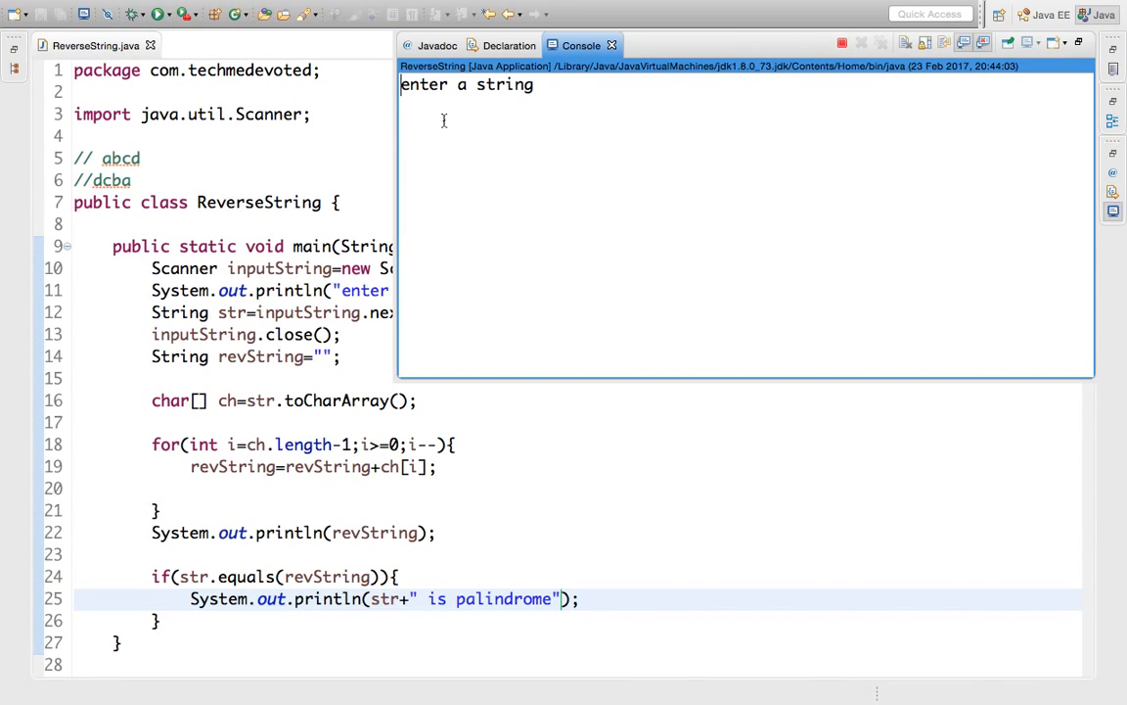
{"action": "type", "text": "d"}
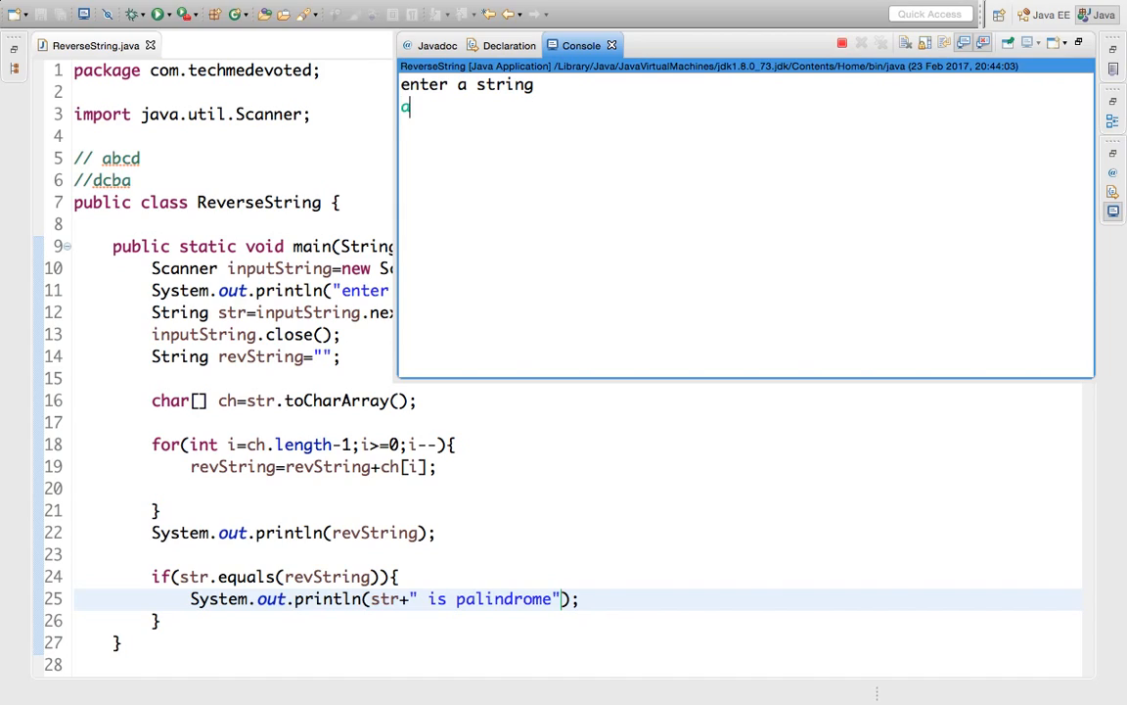
{"action": "type", "text": "aabaaa"}
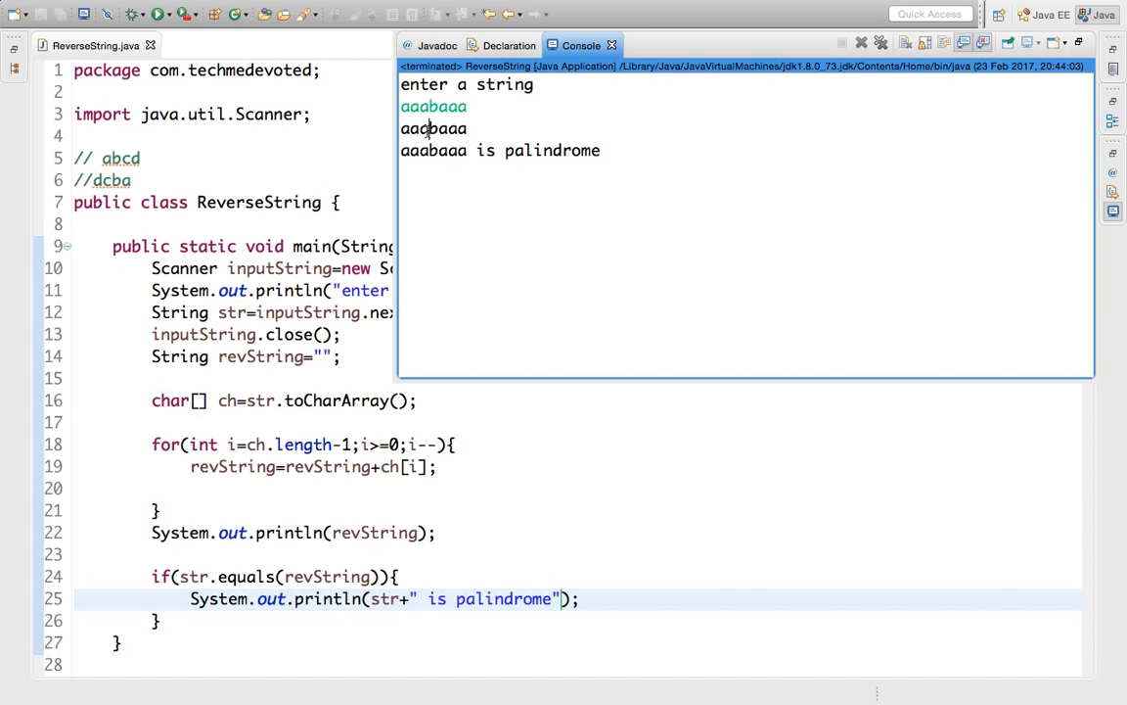
{"action": "mouse_move", "coordinate": [622, 437]}
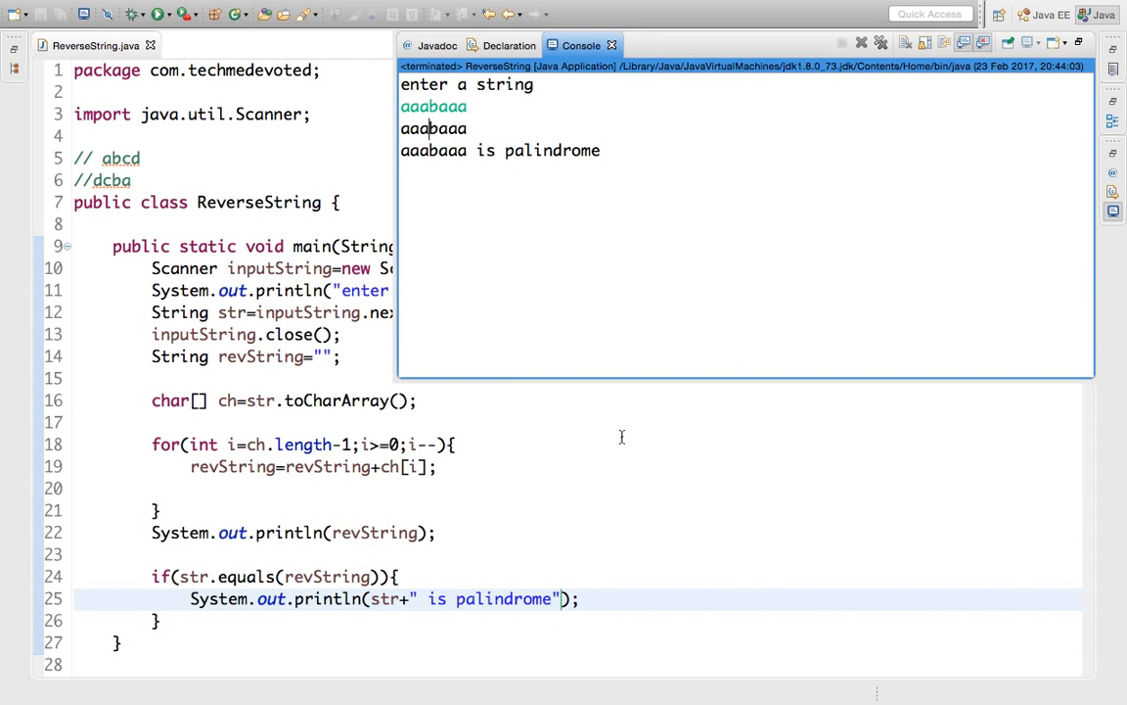